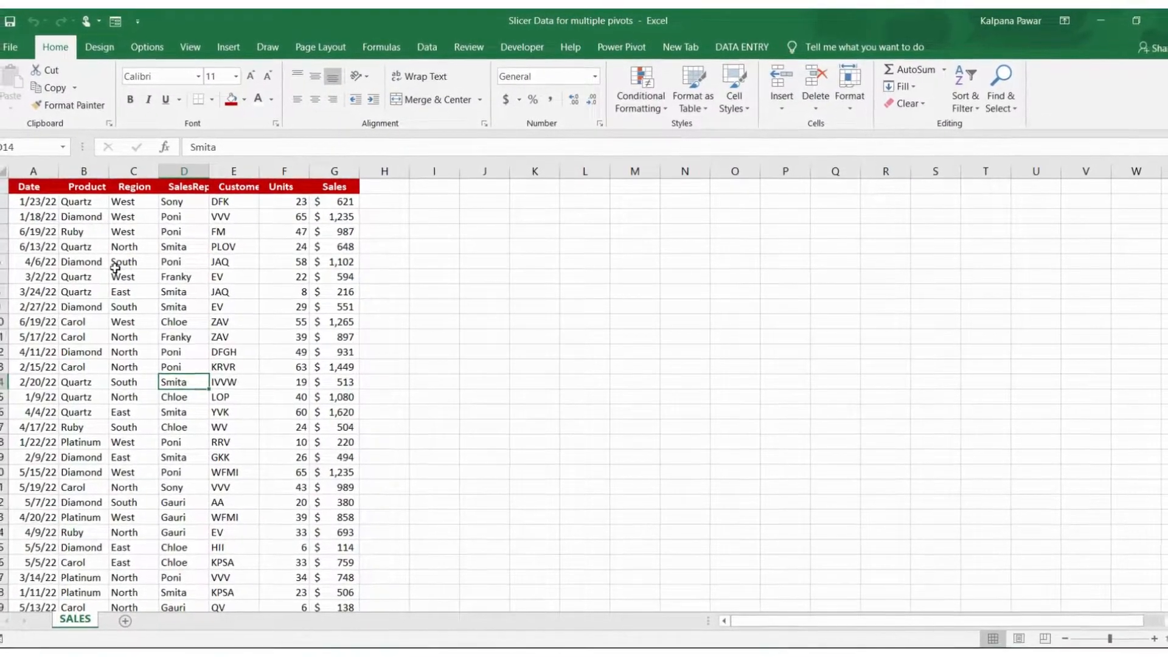
# - Convert the SALES data range into a table with headers and name it 'sales'
pyautogui.click(139, 262)
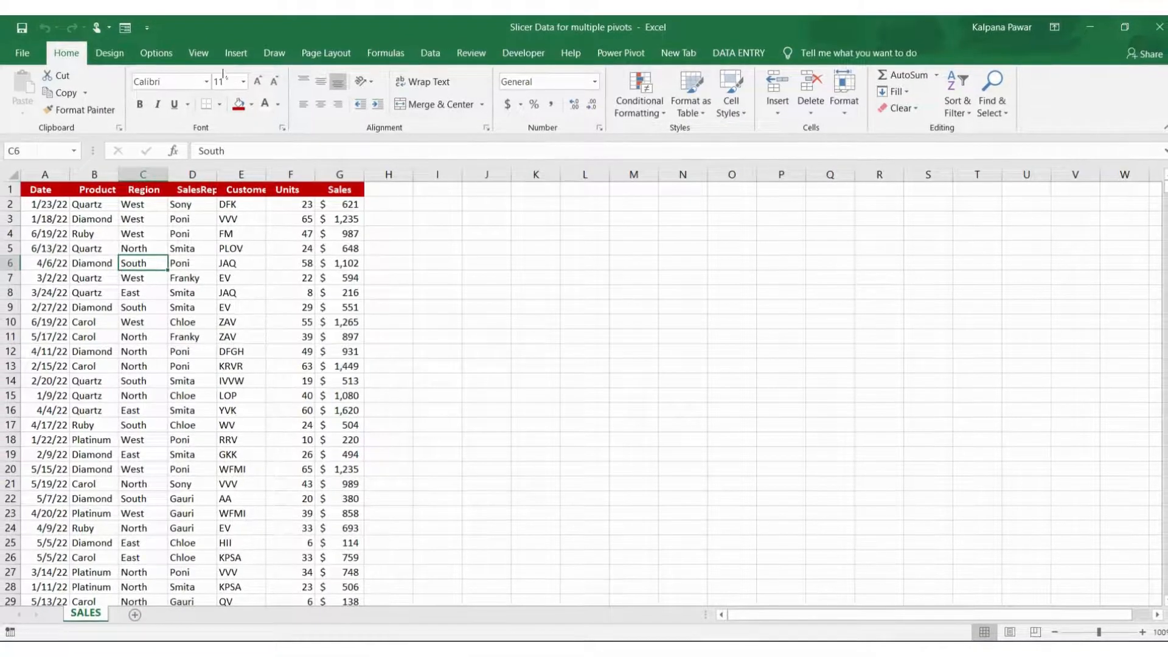
pyautogui.click(235, 52)
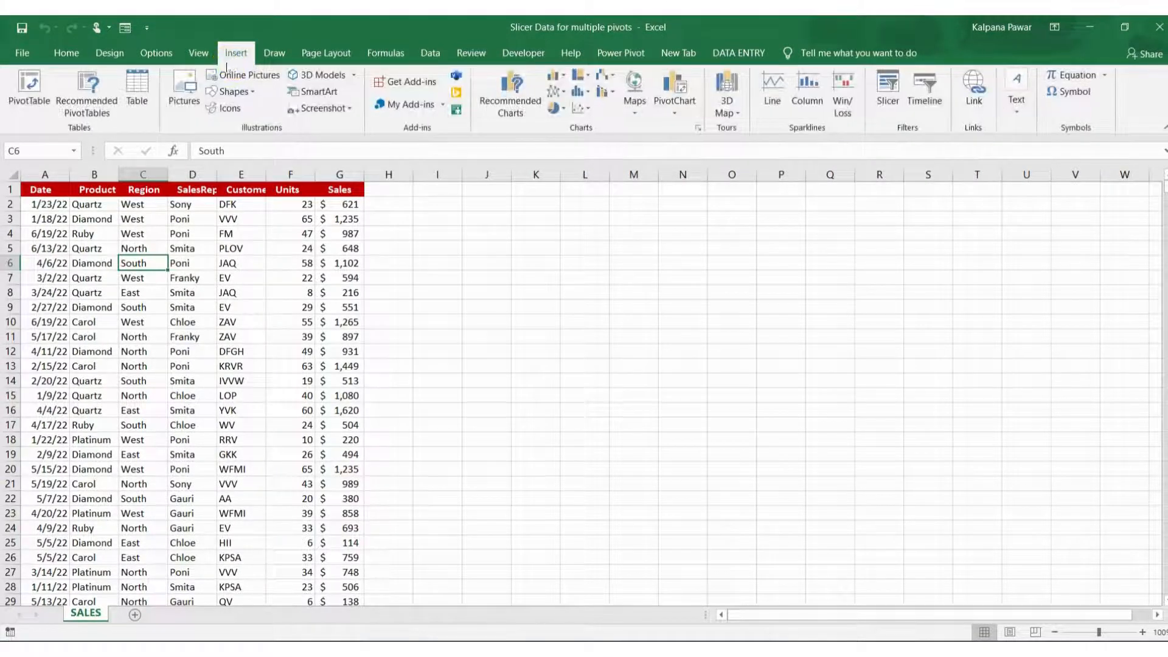
pyautogui.moveTo(137, 88)
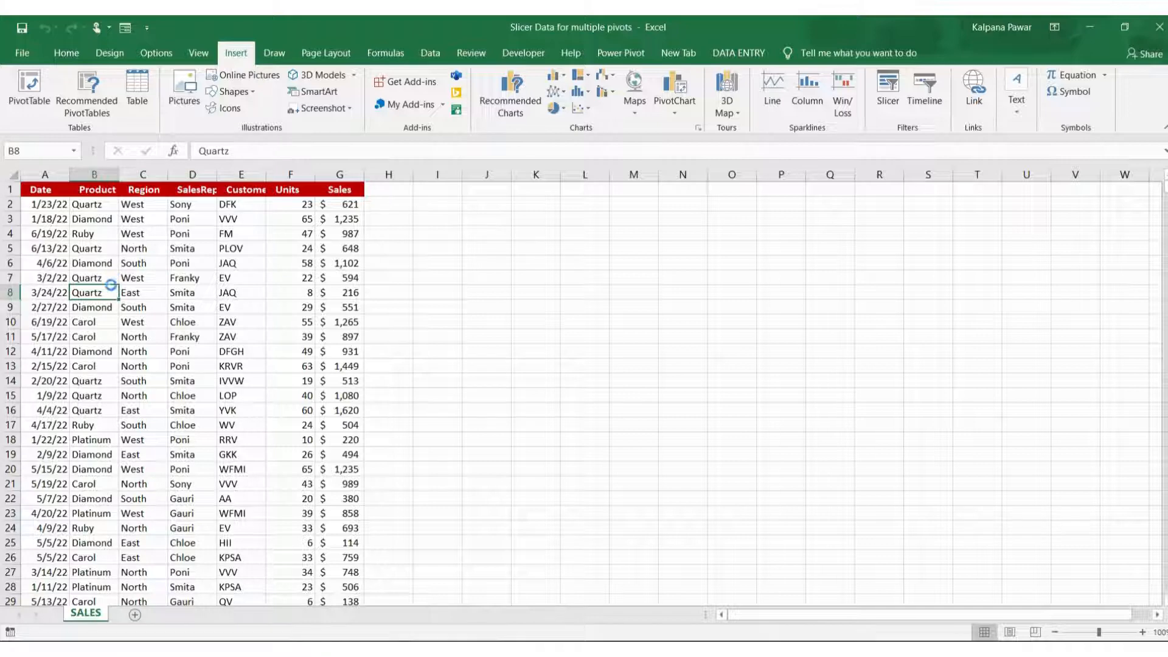
pyautogui.click(135, 87)
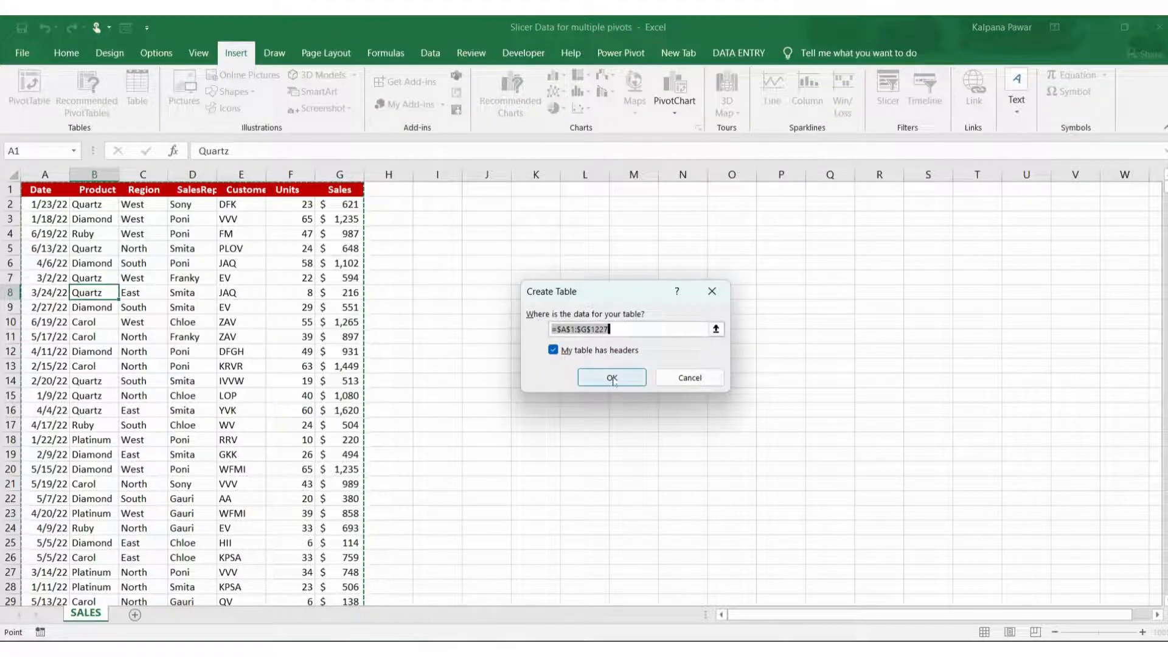
pyautogui.click(610, 377)
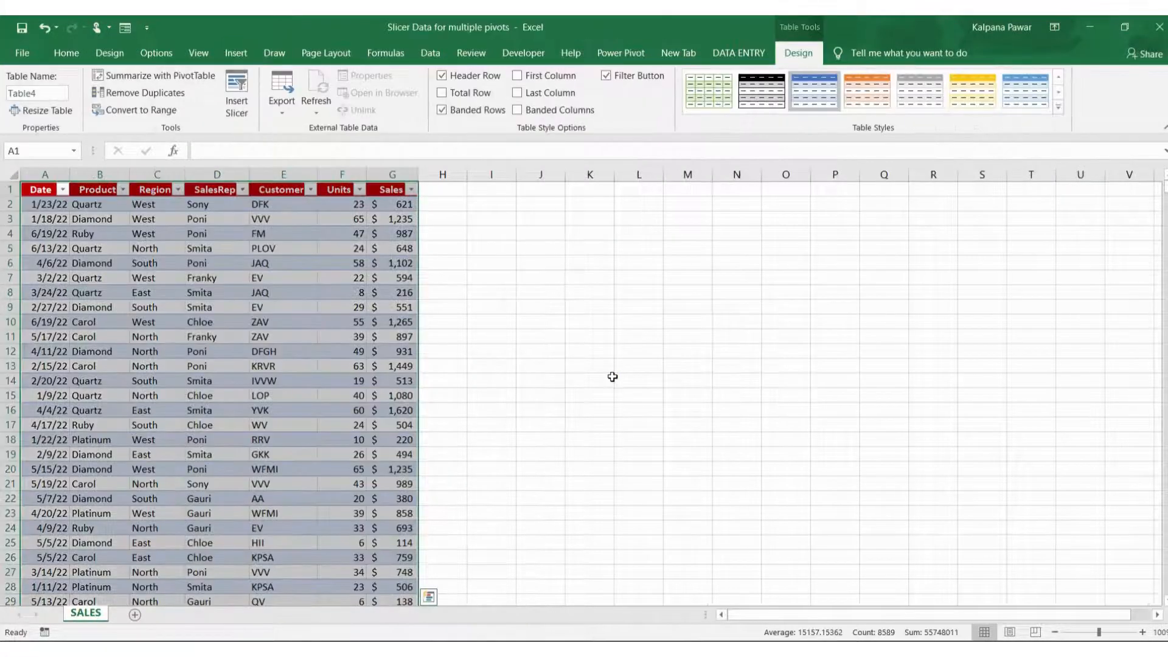
pyautogui.click(283, 336)
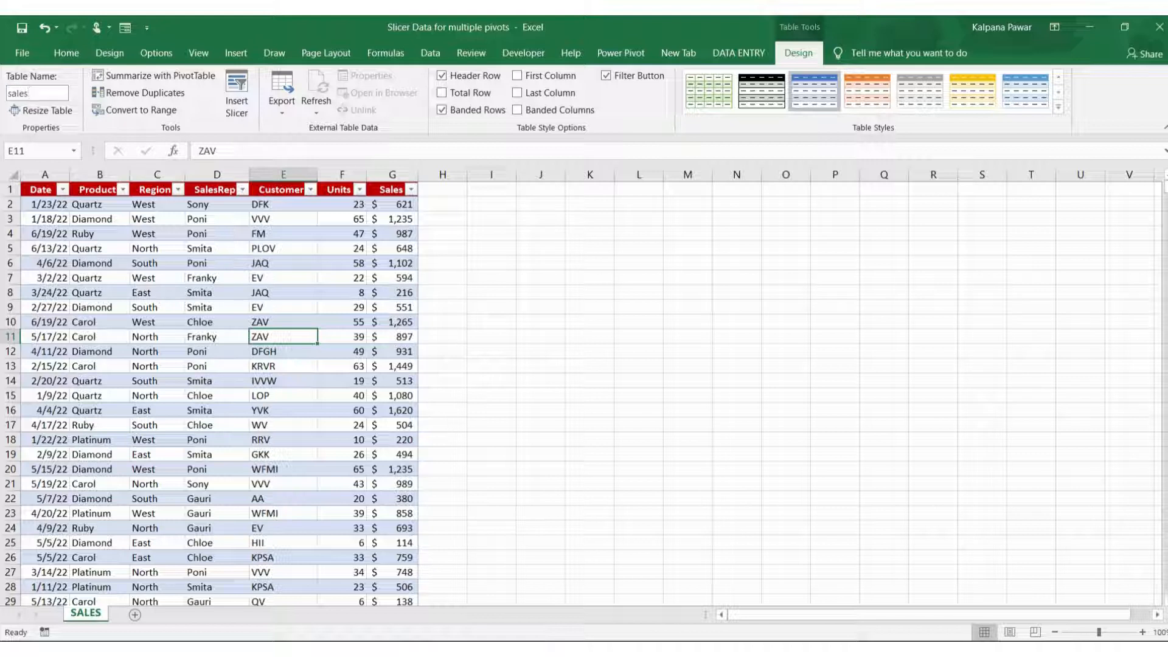
# - Build a pivot on a new sheet from the sales table showing Sum of Units by Product rows
pyautogui.click(94, 307)
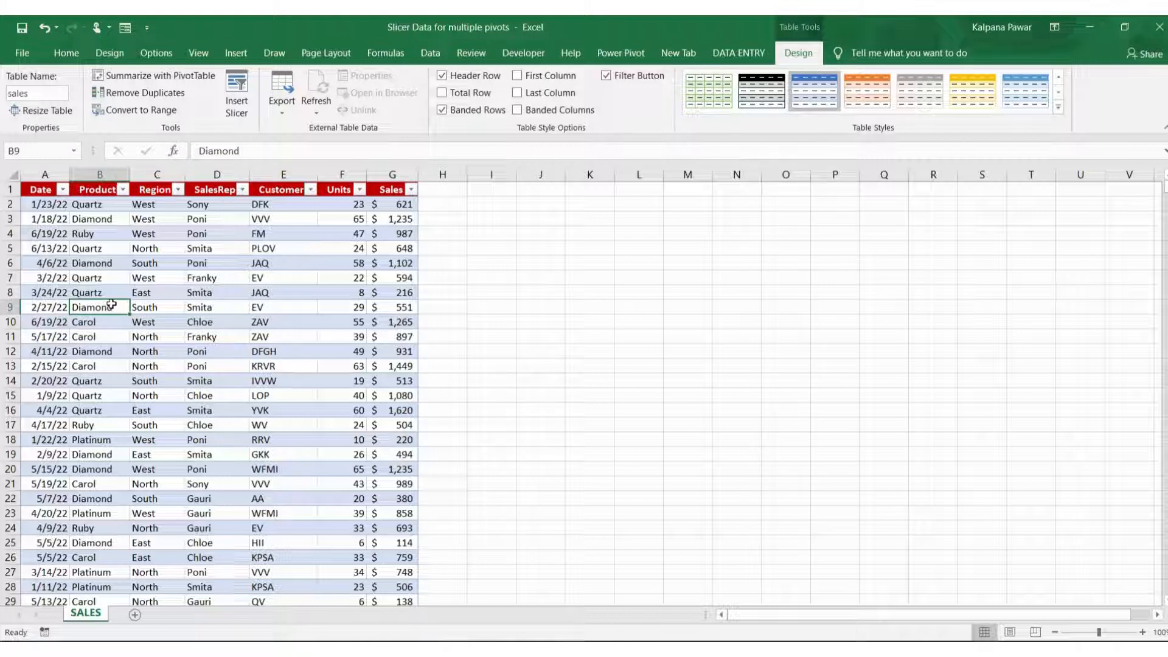
pyautogui.click(235, 52)
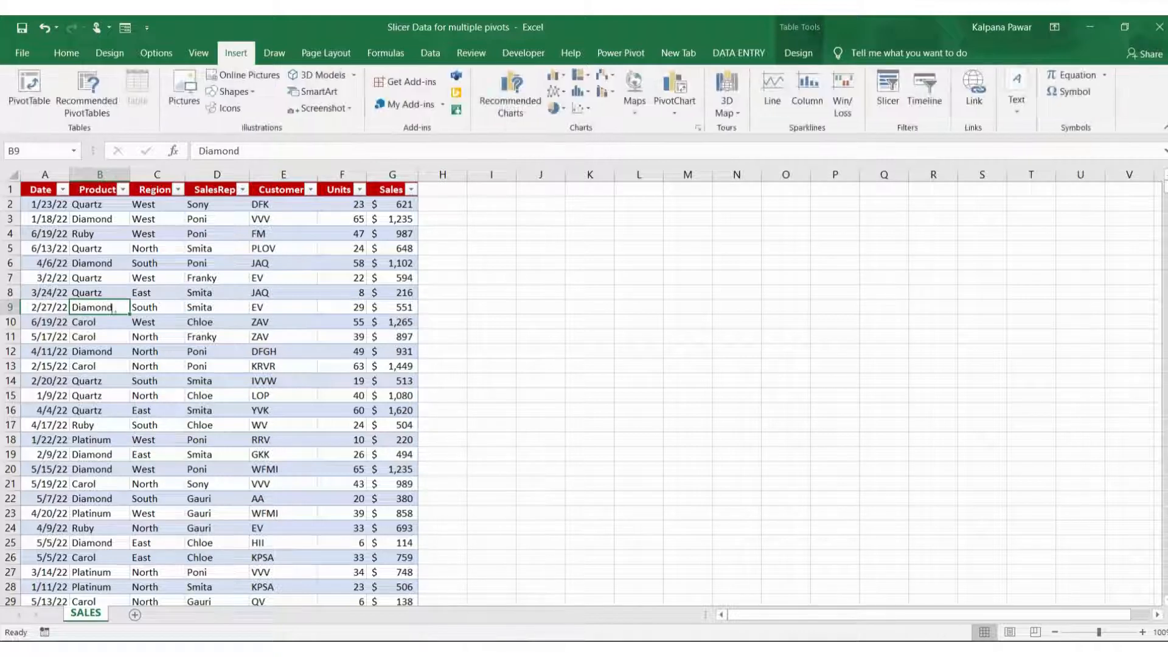
pyautogui.click(28, 89)
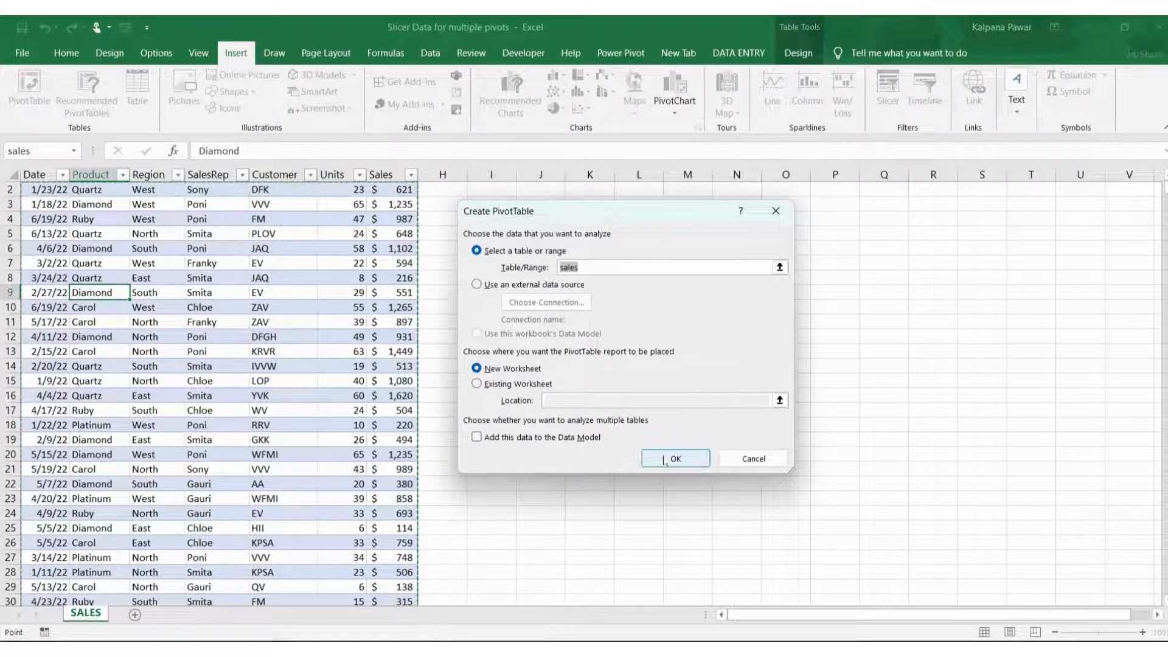
pyautogui.click(673, 458)
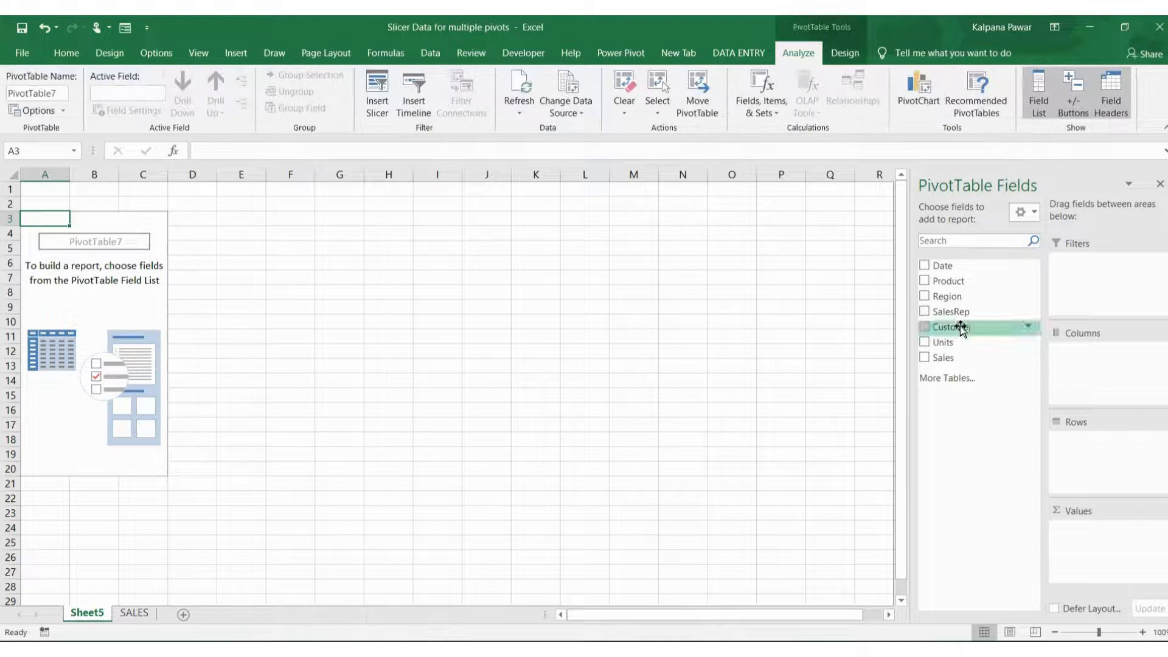
pyautogui.moveTo(1054, 387)
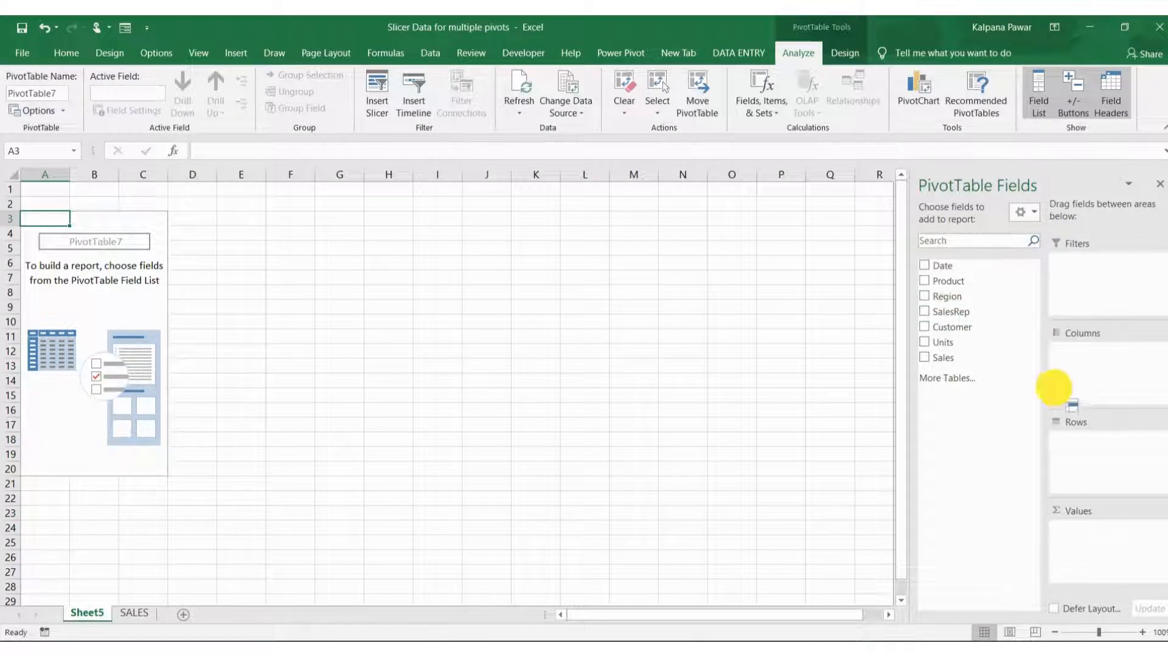
pyautogui.click(924, 281)
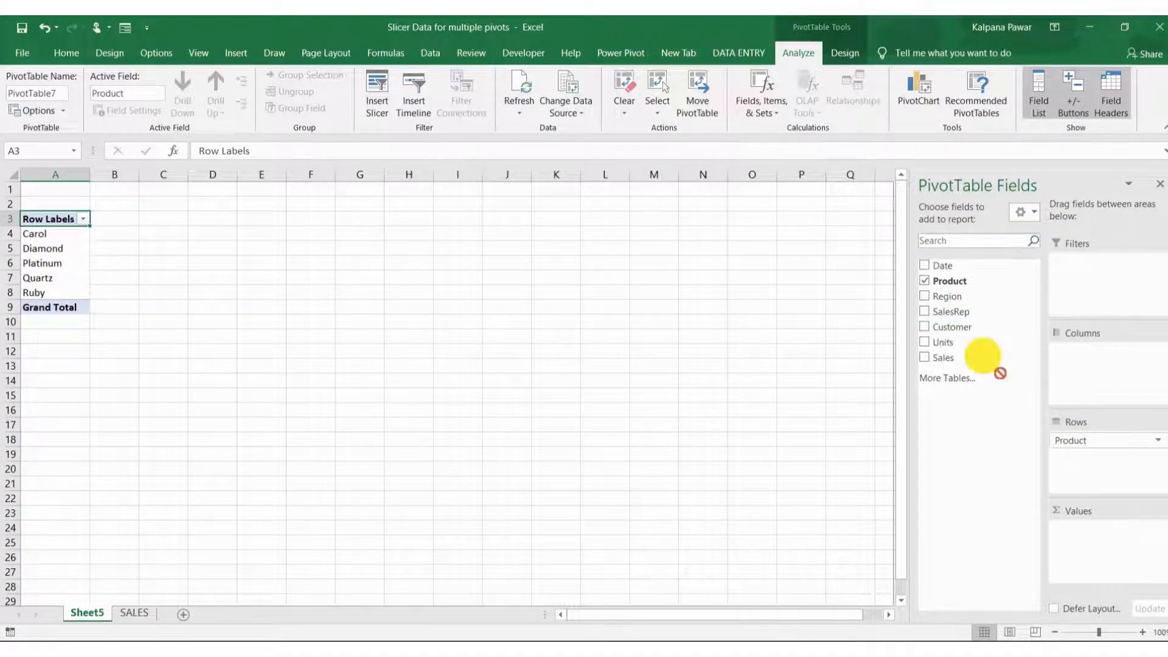
pyautogui.click(924, 342)
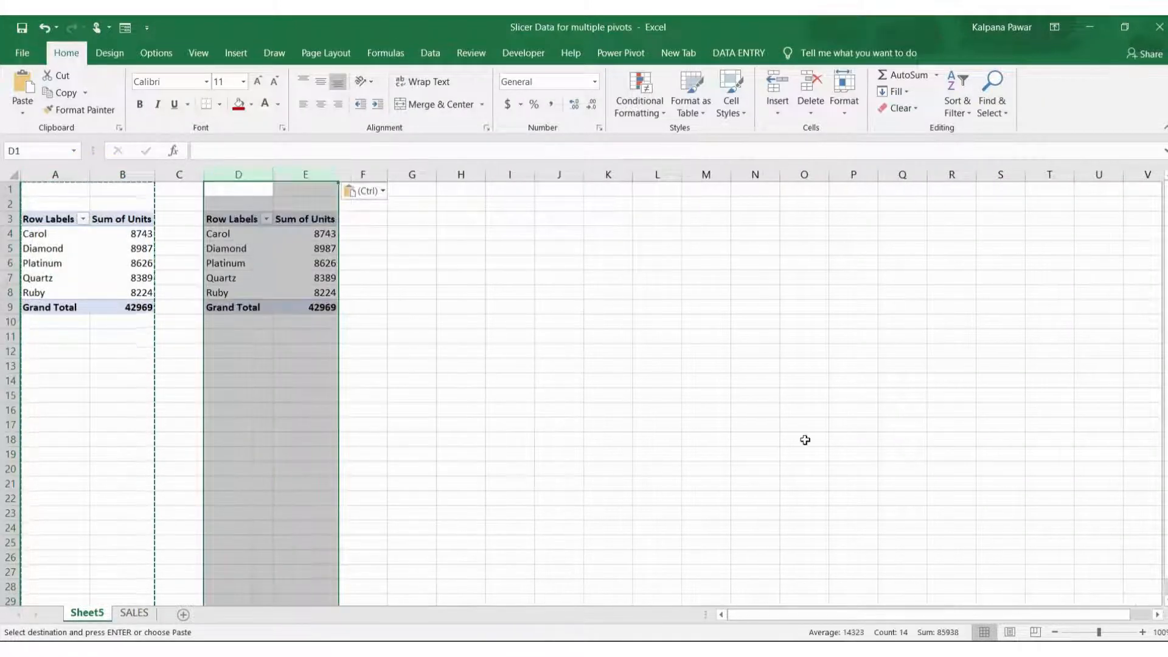
# - Rearrange the copied pivot to Region rows and Product columns for Units
pyautogui.click(237, 307)
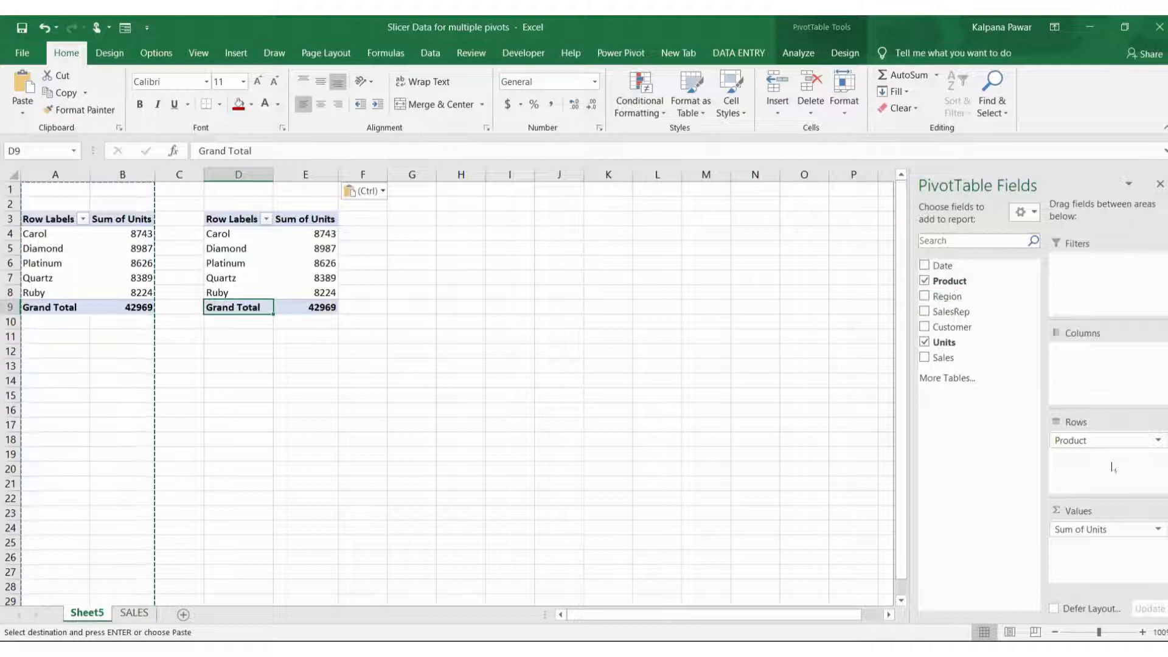
pyautogui.click(925, 281)
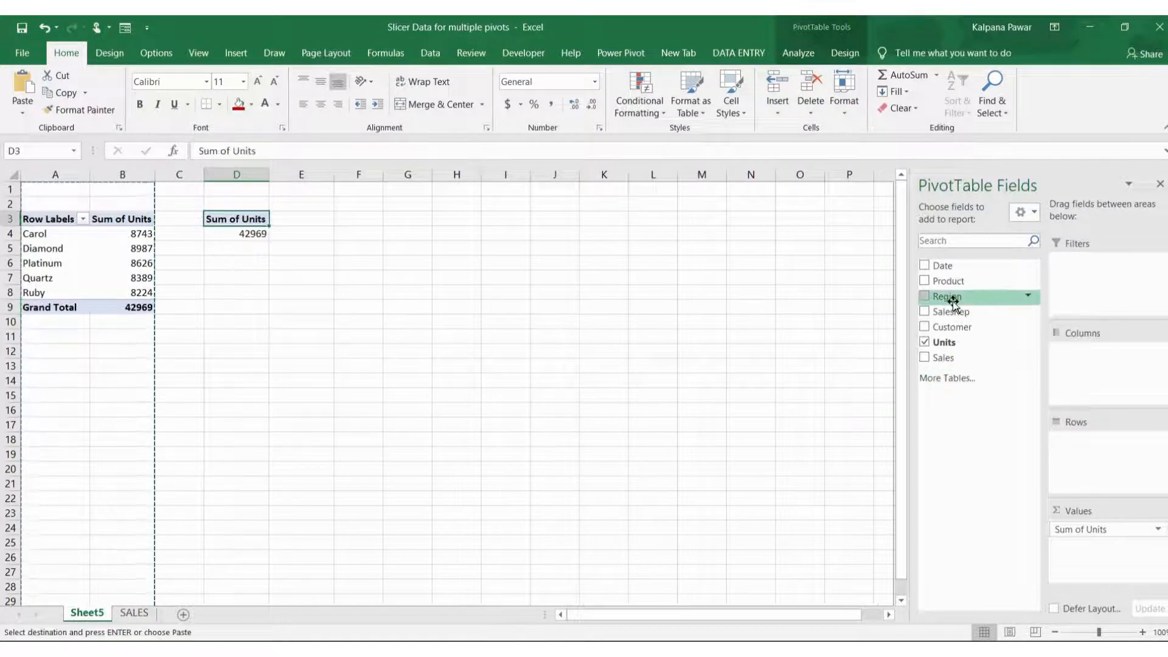
pyautogui.click(926, 296)
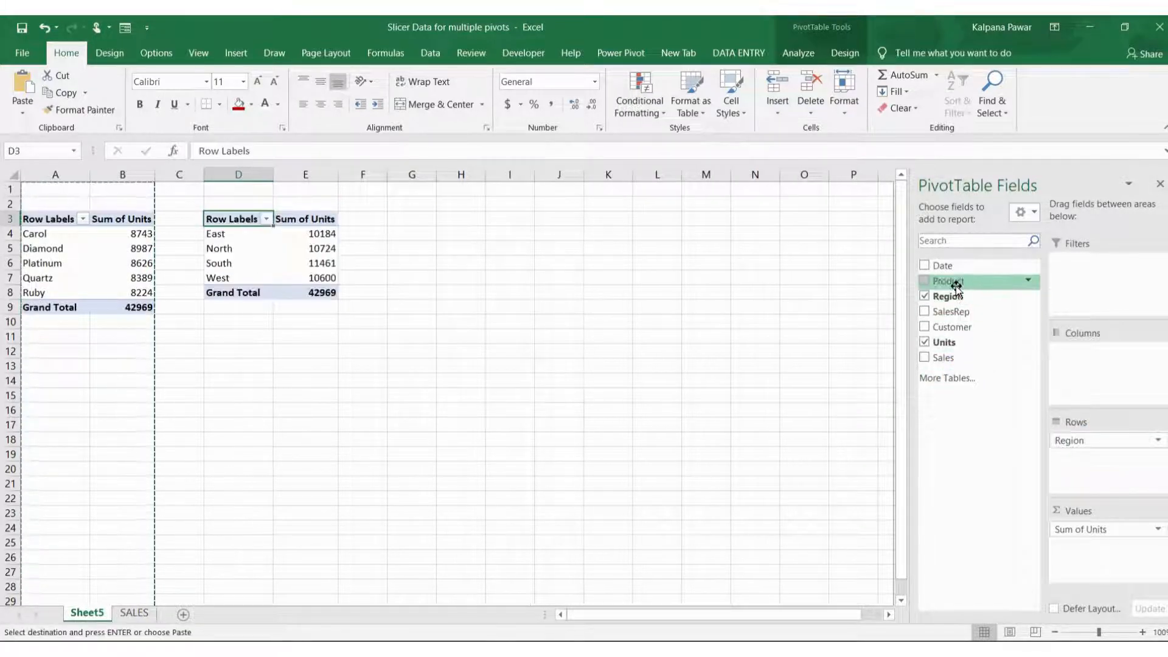
pyautogui.click(923, 281)
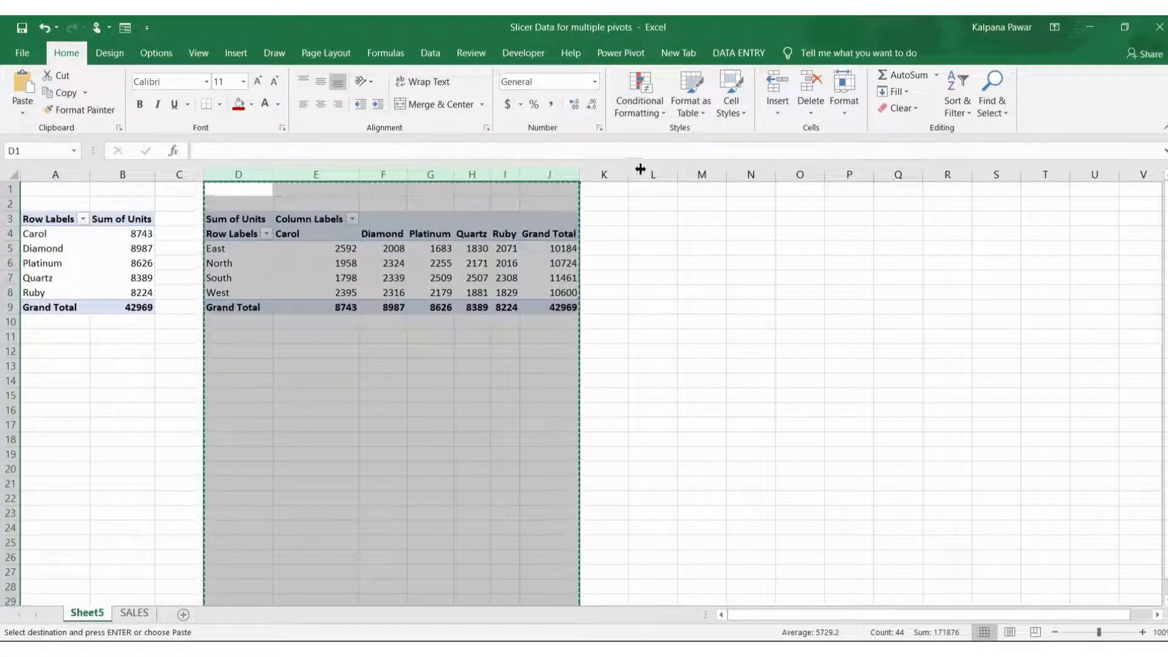
# - Paste a third pivot copy and change its value from Sum of Units to Sum of Sales
pyautogui.click(662, 188)
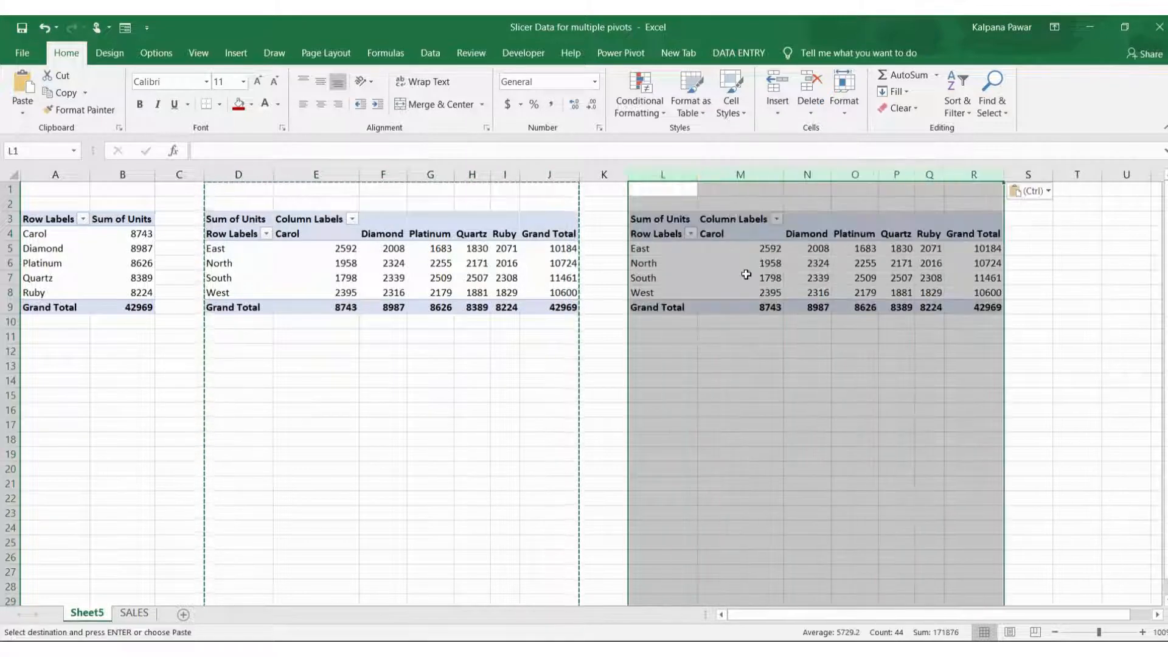
pyautogui.click(768, 278)
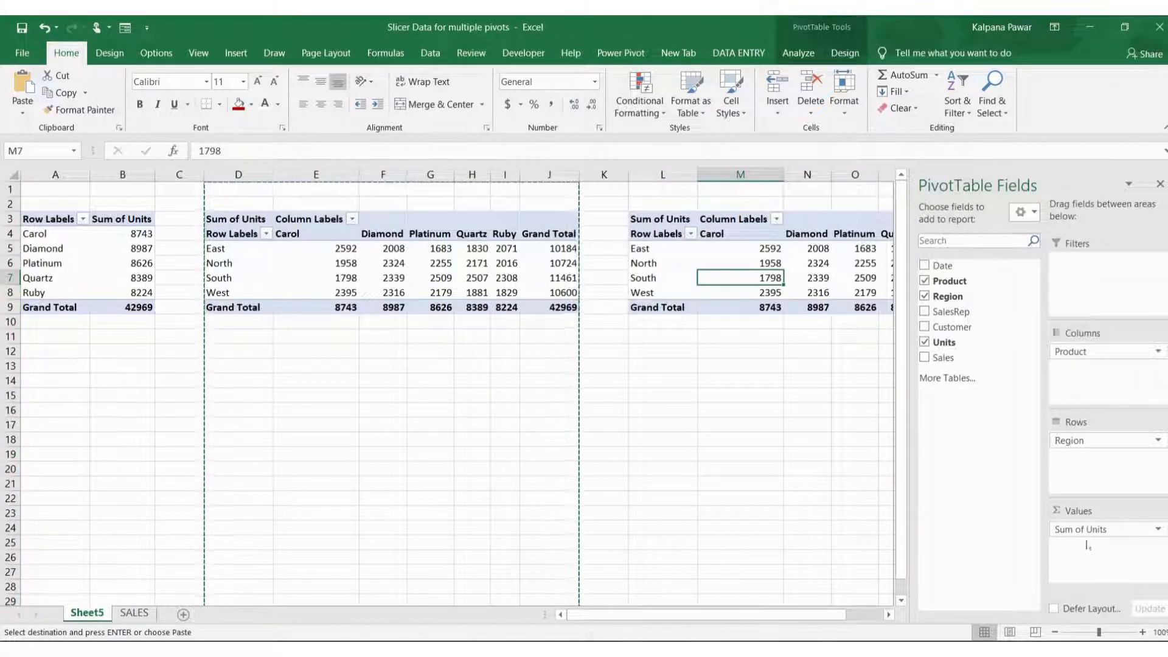
pyautogui.click(925, 342)
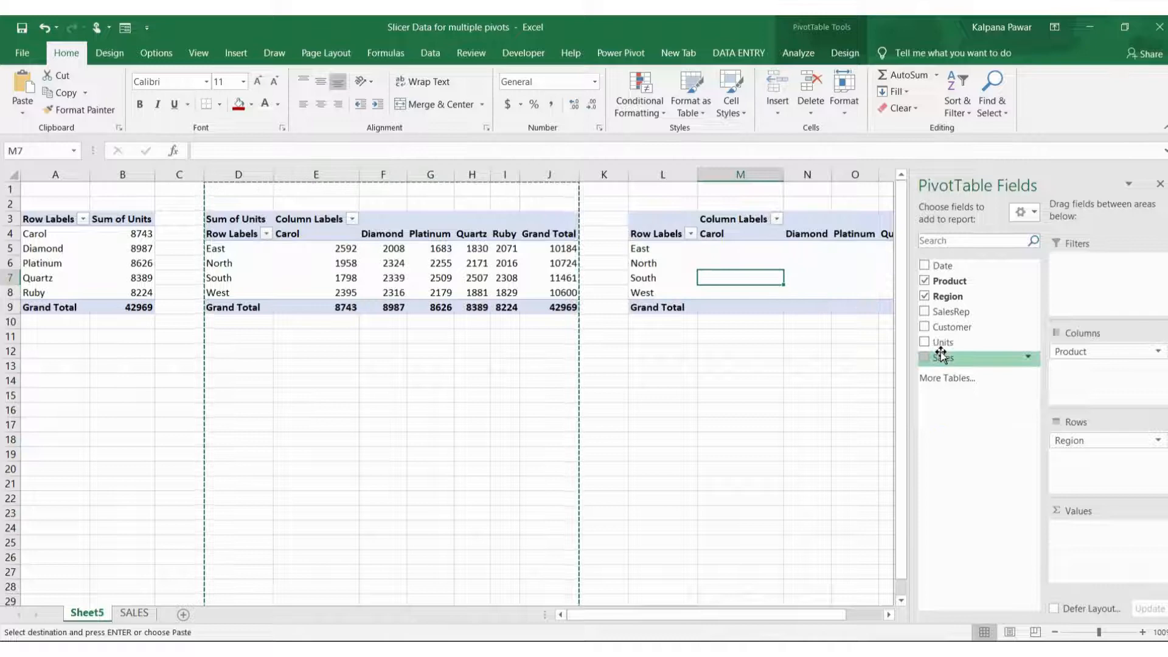
pyautogui.click(926, 358)
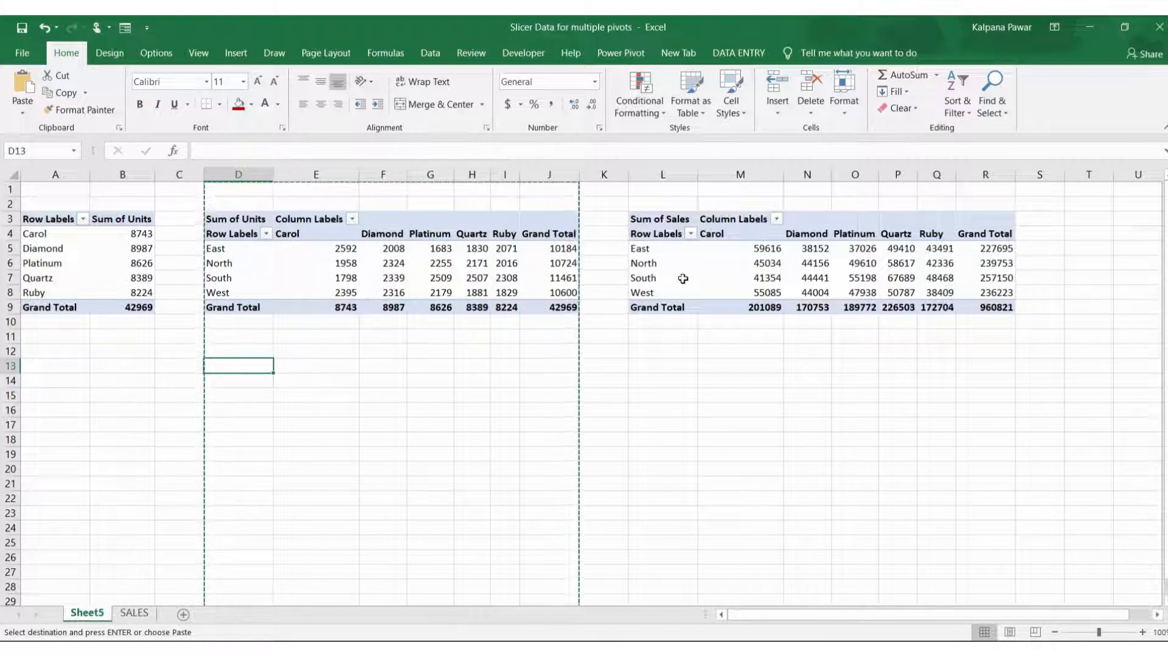
pyautogui.moveTo(103, 273)
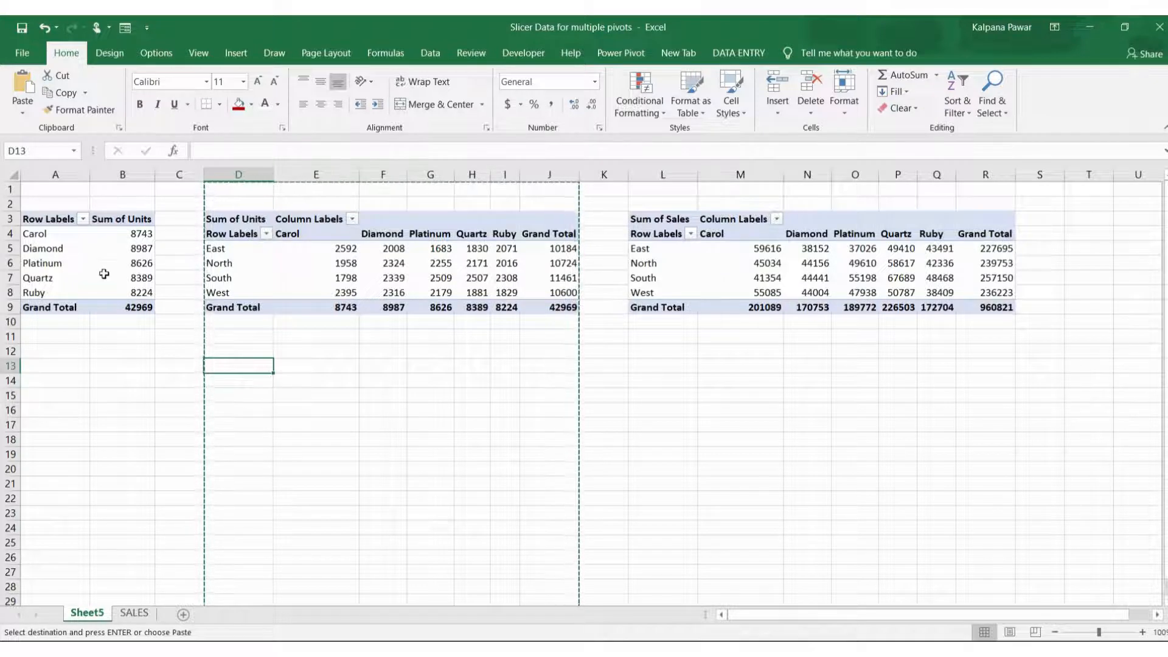
pyautogui.moveTo(160, 373)
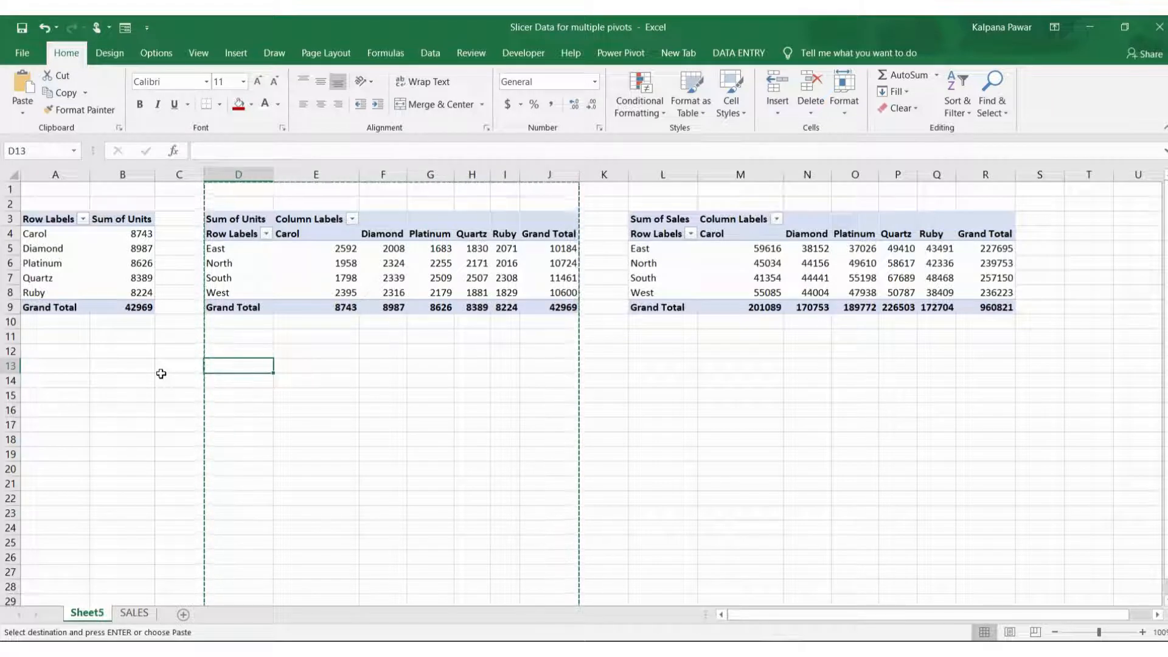
pyautogui.moveTo(95, 270)
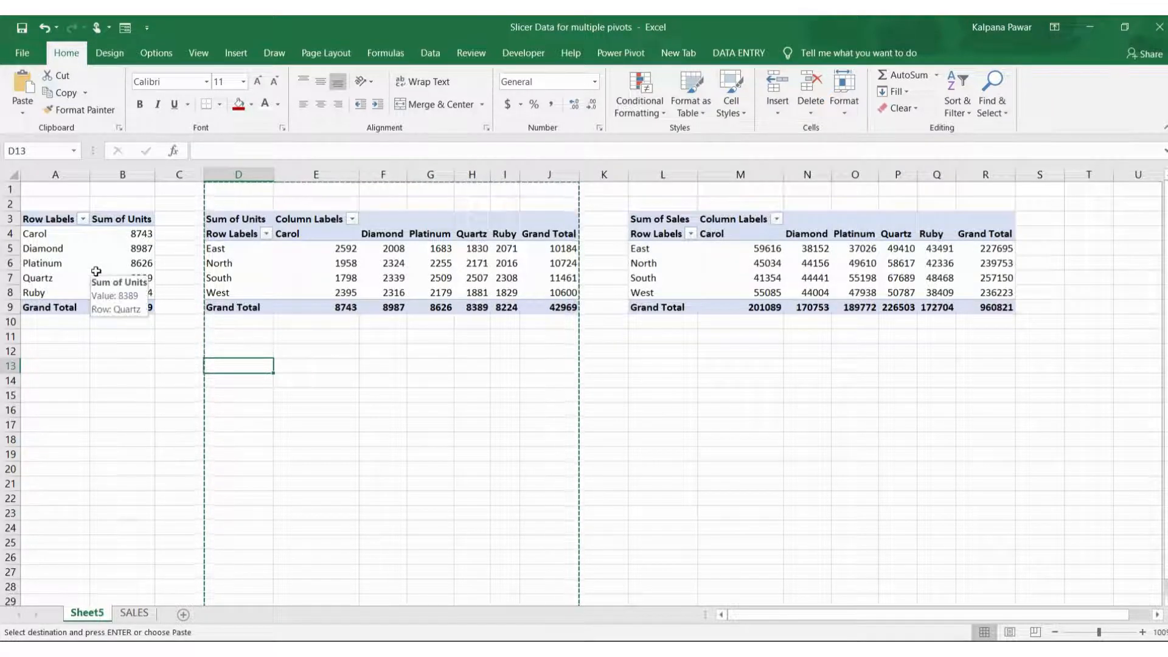
# - Add a Product slicer for the first pivot table
pyautogui.click(122, 277)
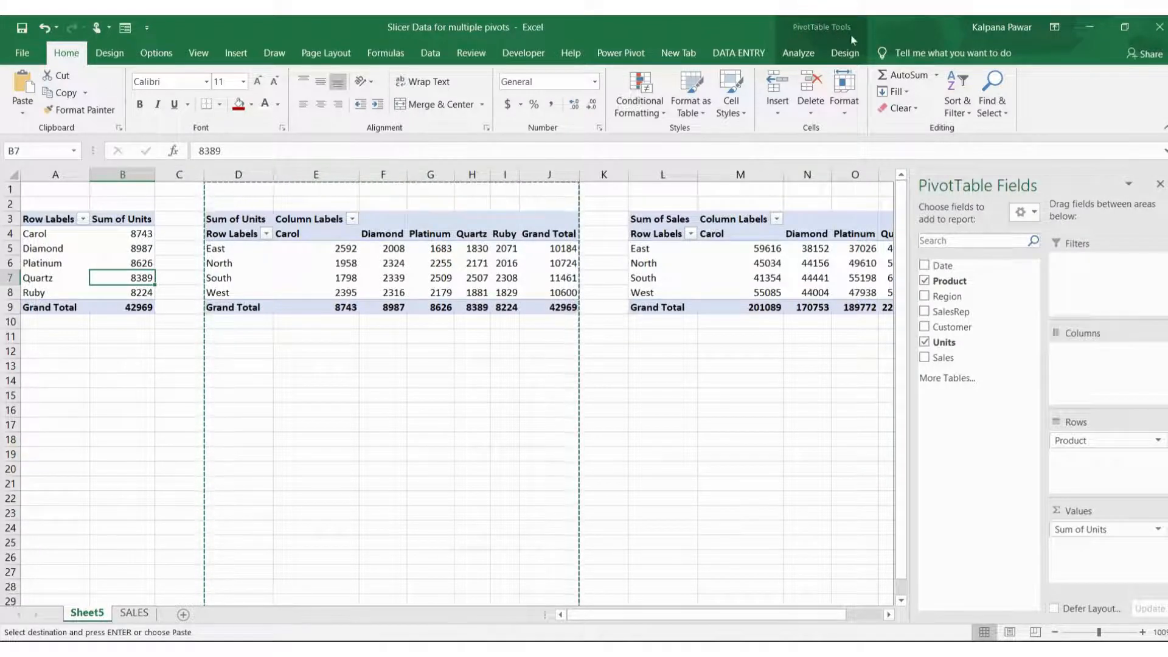
pyautogui.click(796, 52)
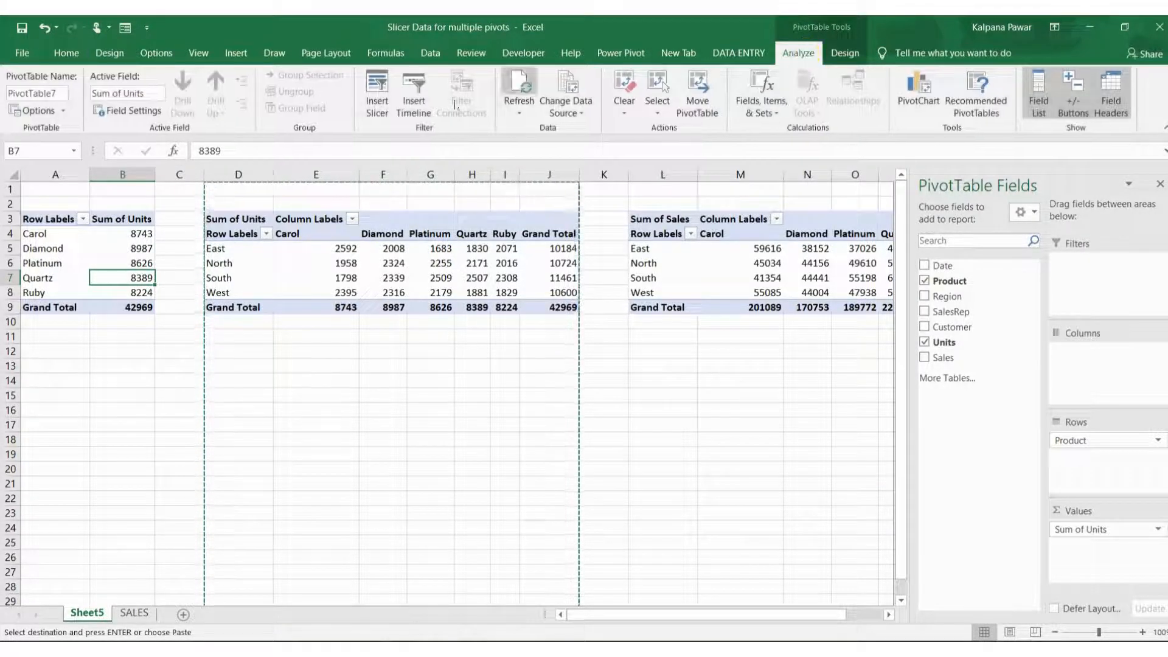
pyautogui.click(375, 93)
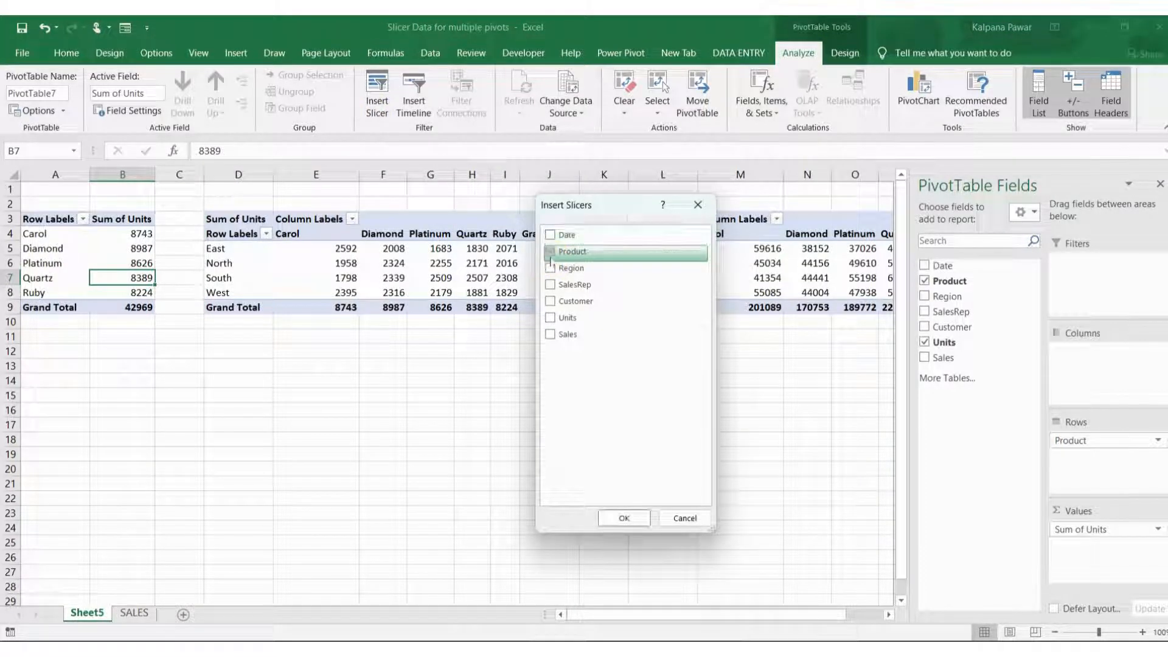
pyautogui.click(551, 251)
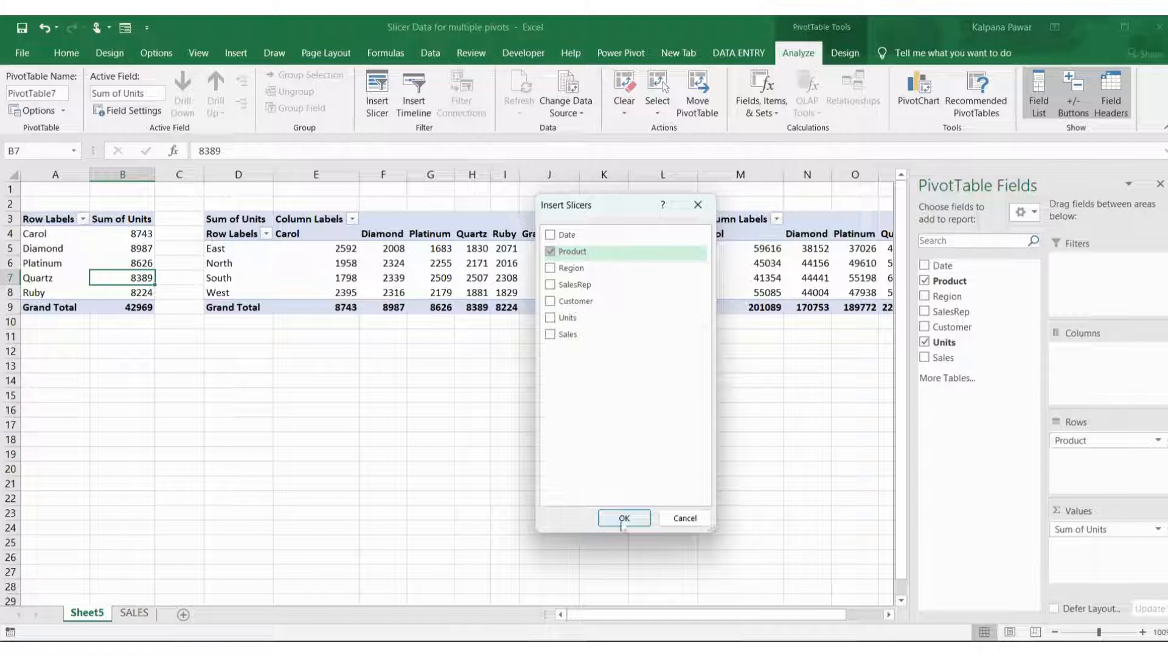
pyautogui.click(622, 518)
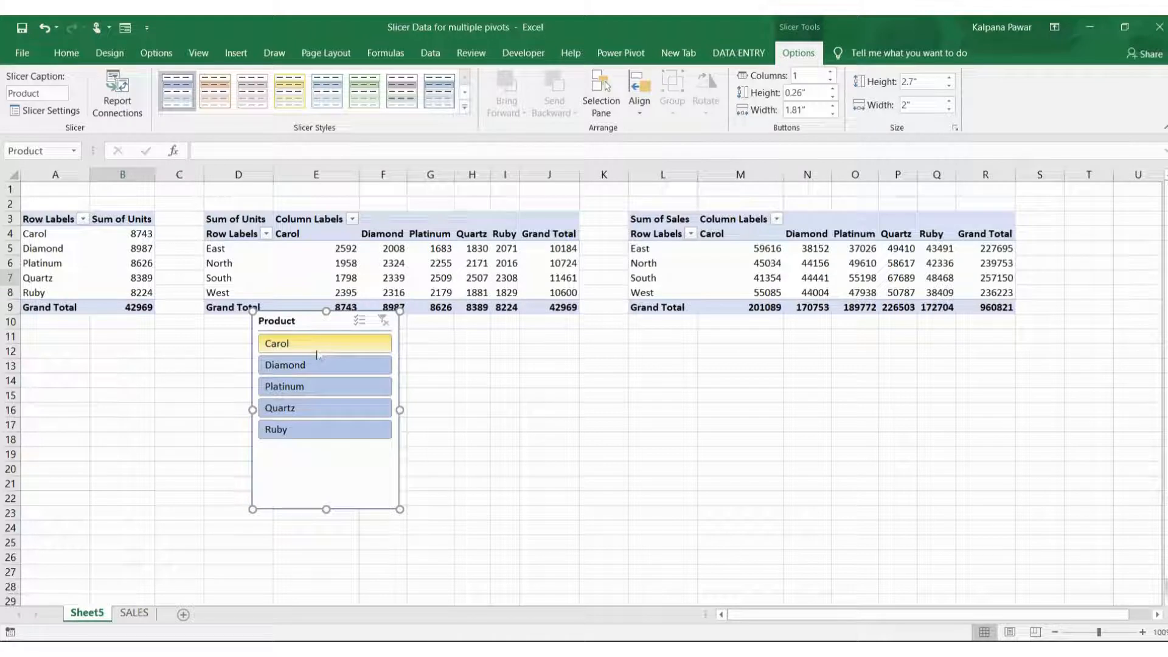
# - Test the slicer with Carol, Diamond and Platinum, then clear the filter to show all products
pyautogui.click(324, 342)
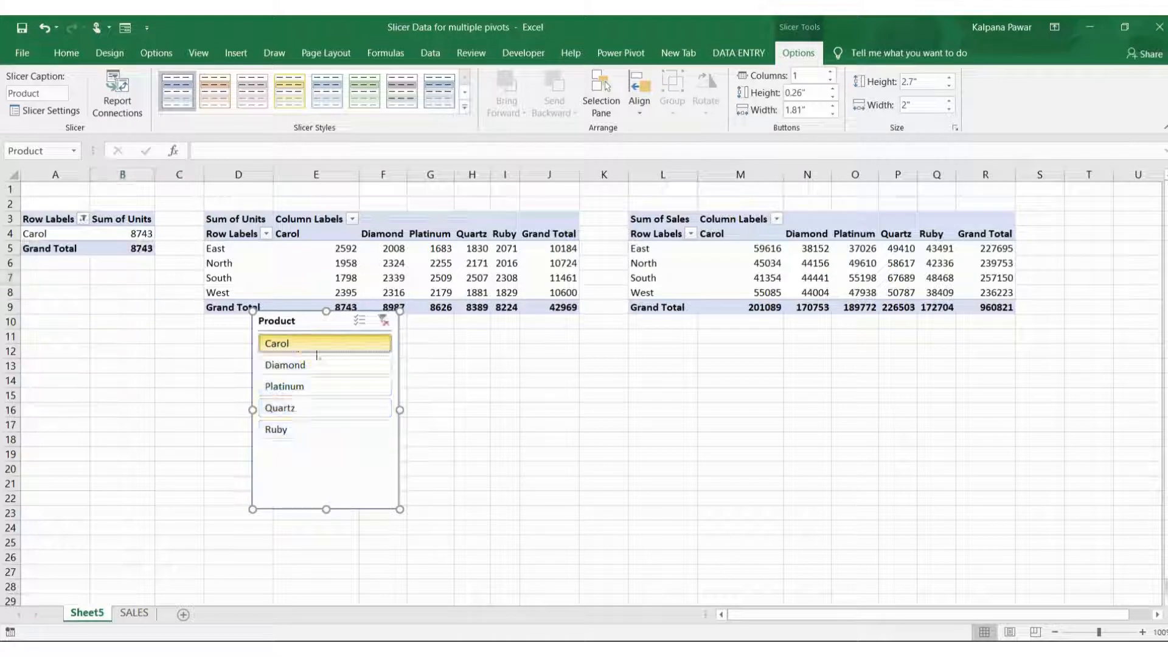
pyautogui.click(326, 364)
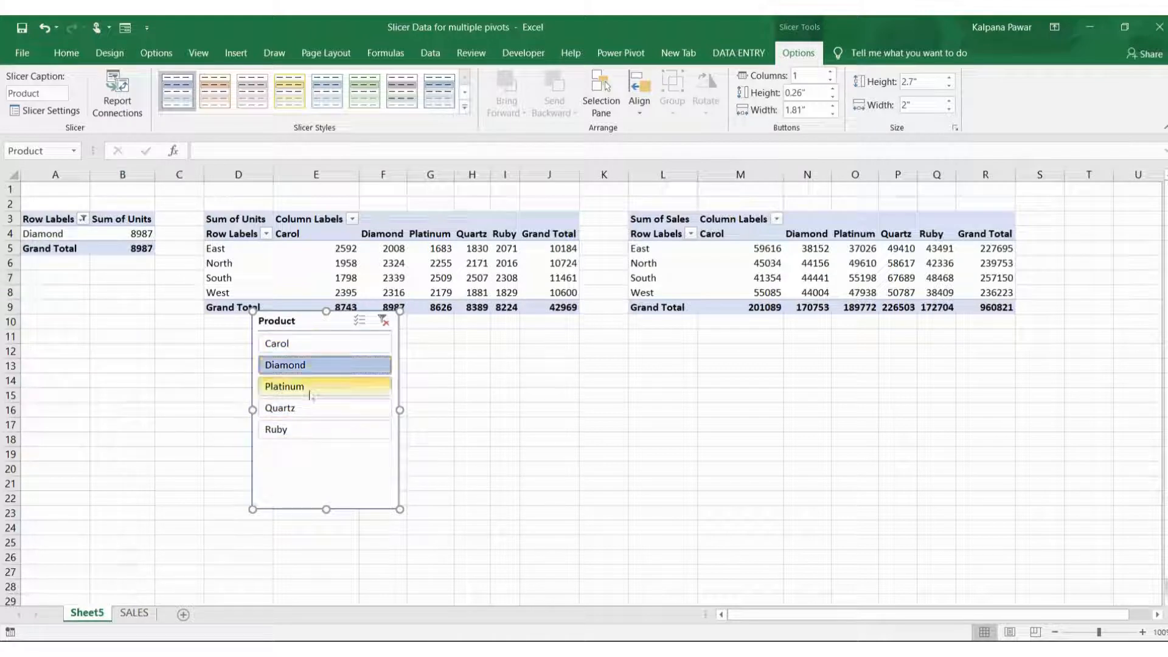
pyautogui.click(323, 386)
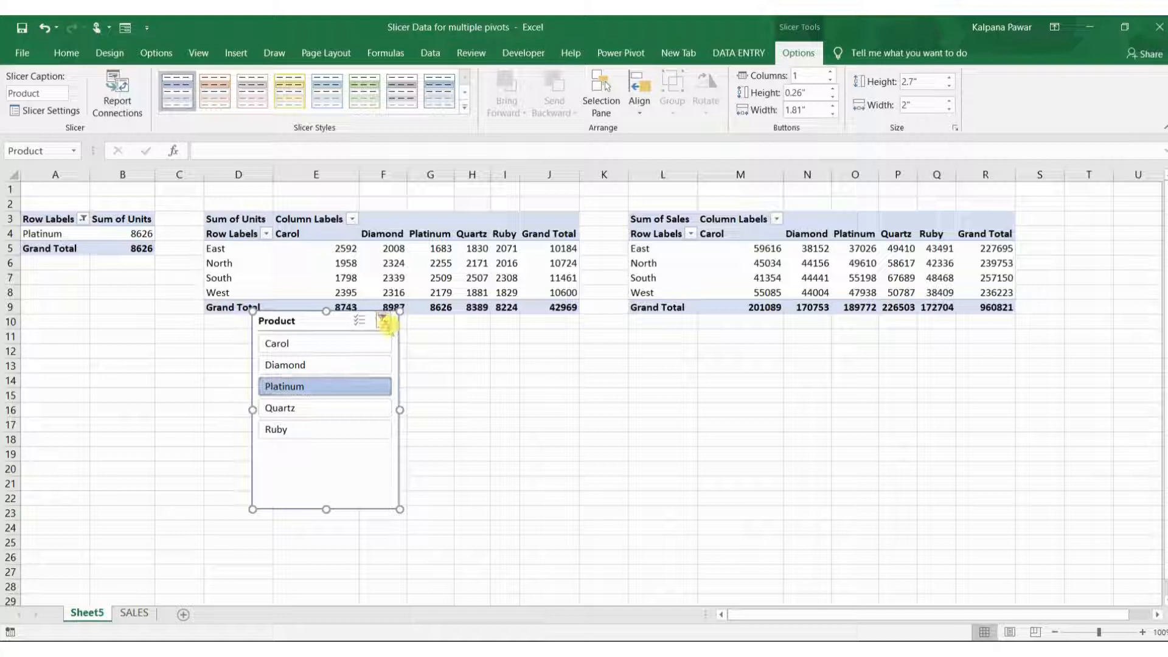
pyautogui.click(382, 320)
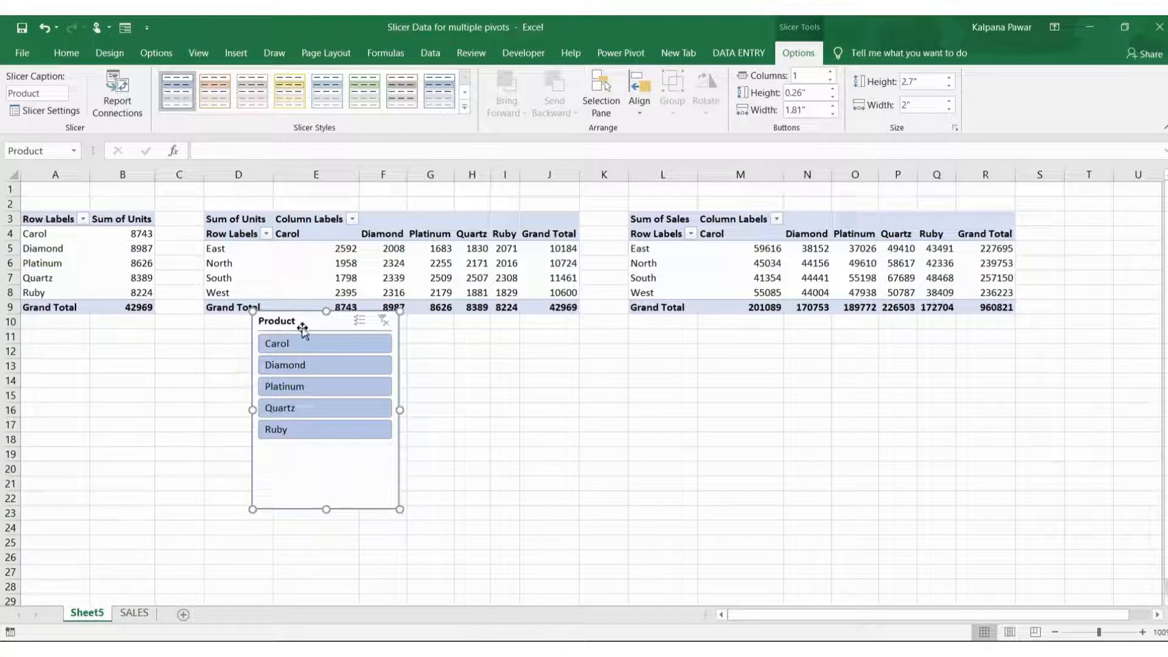
pyautogui.moveTo(363, 320)
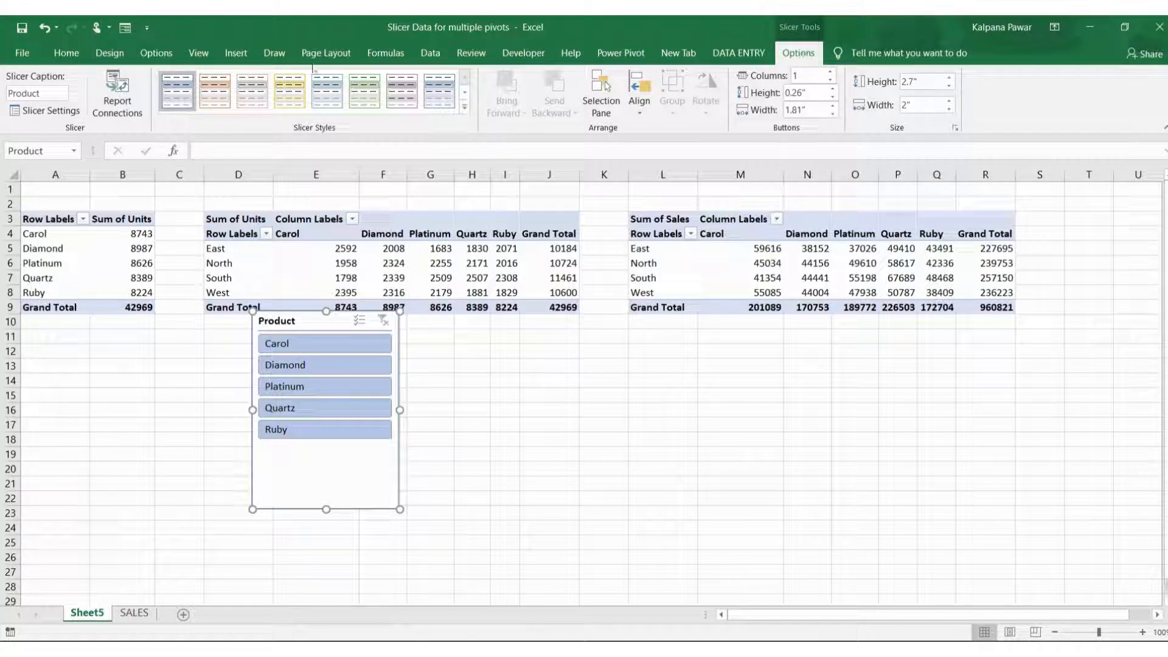
pyautogui.moveTo(117, 94)
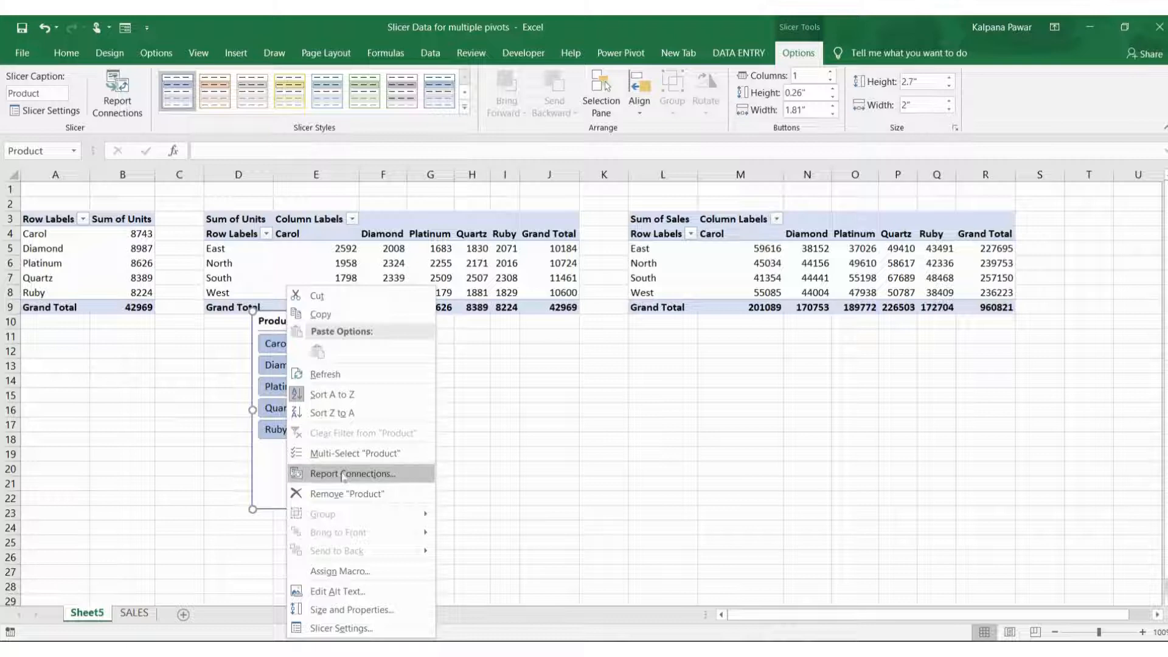
# - Connect the slicer to PivotTable8 and PivotTable9 via Report Connections, then filter all three to Carol, then Diamond
pyautogui.click(351, 473)
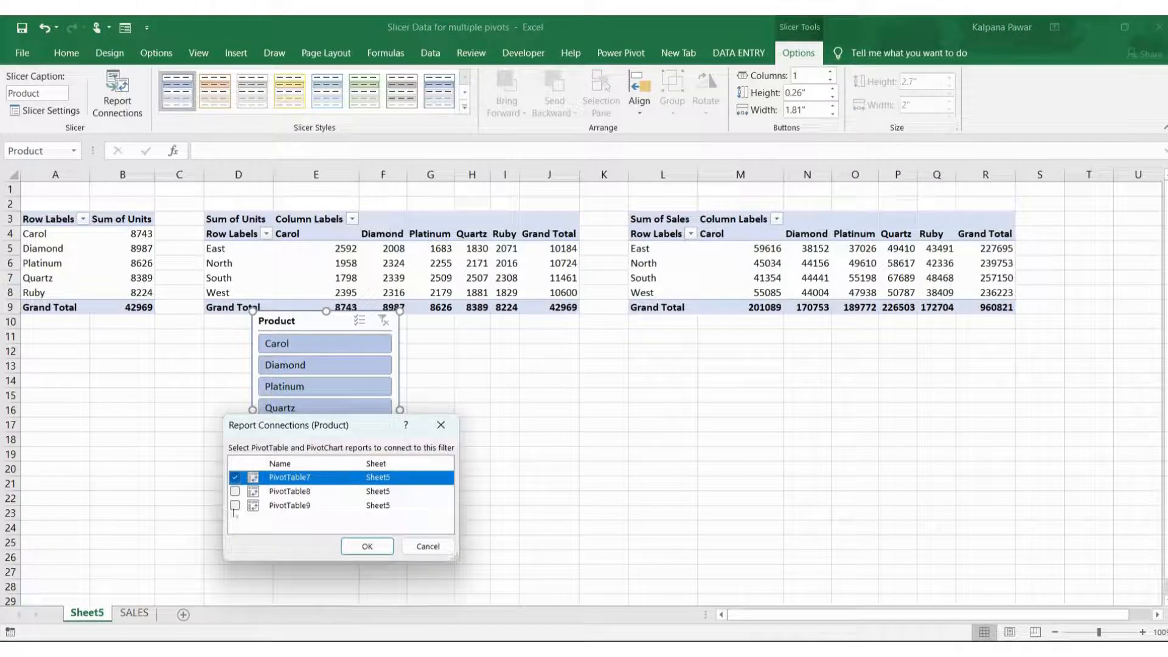
pyautogui.click(234, 490)
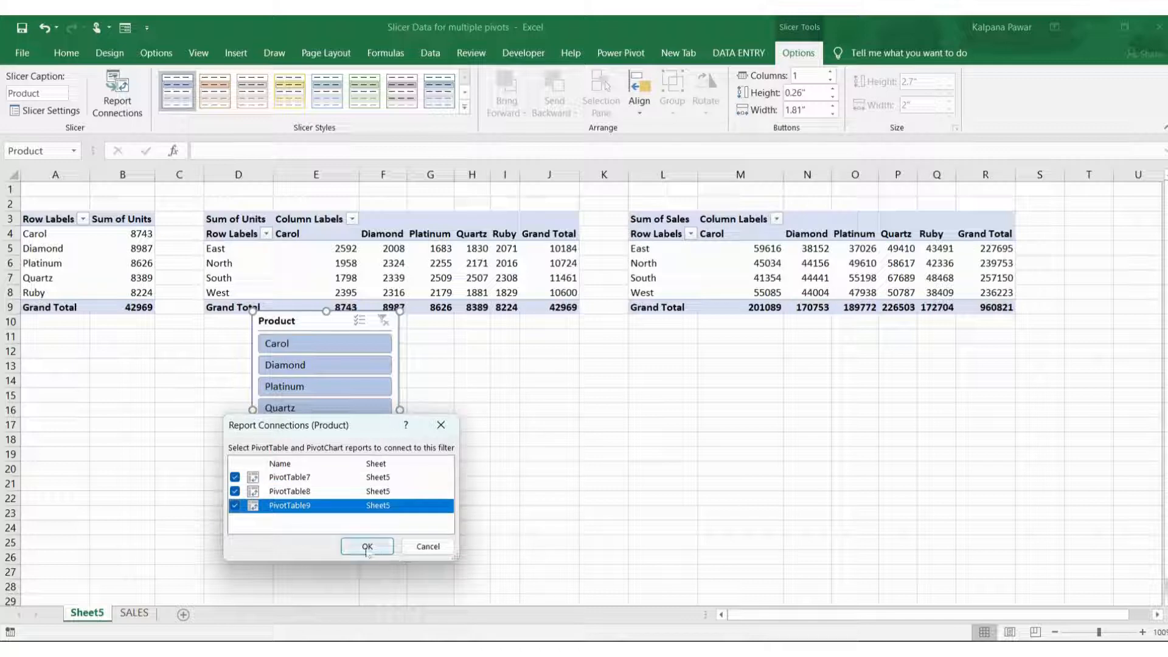
pyautogui.click(366, 546)
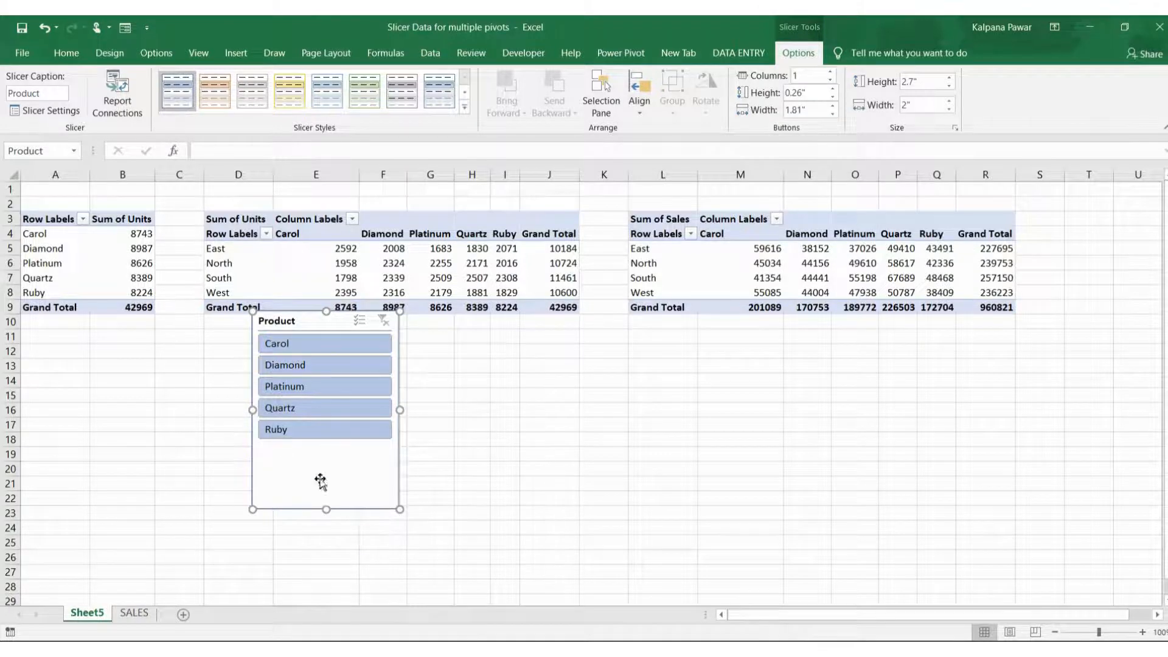
pyautogui.click(324, 343)
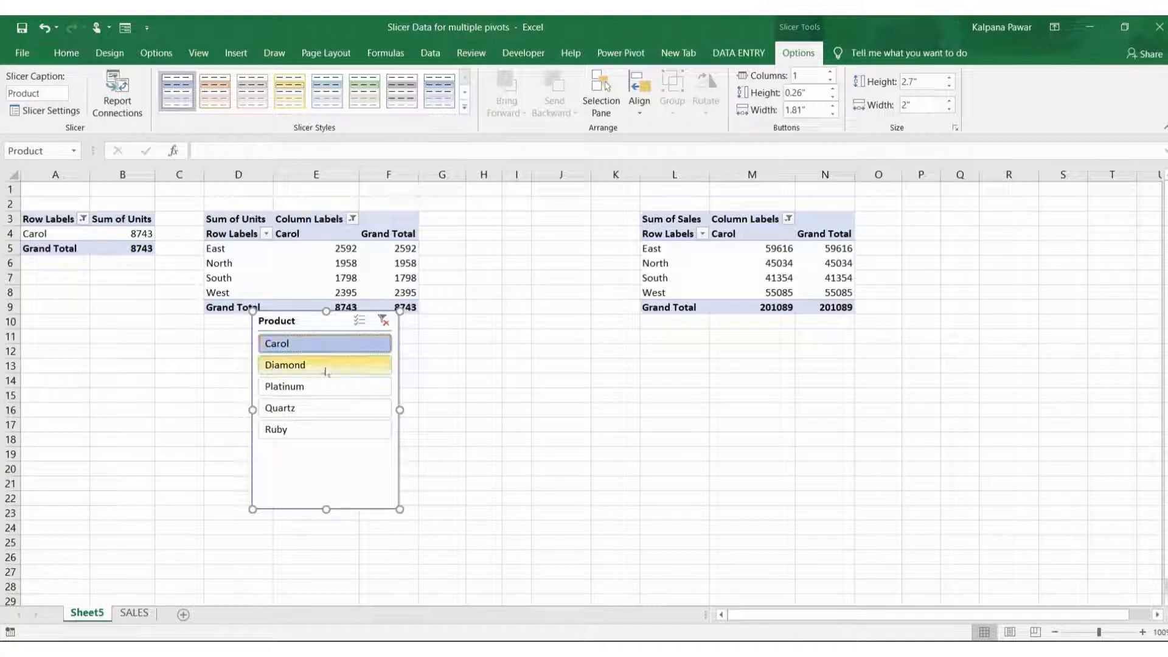
pyautogui.click(324, 364)
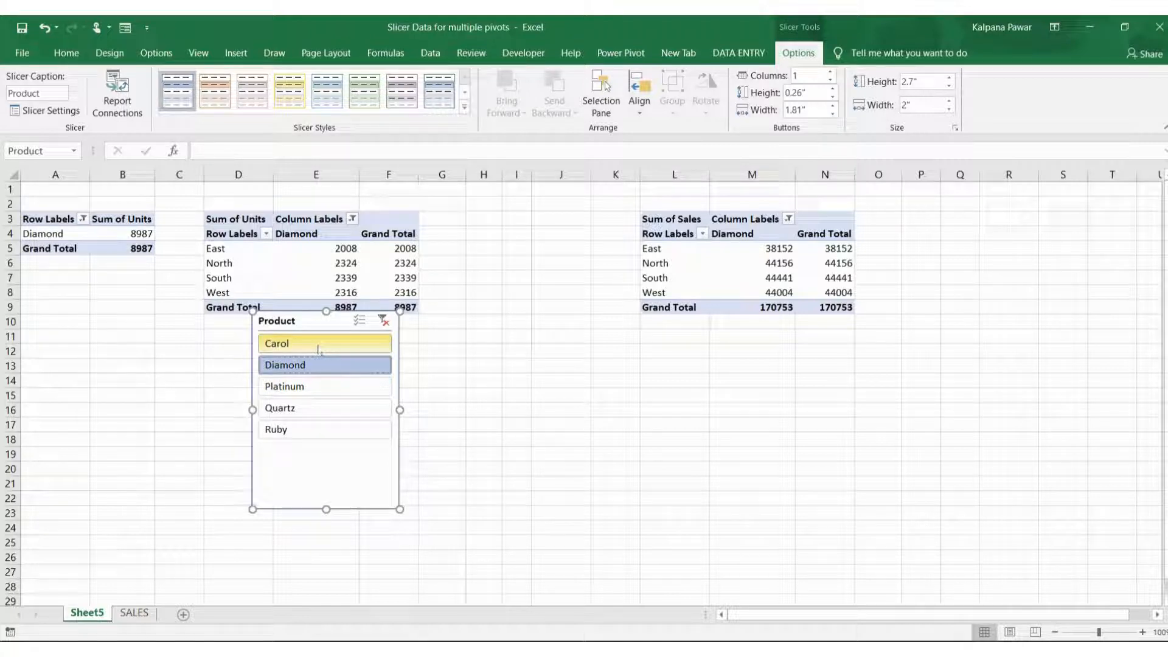
pyautogui.moveTo(320, 343)
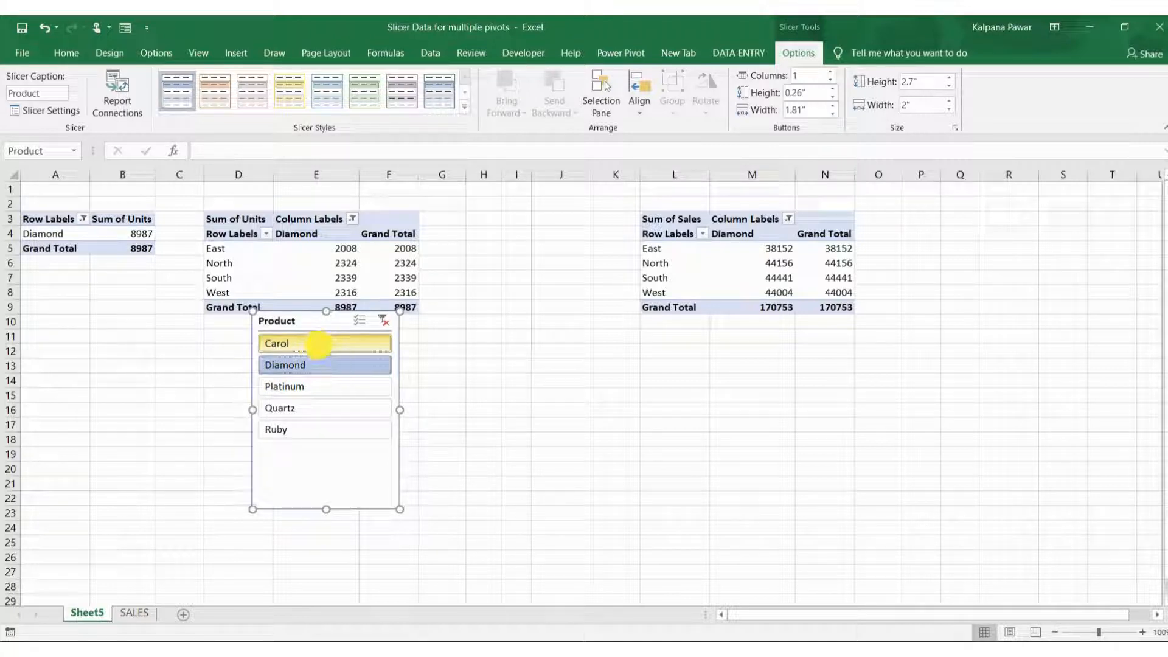
# - Multi-select Carol, Diamond and Platinum in the slicer, then clear the filter and return to the sheet
pyautogui.click(324, 343)
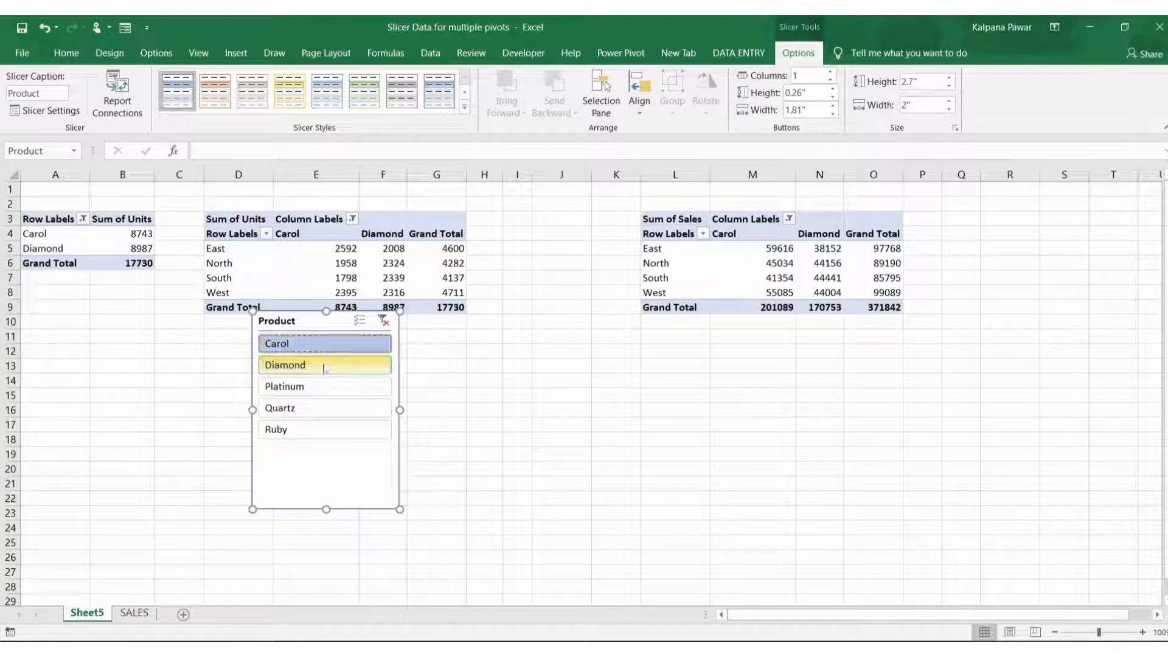
pyautogui.click(324, 386)
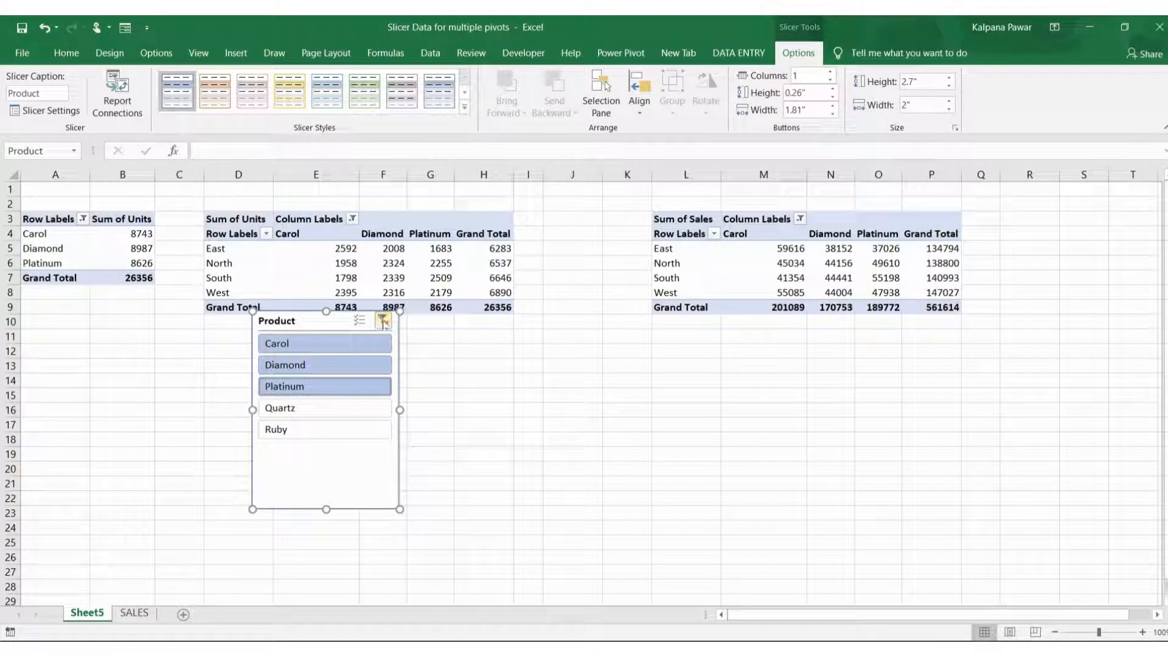
pyautogui.moveTo(384, 321)
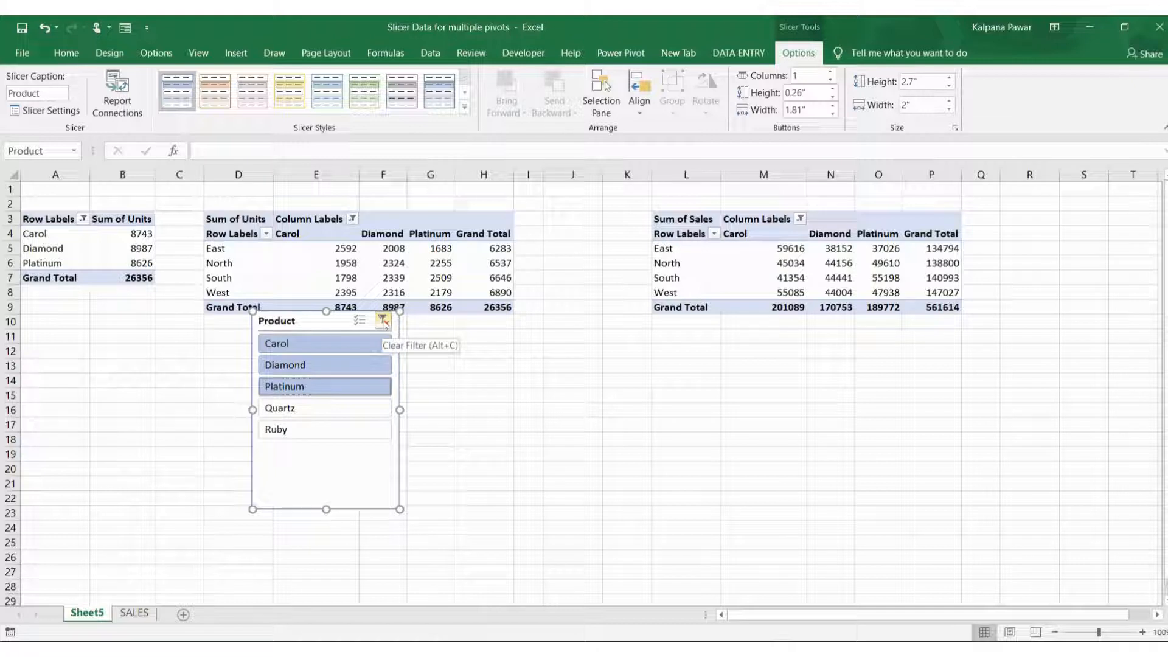
pyautogui.click(383, 323)
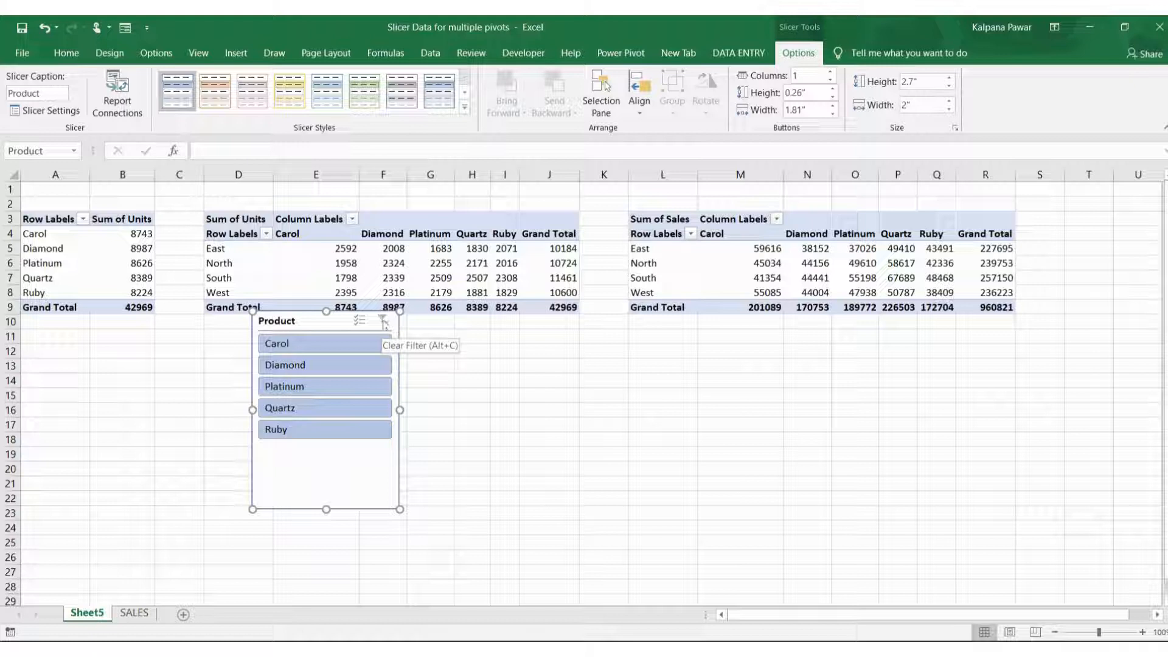
pyautogui.click(121, 526)
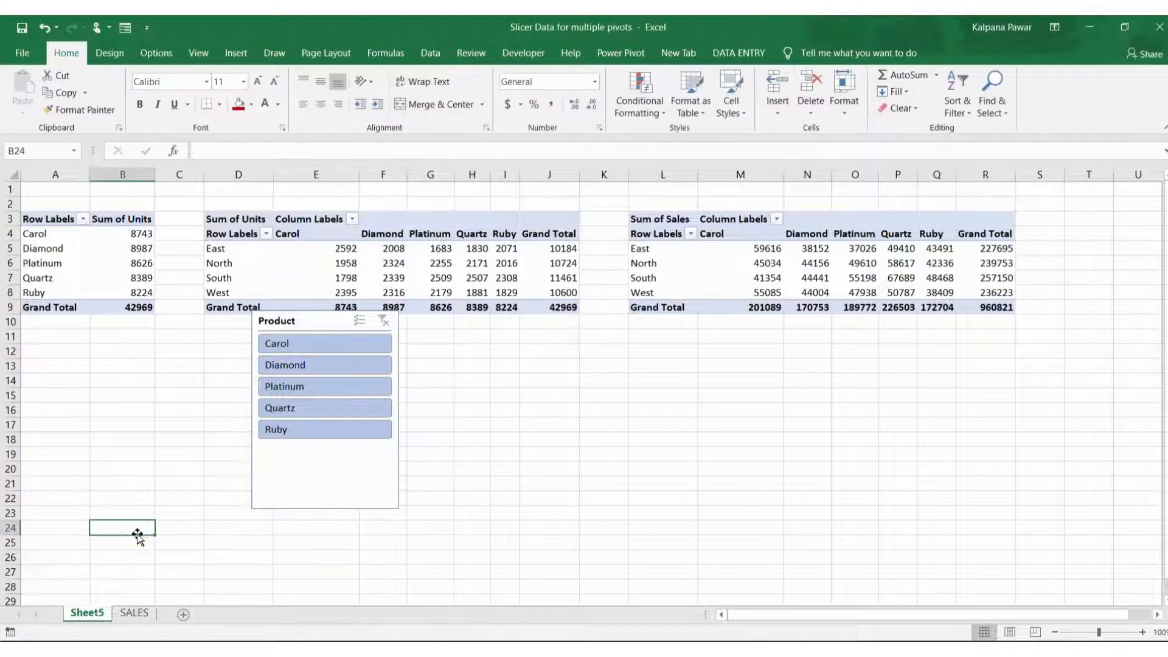
pyautogui.moveTo(183, 502)
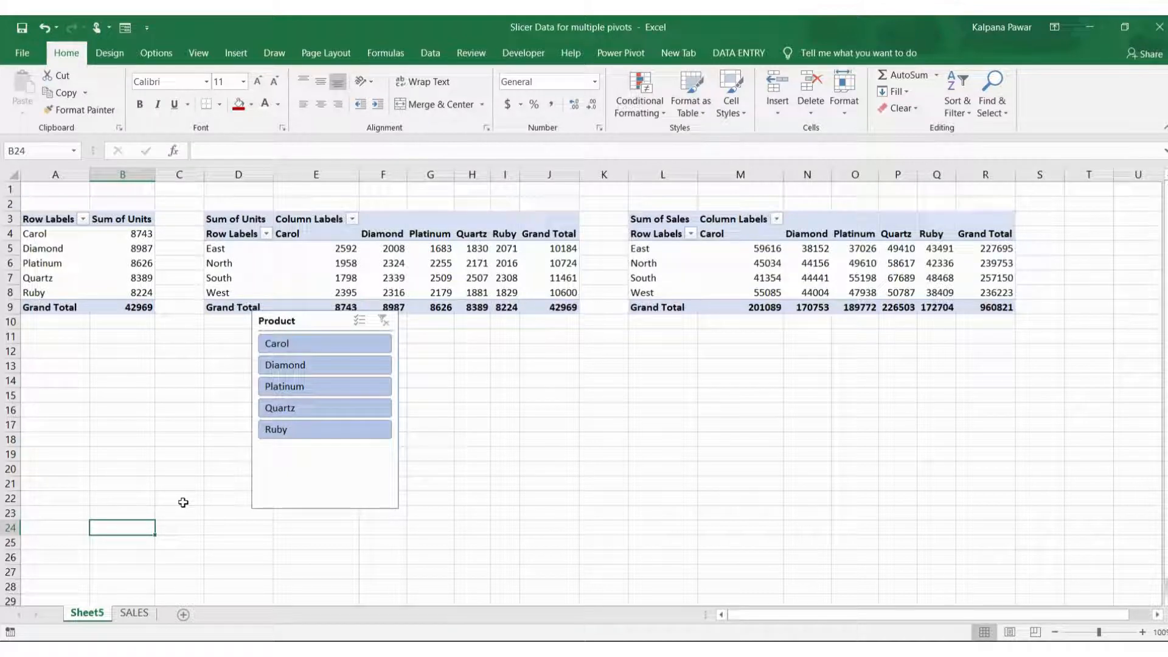
# - Unhide the hidden COGS sheet from the SALES tab's context menu
pyautogui.click(134, 616)
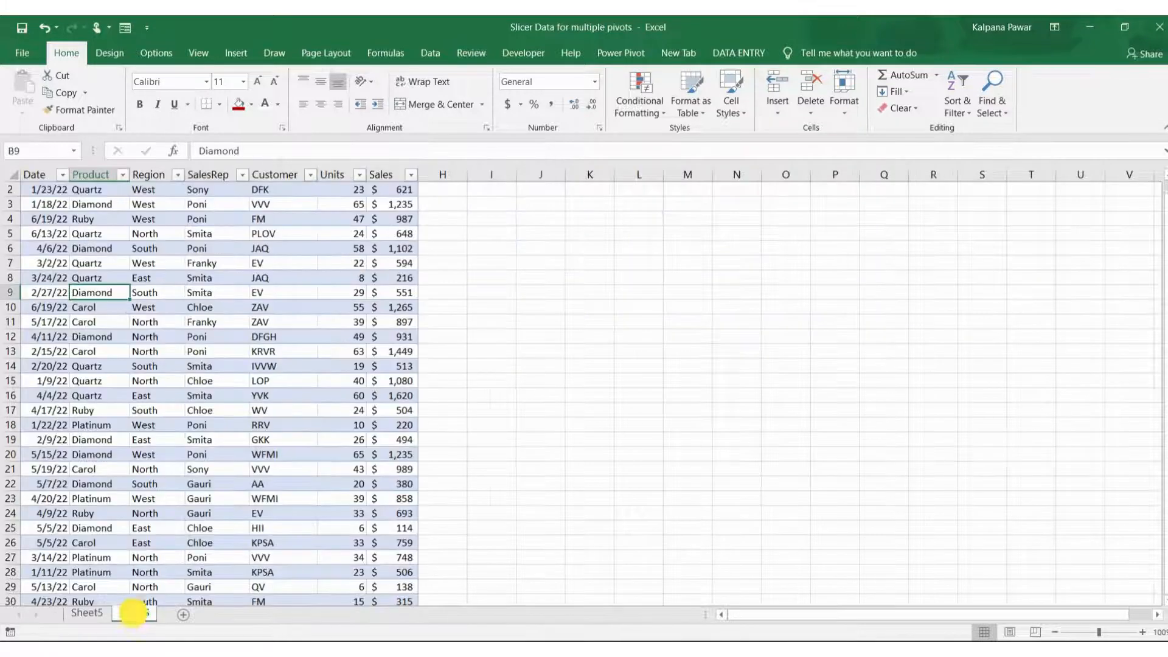
pyautogui.rightClick(134, 613)
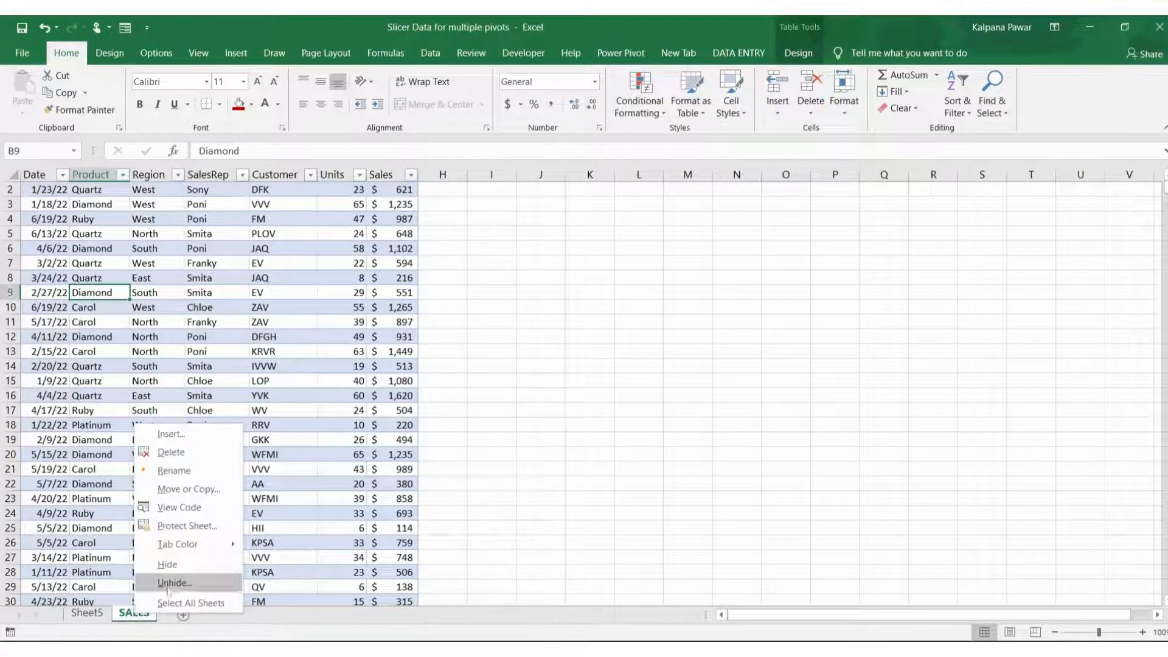
pyautogui.click(174, 582)
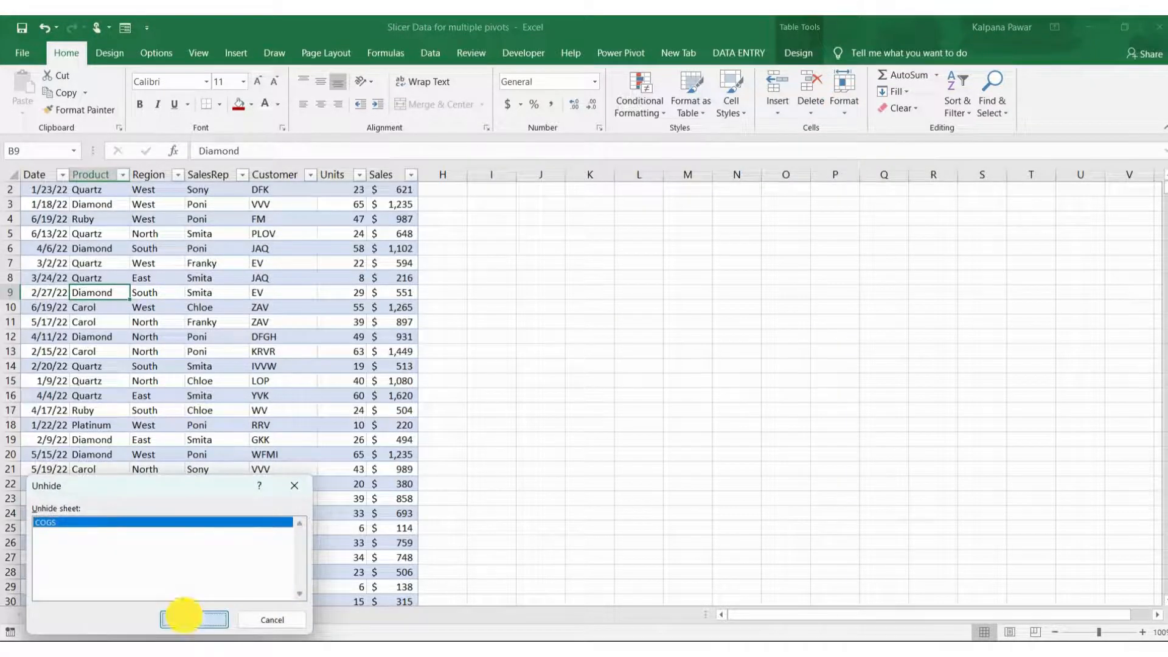
pyautogui.click(194, 619)
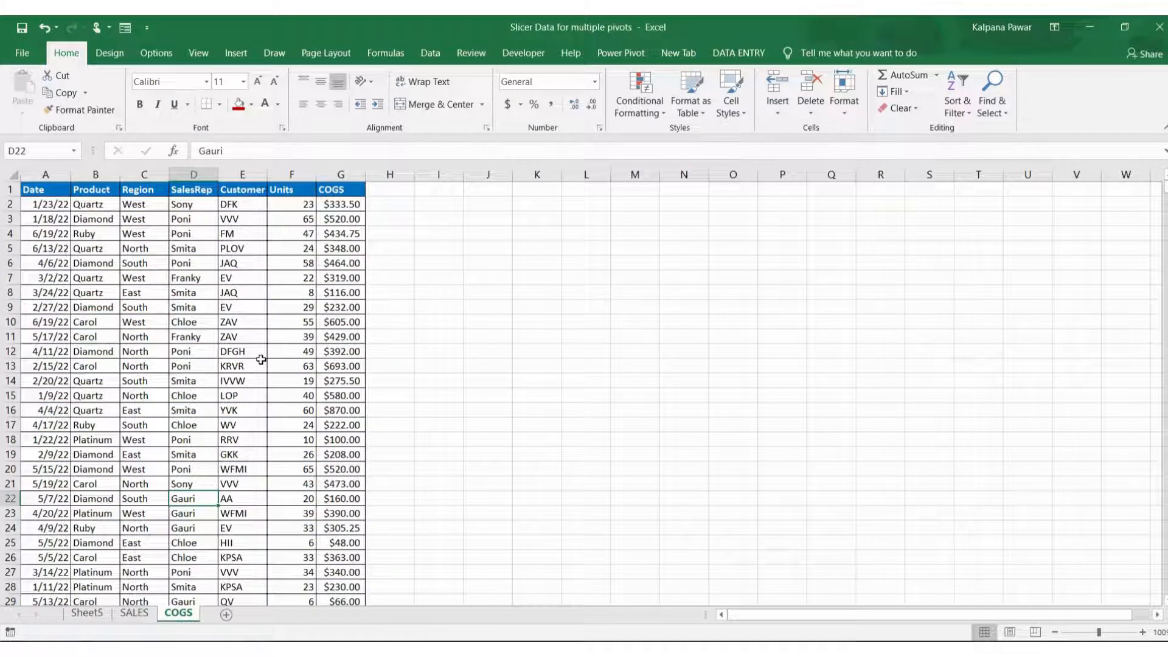
# - Convert the COGS data into a table with headers named 'cogs', then return to the pivot sheet
pyautogui.click(144, 336)
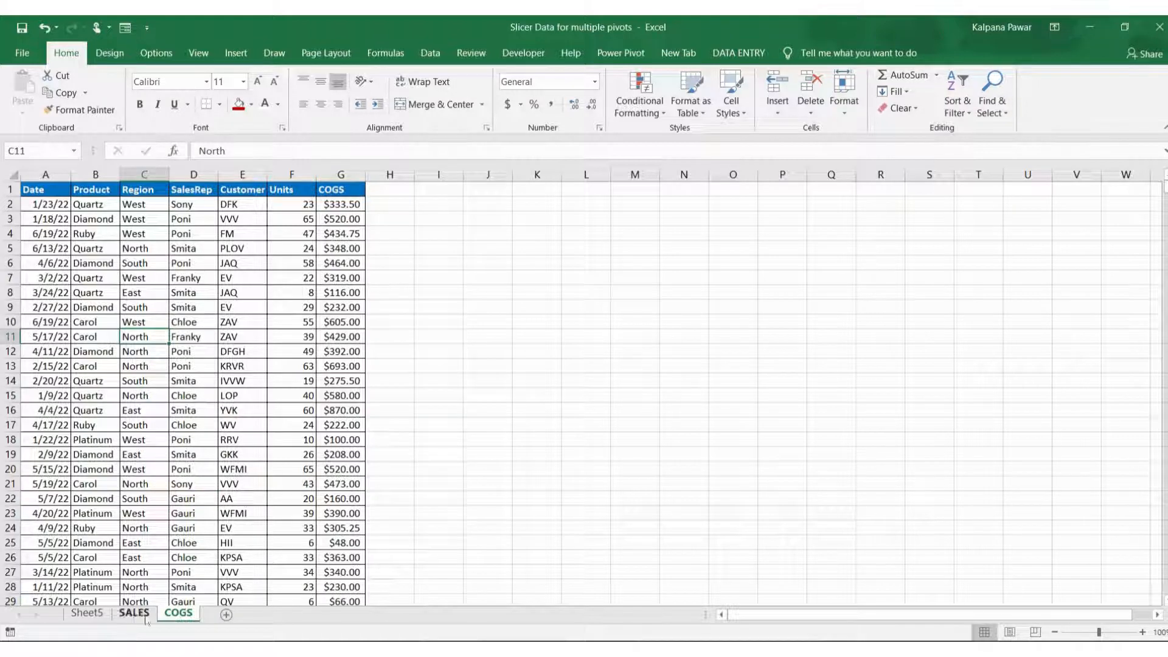
pyautogui.click(178, 613)
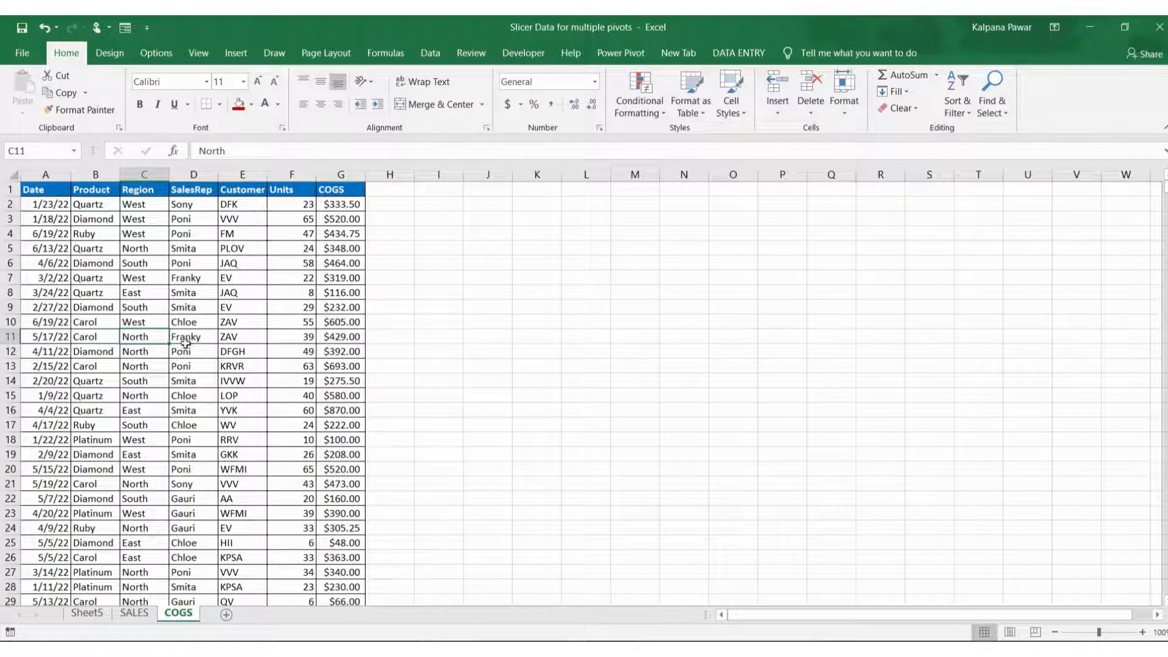
pyautogui.click(192, 336)
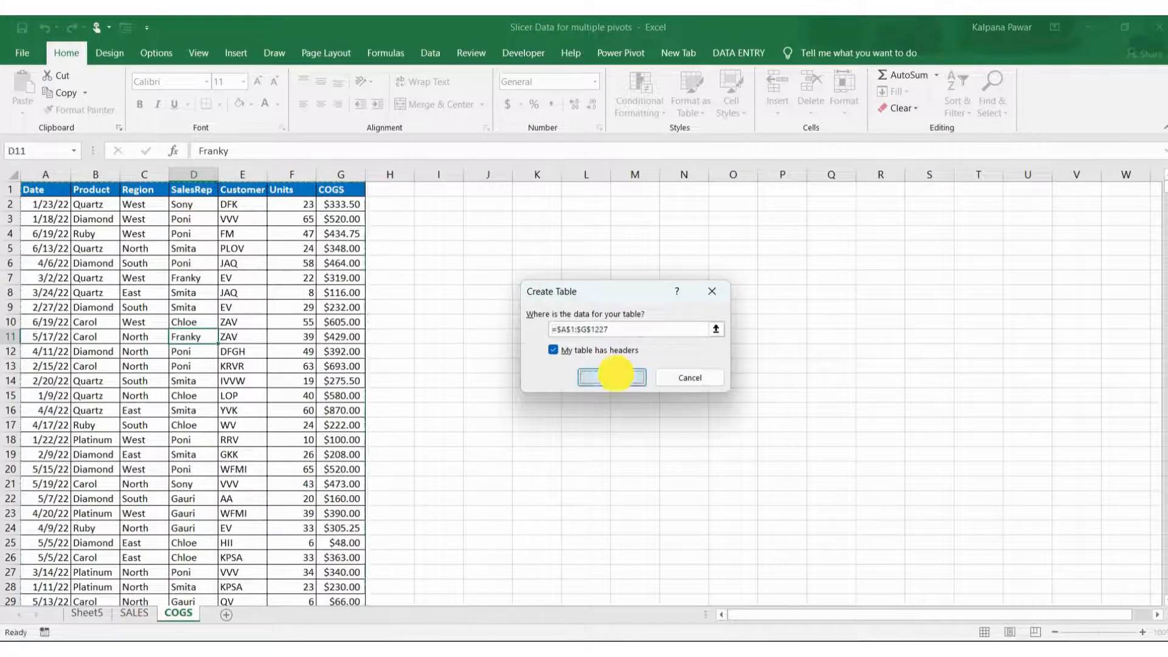
pyautogui.click(610, 377)
pyautogui.write('cogs')
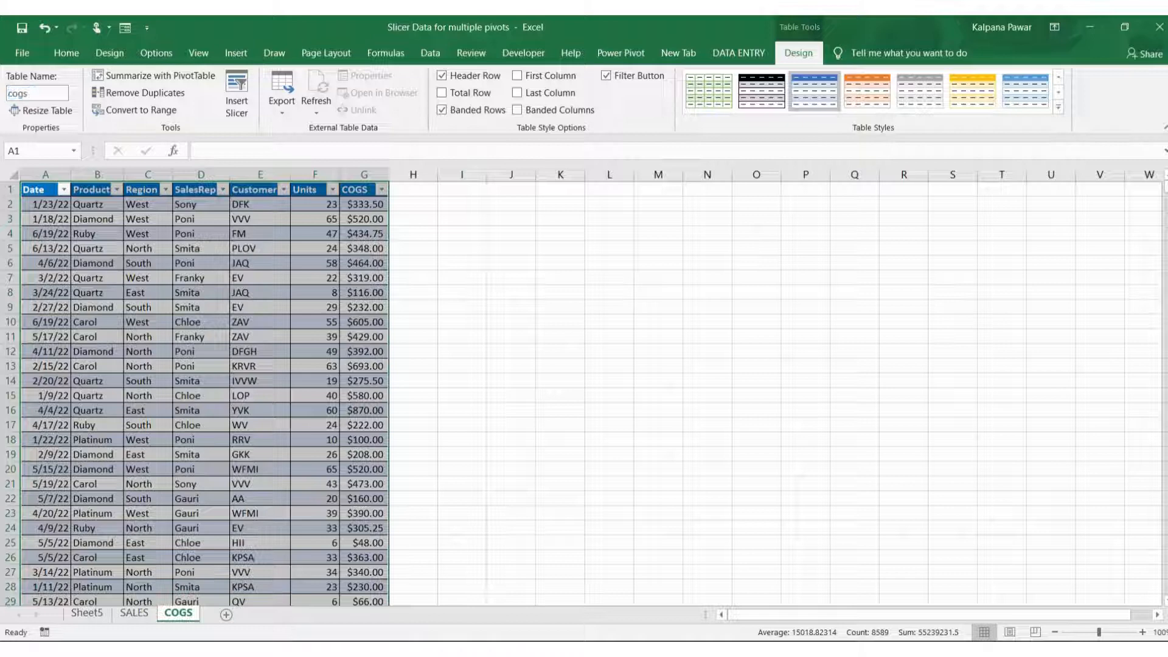
pyautogui.click(147, 292)
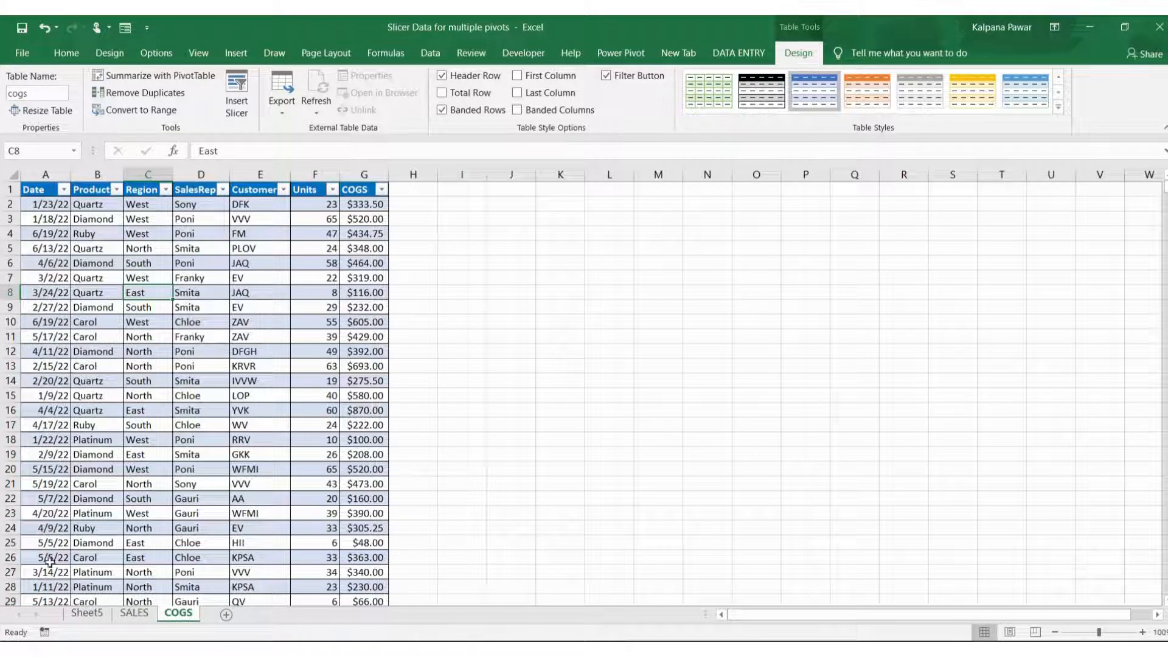
pyautogui.click(87, 613)
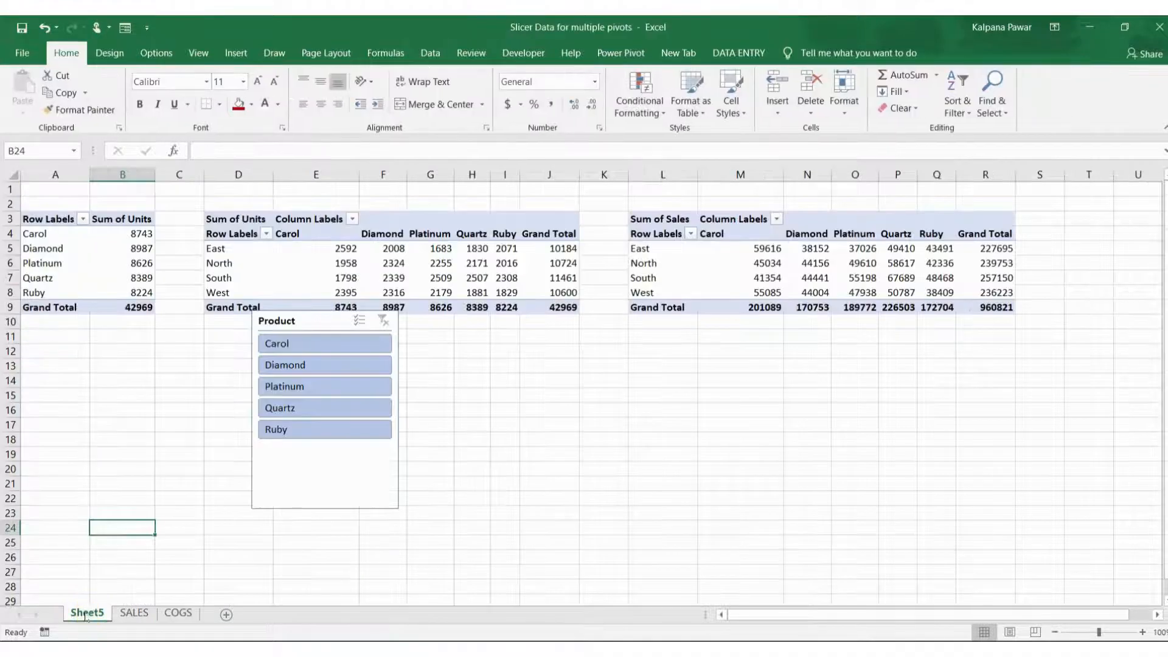
# - Delete the old pivot sheet and review the SALES and COGS tables' matching columns
pyautogui.rightClick(87, 611)
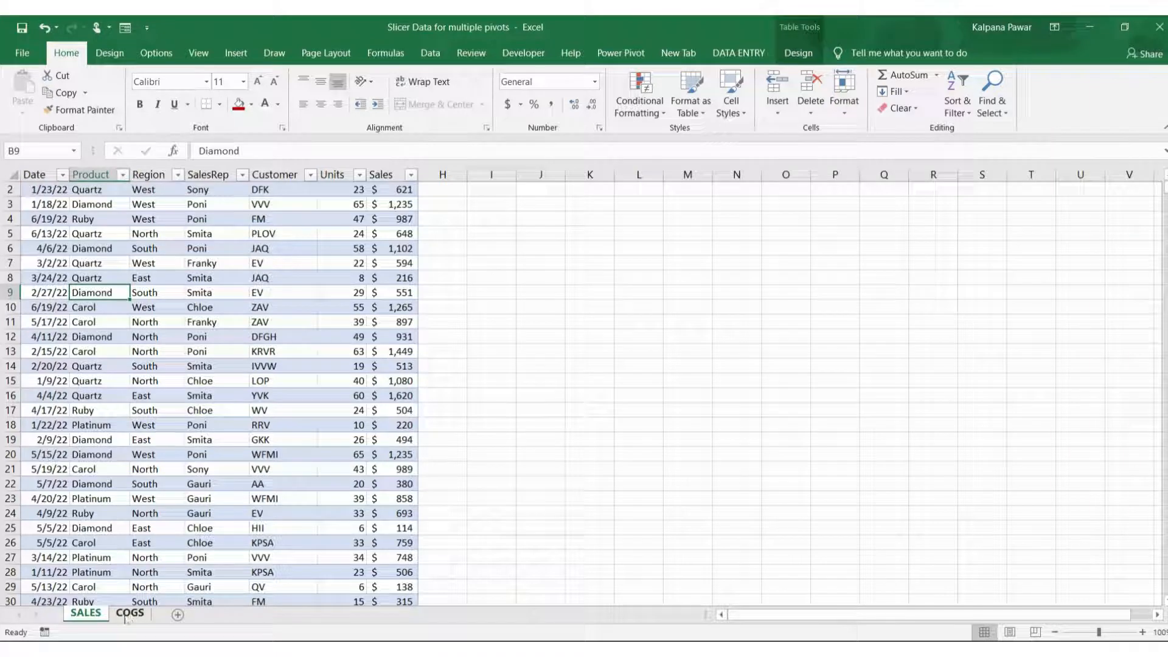
pyautogui.click(129, 613)
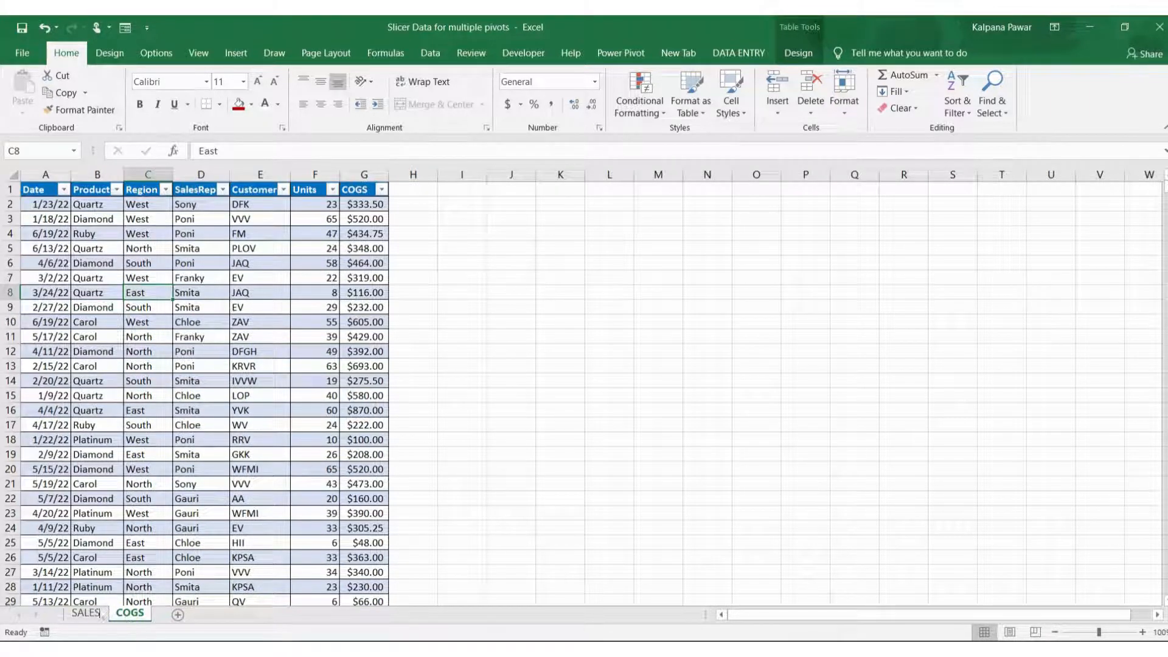
pyautogui.click(84, 613)
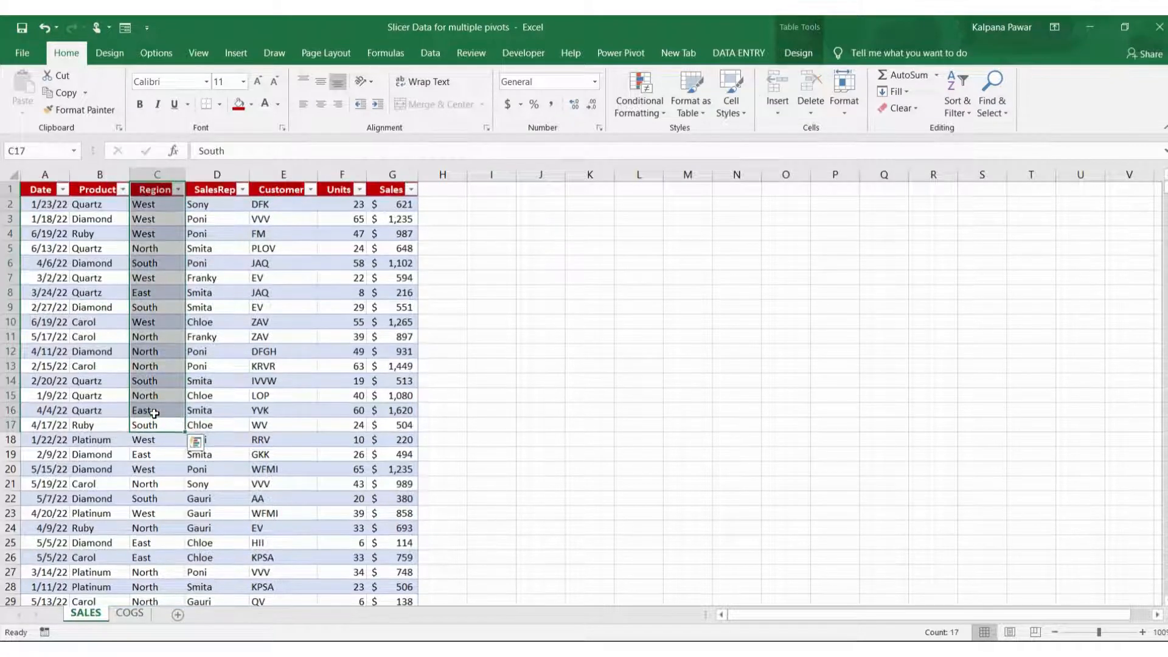
pyautogui.click(129, 613)
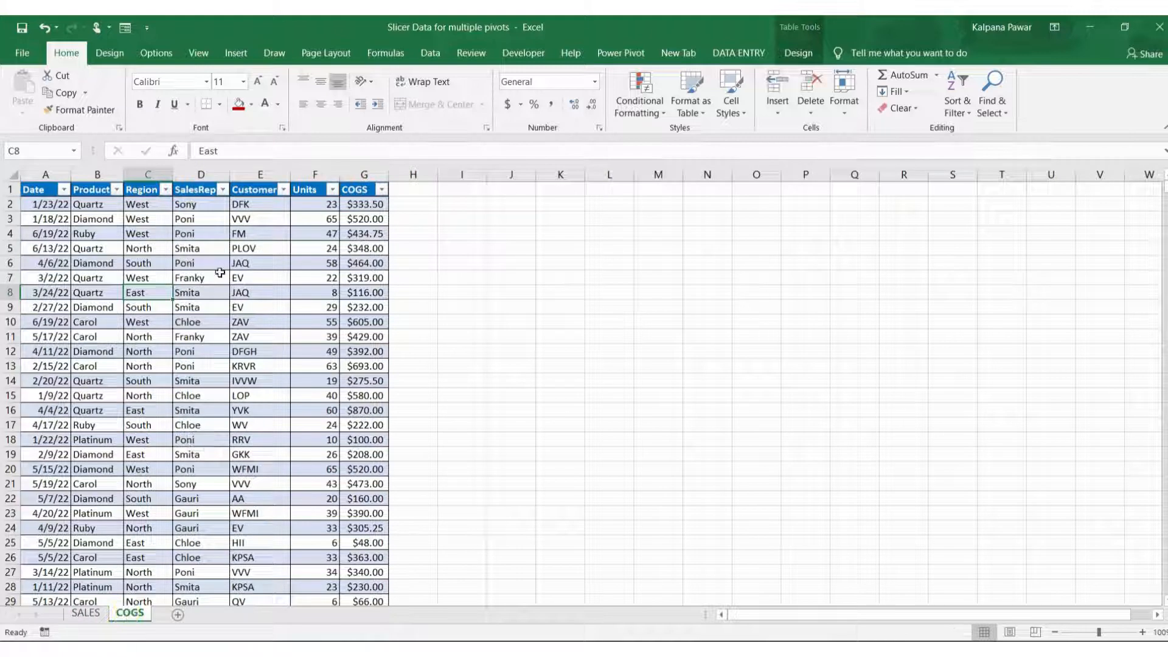
pyautogui.click(201, 277)
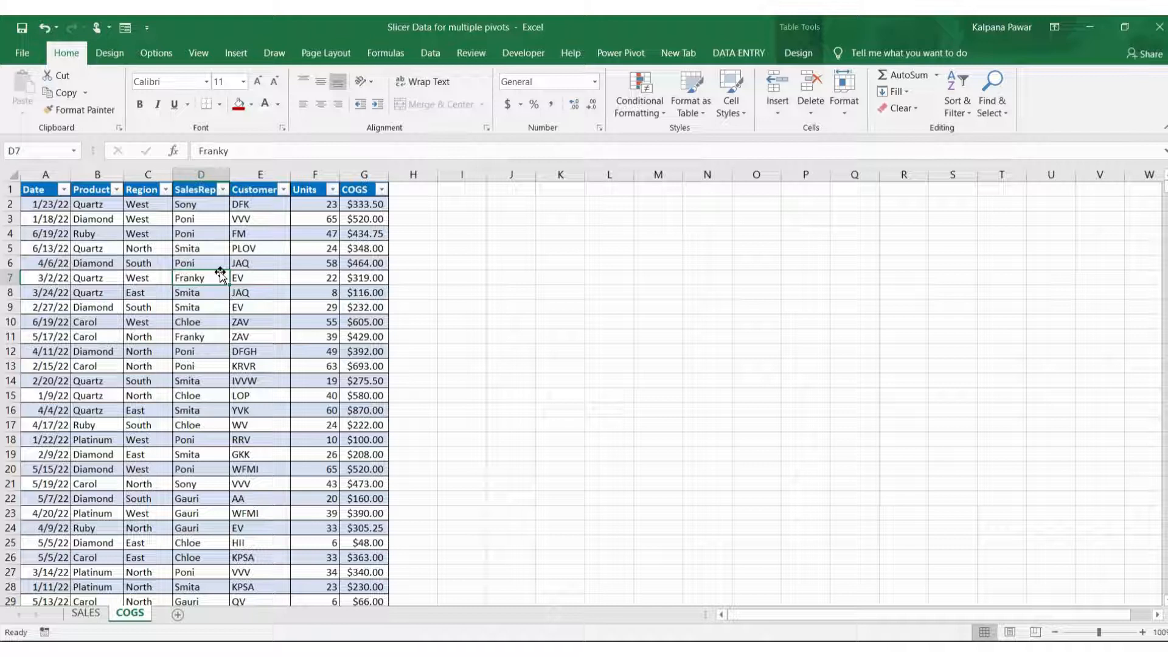
pyautogui.moveTo(220, 227)
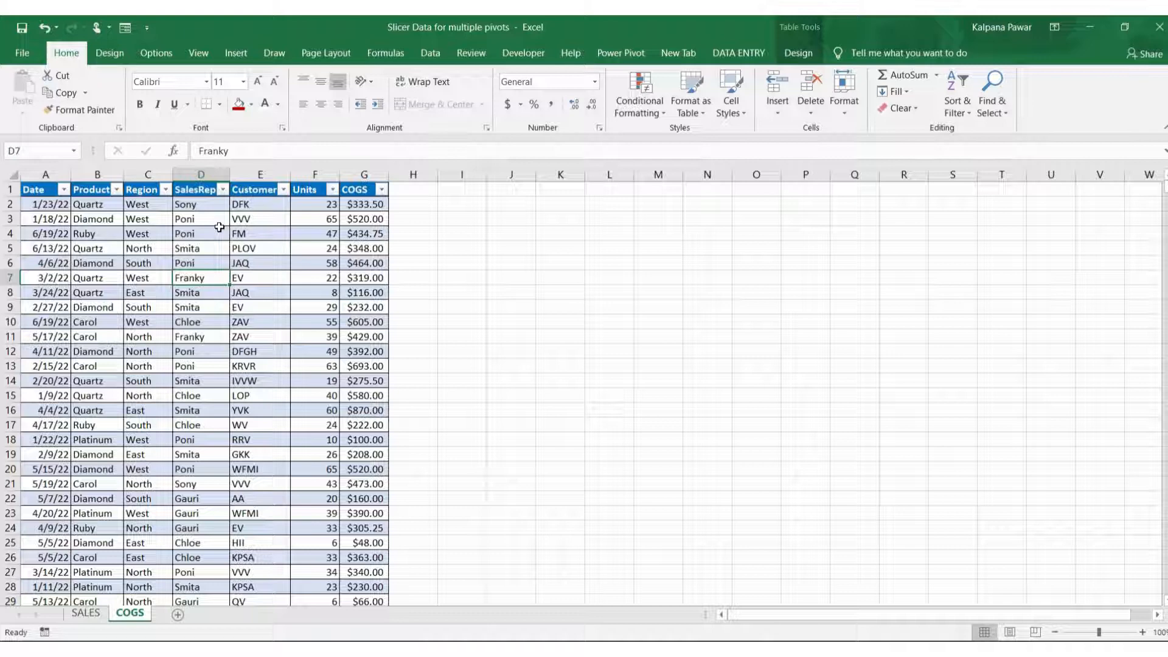
# - Copy the COGS Product column and paste it into a new Sheet6
pyautogui.click(97, 174)
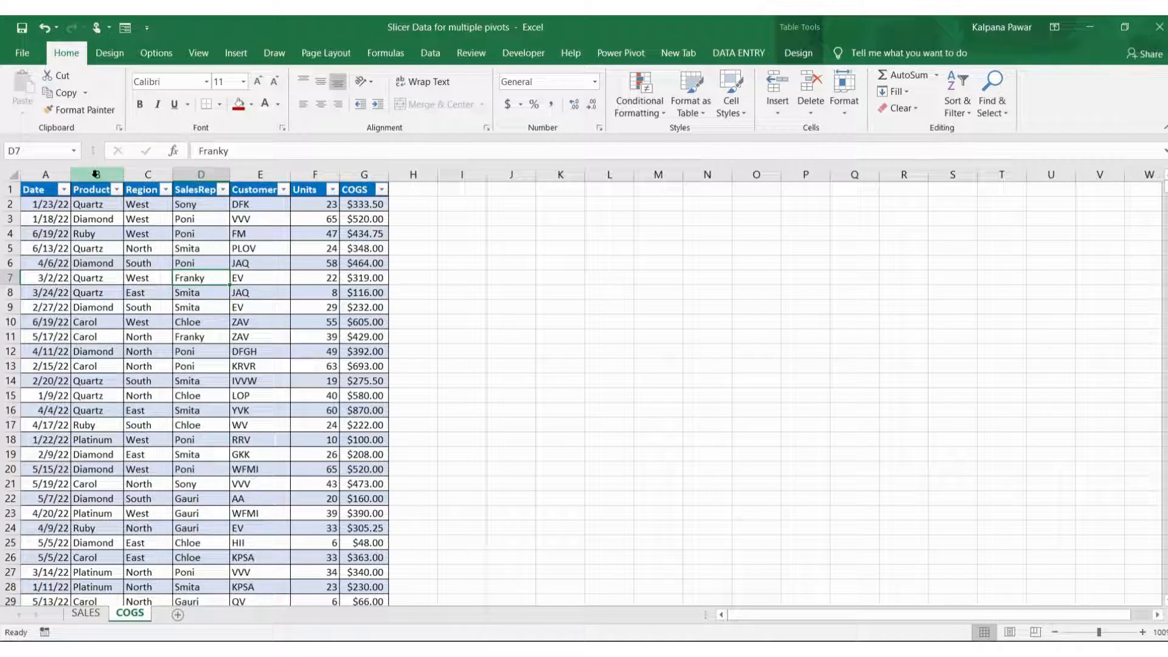
pyautogui.click(94, 174)
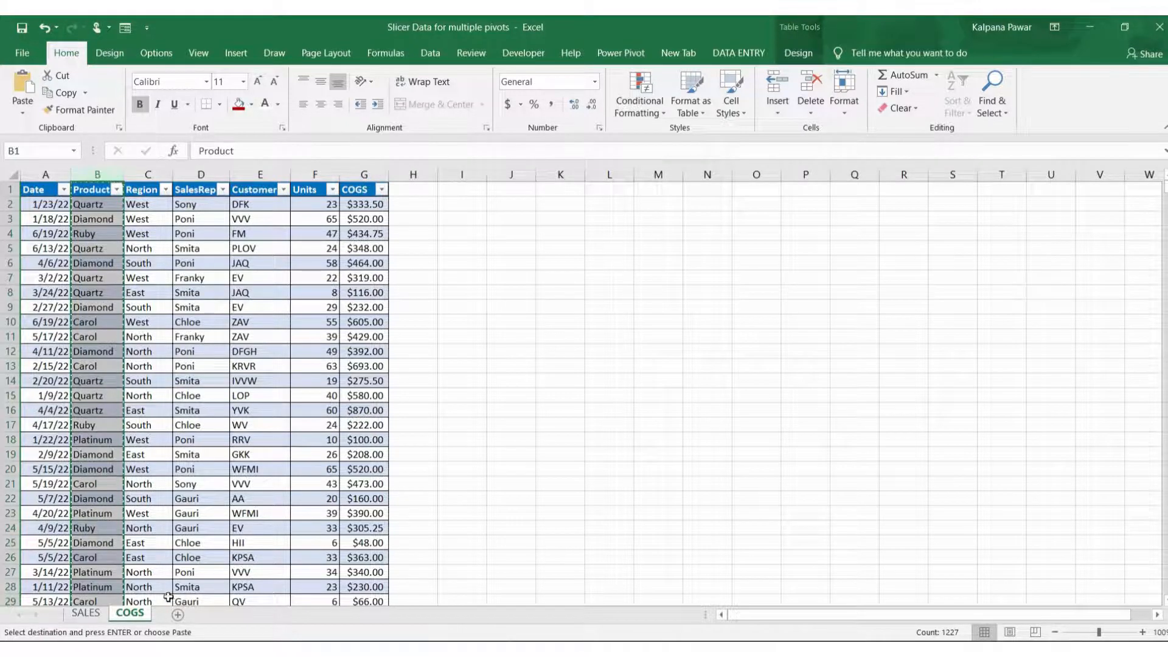
pyautogui.click(225, 613)
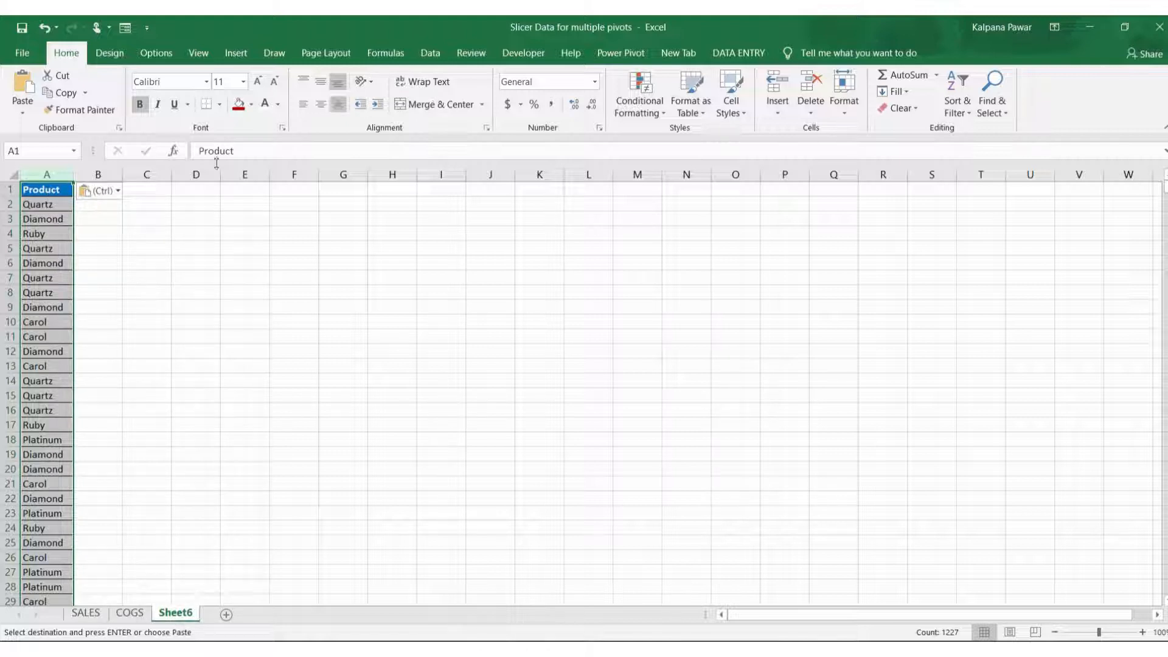
# - Remove duplicates to leave the five unique products Quartz, Diamond, Ruby, Carol, Platinum
pyautogui.click(430, 53)
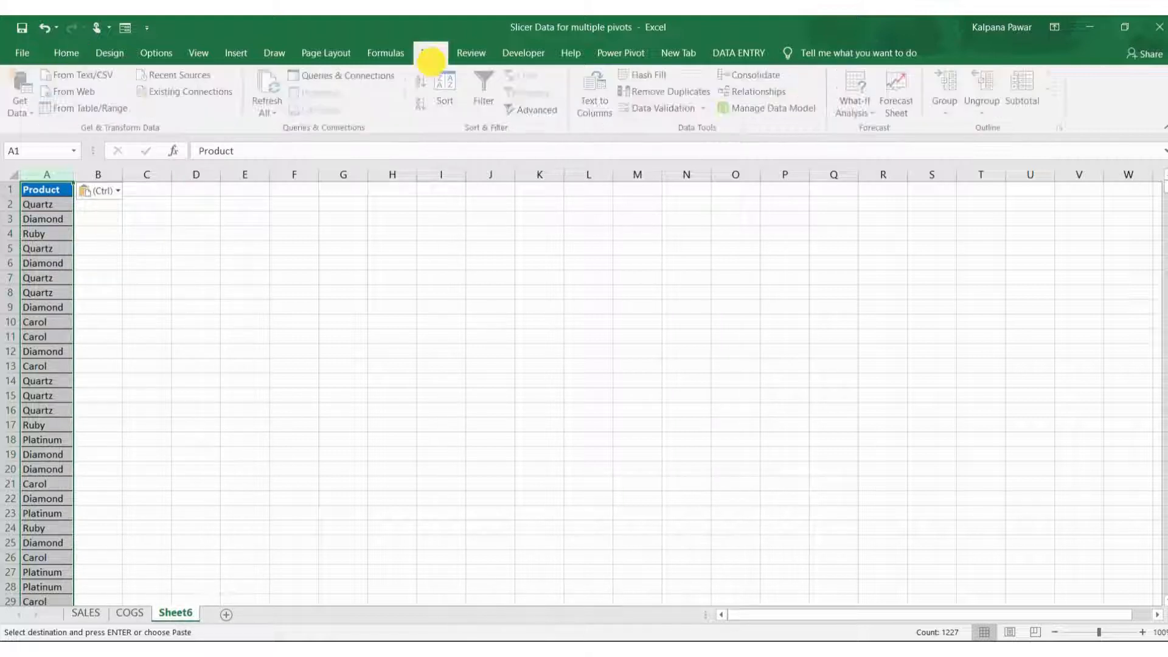
pyautogui.click(668, 92)
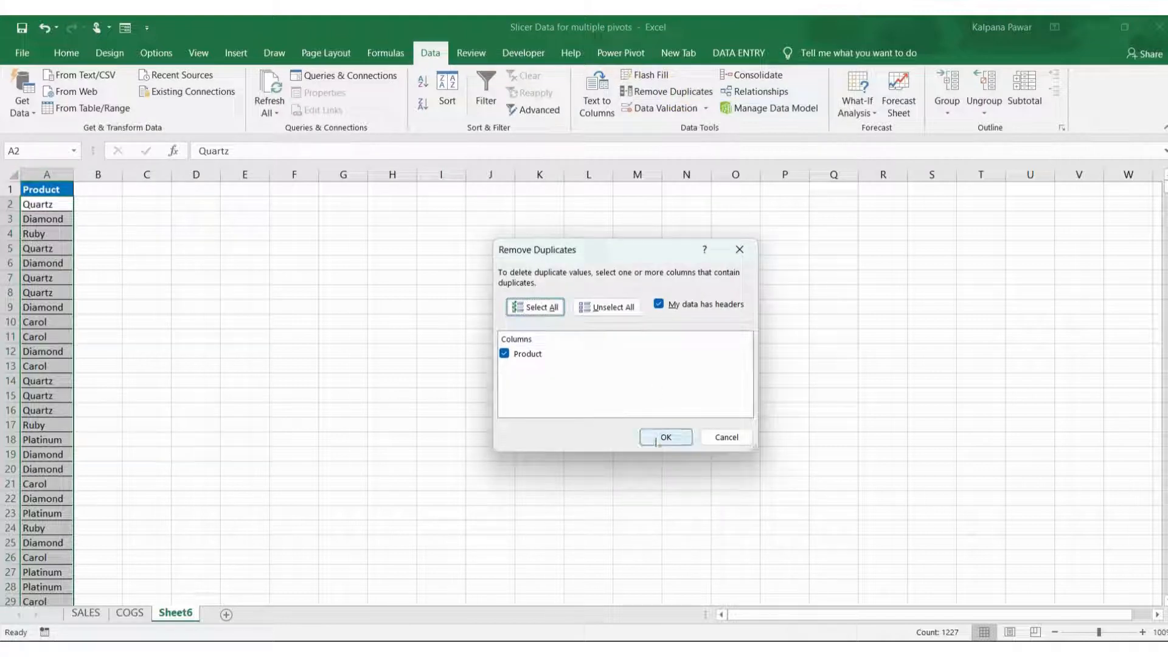
pyautogui.click(665, 437)
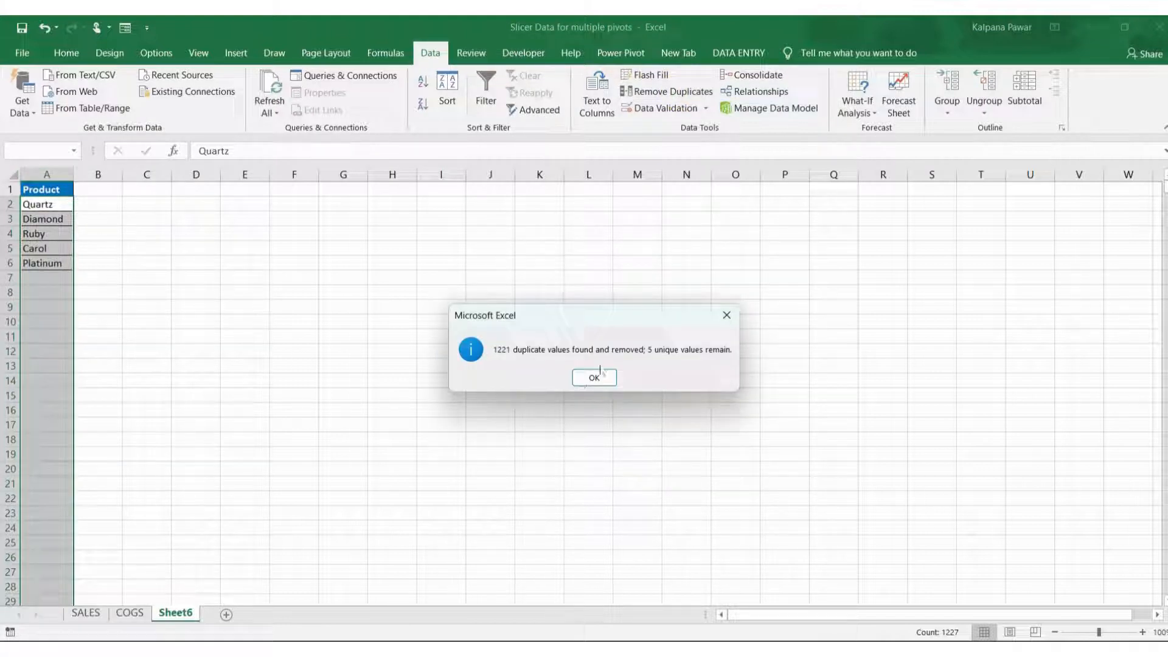
pyautogui.click(592, 377)
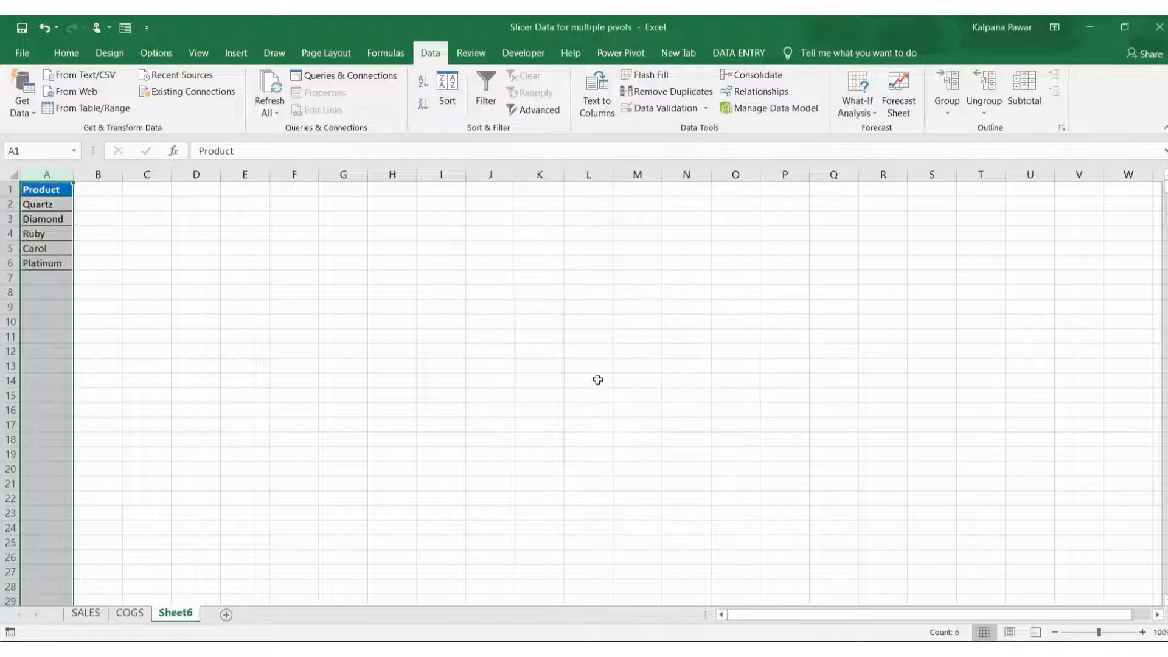
pyautogui.moveTo(49, 245)
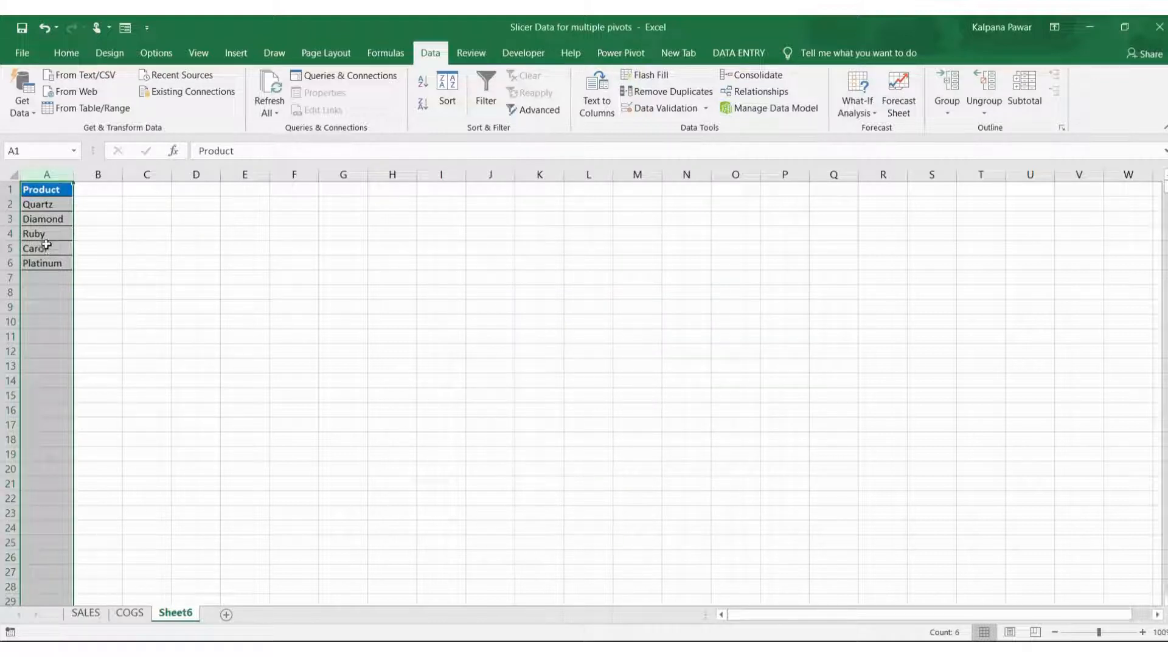
# - Make the five-product list a table with headers named product and rename its sheet Product
pyautogui.click(46, 248)
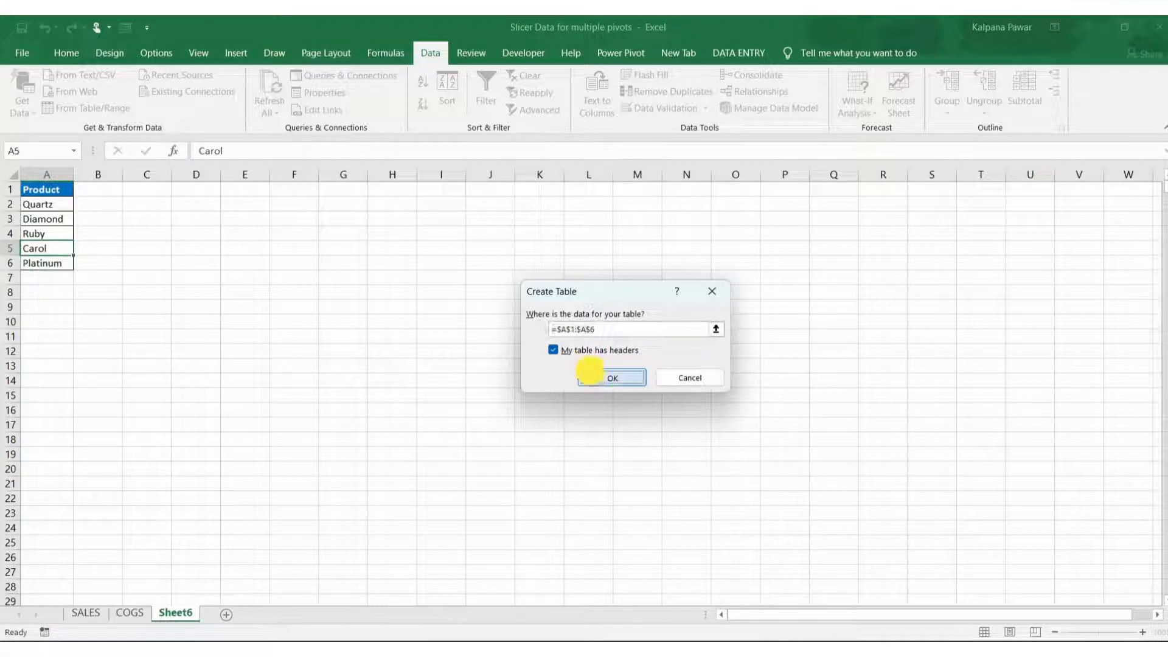
pyautogui.click(611, 377)
pyautogui.write('product')
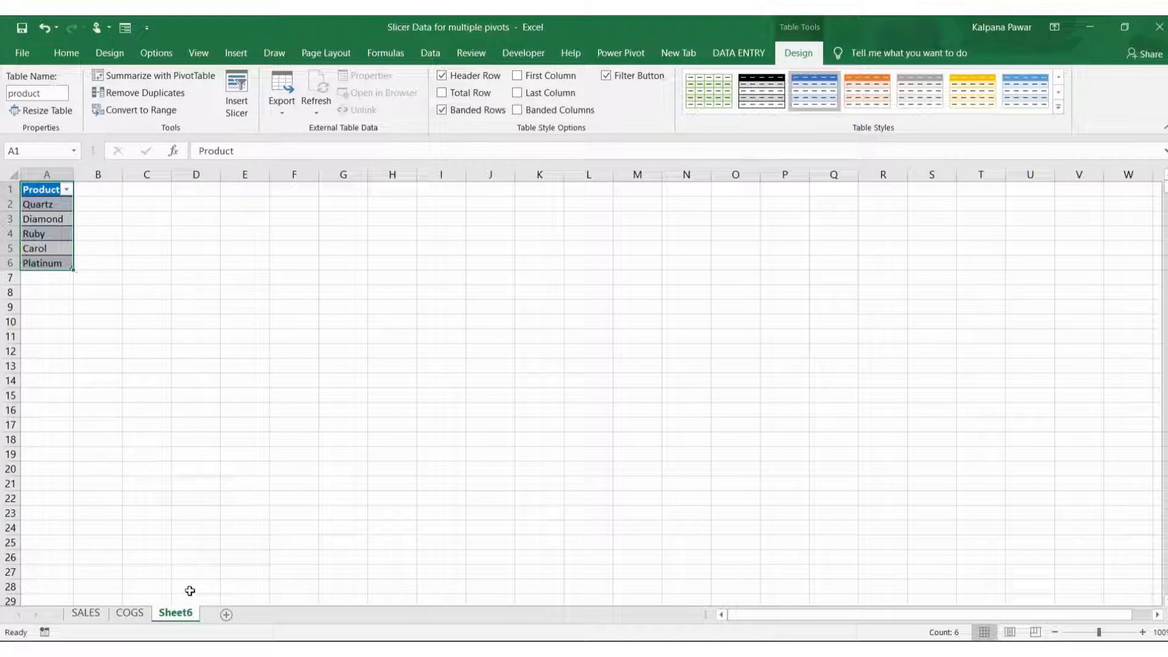
pyautogui.doubleClick(175, 612)
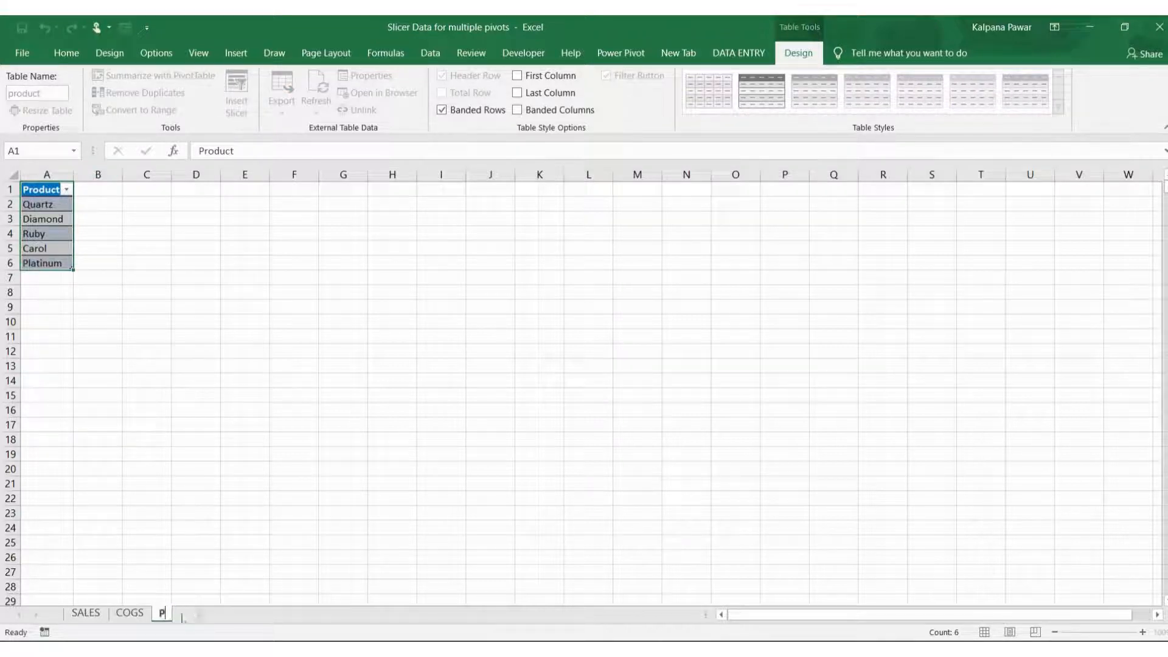
pyautogui.press('Return')
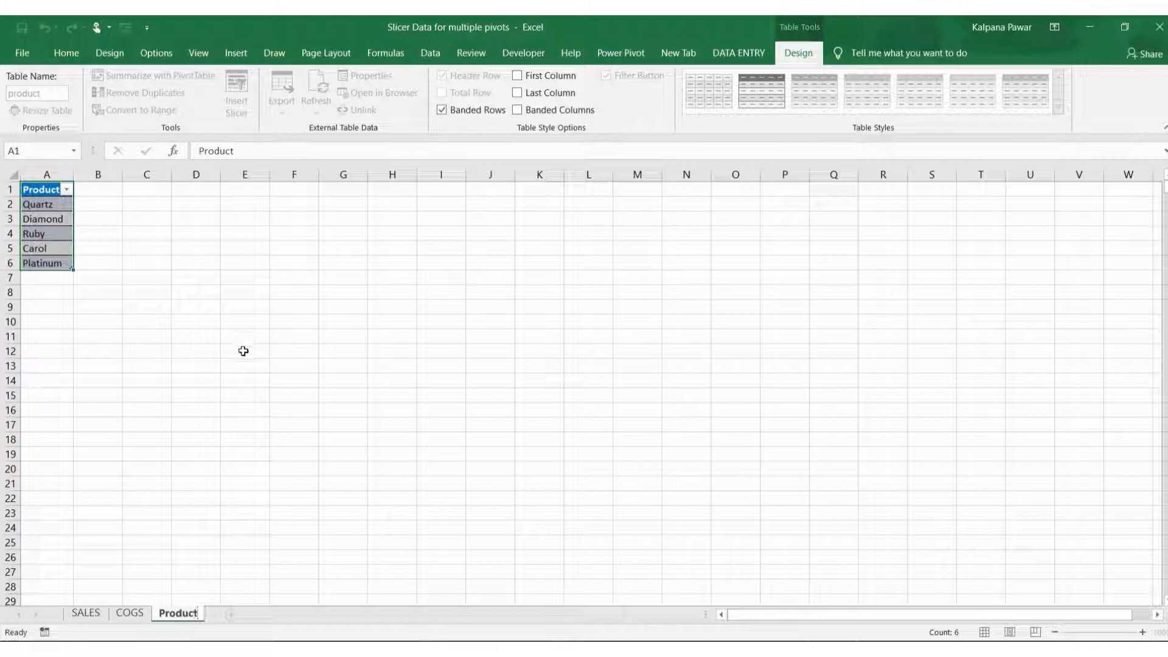
pyautogui.click(85, 611)
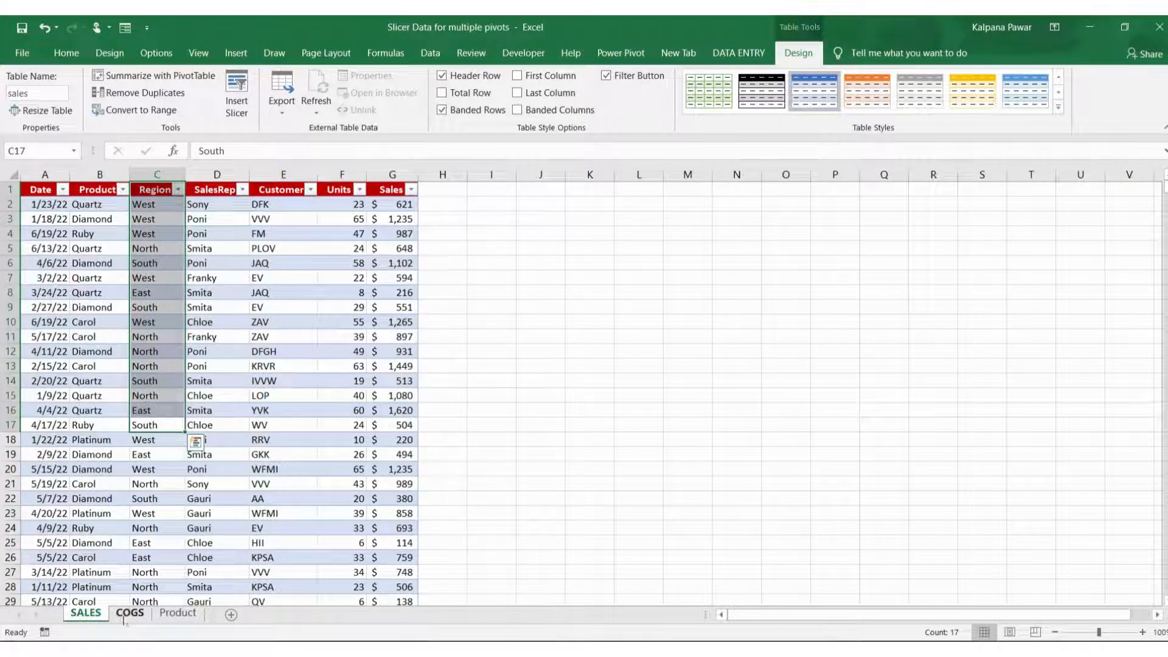
# - Create an empty PivotTable from the sales table on a new worksheet with its field list shown
pyautogui.click(177, 613)
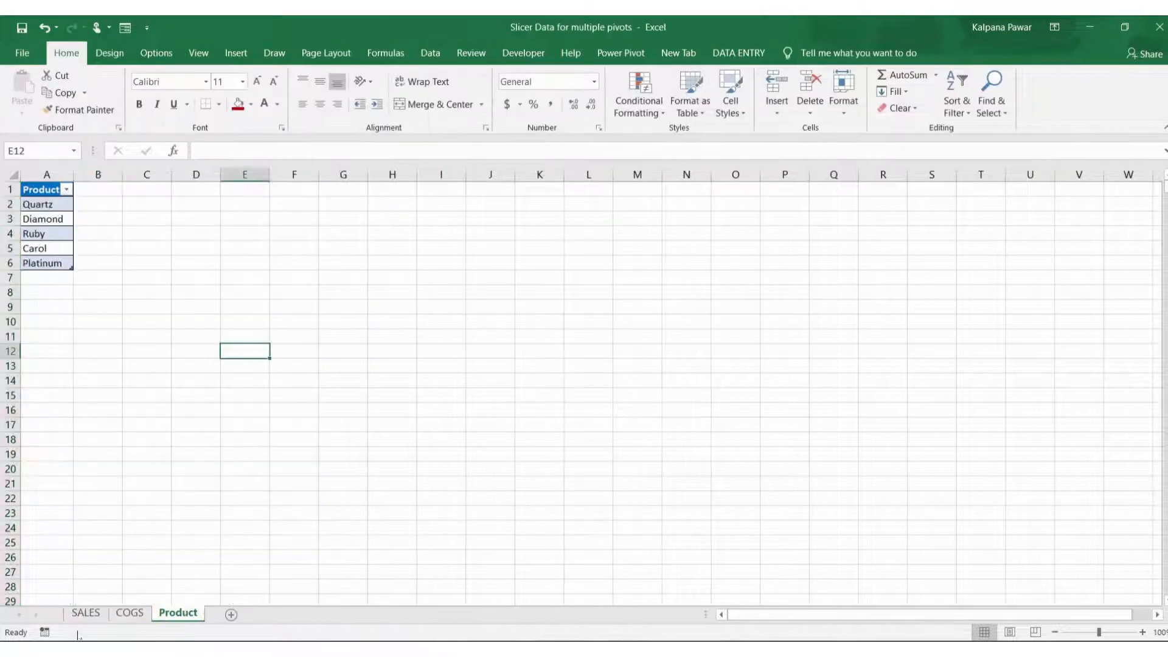
pyautogui.click(85, 612)
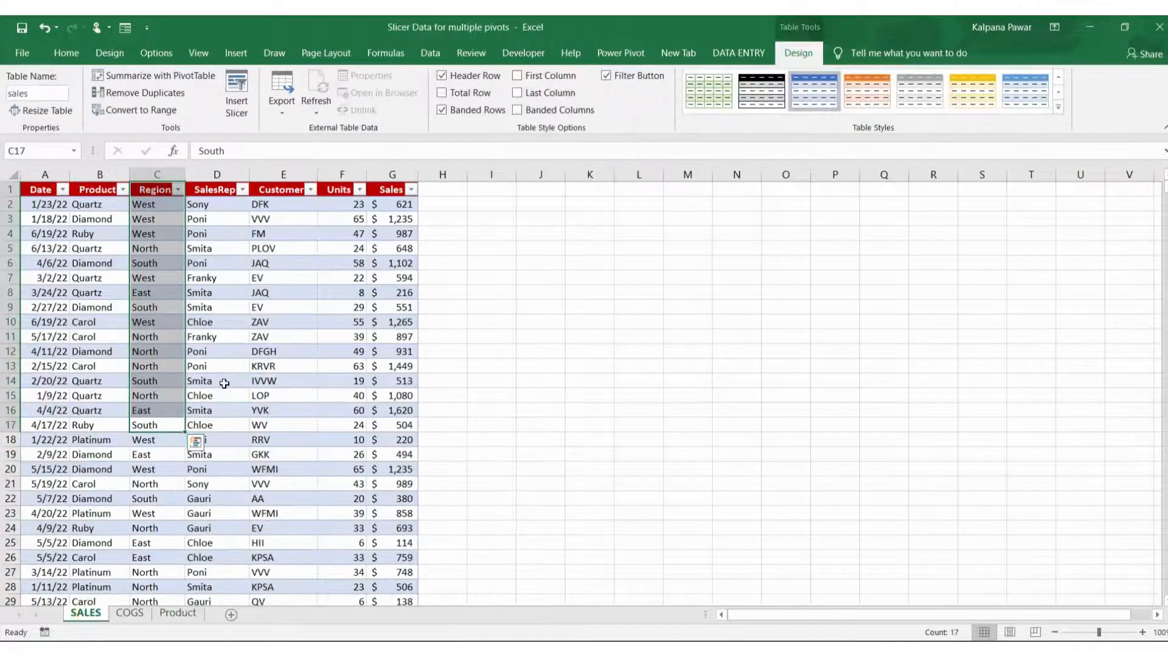
pyautogui.click(216, 381)
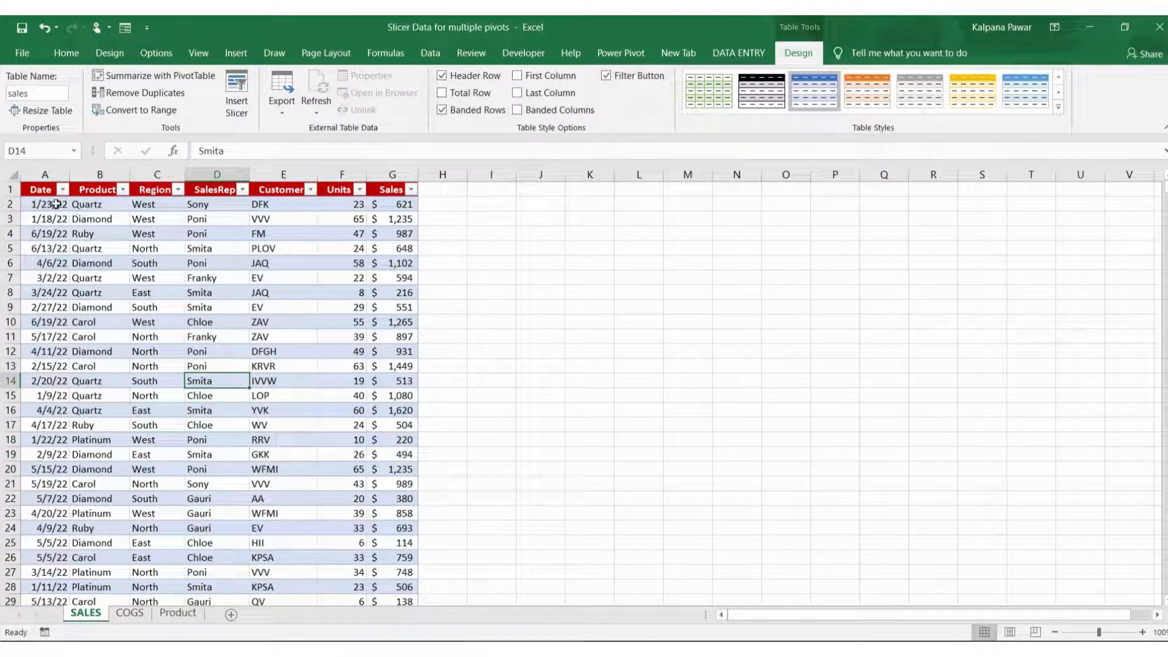
pyautogui.moveTo(147, 324)
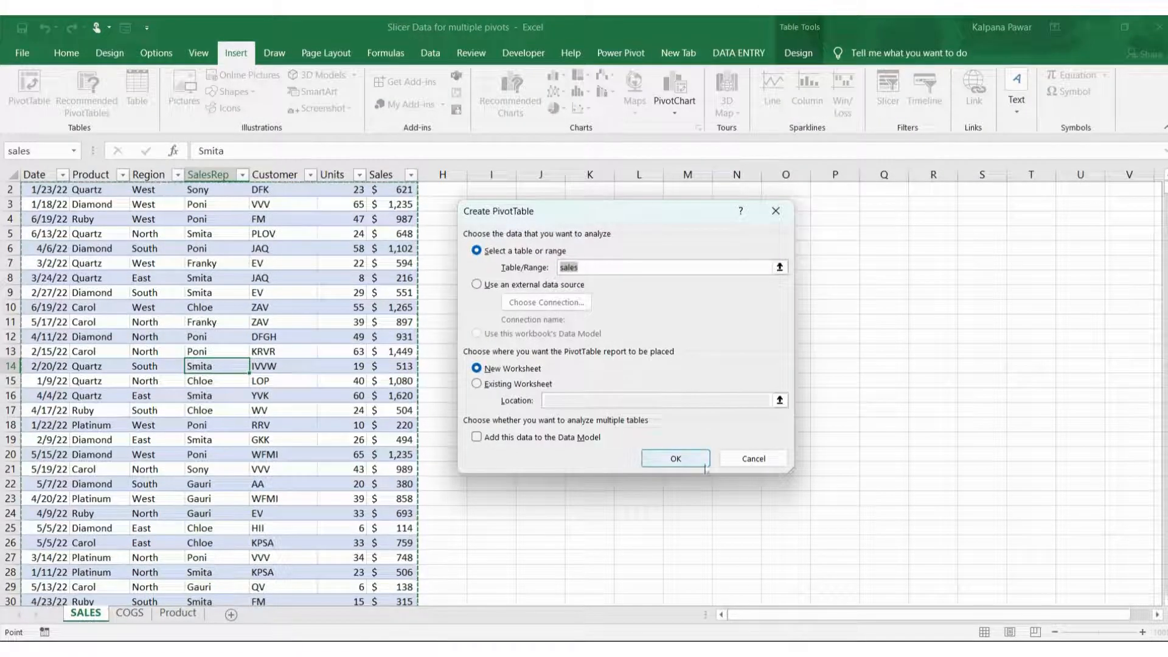
pyautogui.click(673, 458)
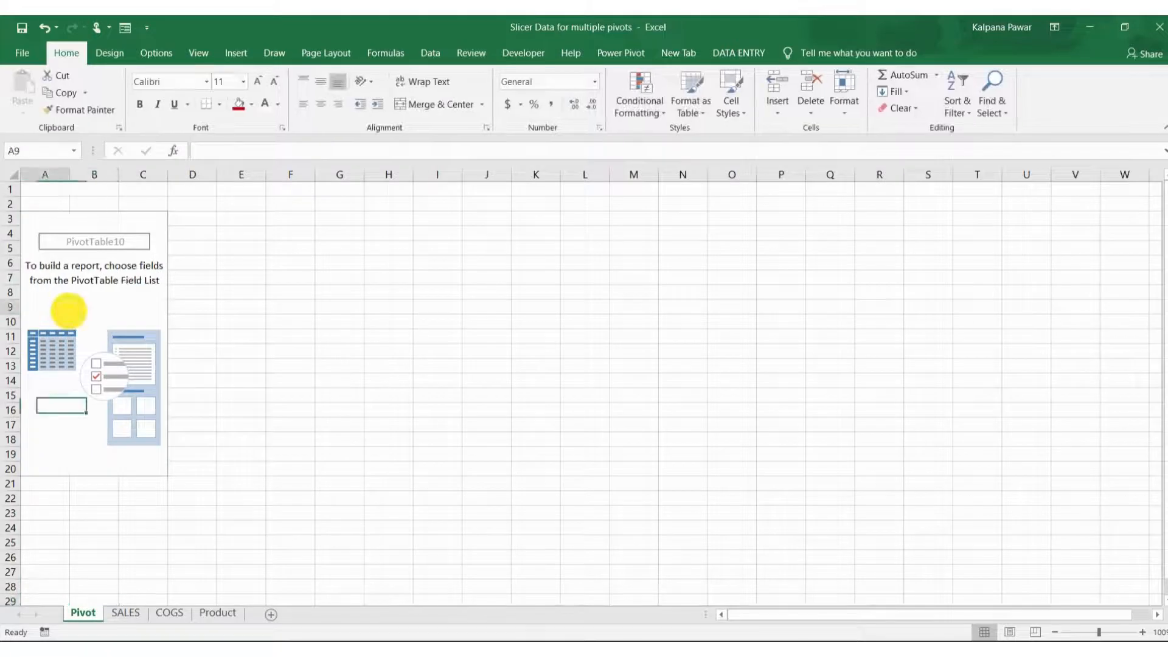
pyautogui.click(47, 306)
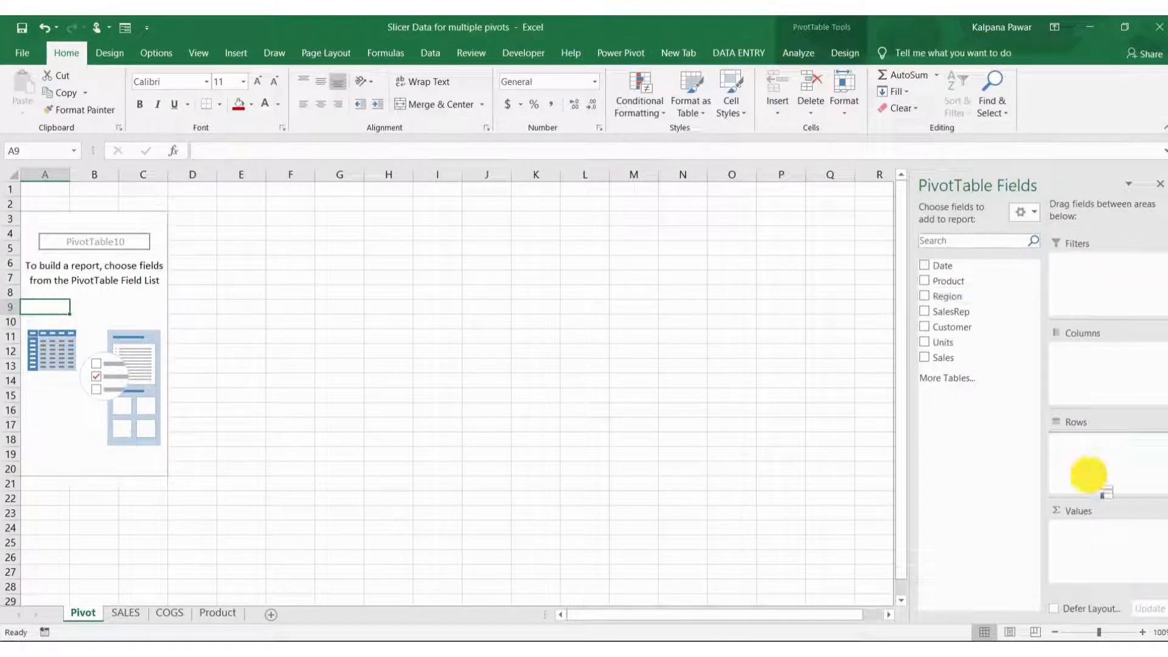
# - Make the pivot sum Sales by Product rows and Region columns, then return to the COGS sheet
pyautogui.click(924, 281)
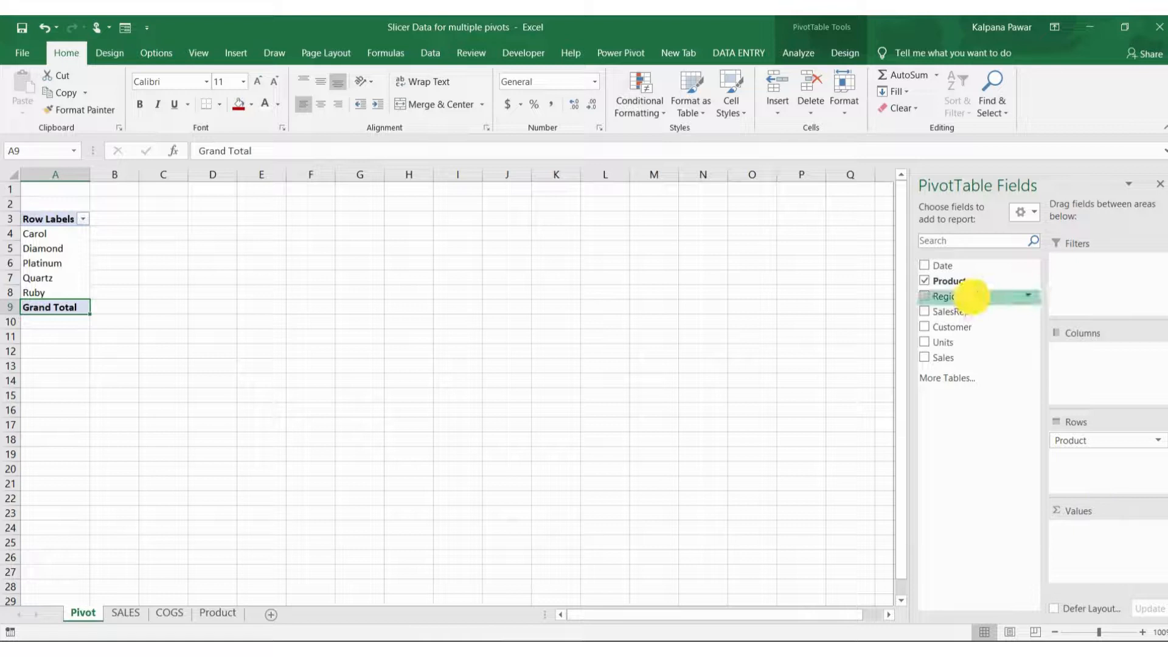
pyautogui.click(924, 295)
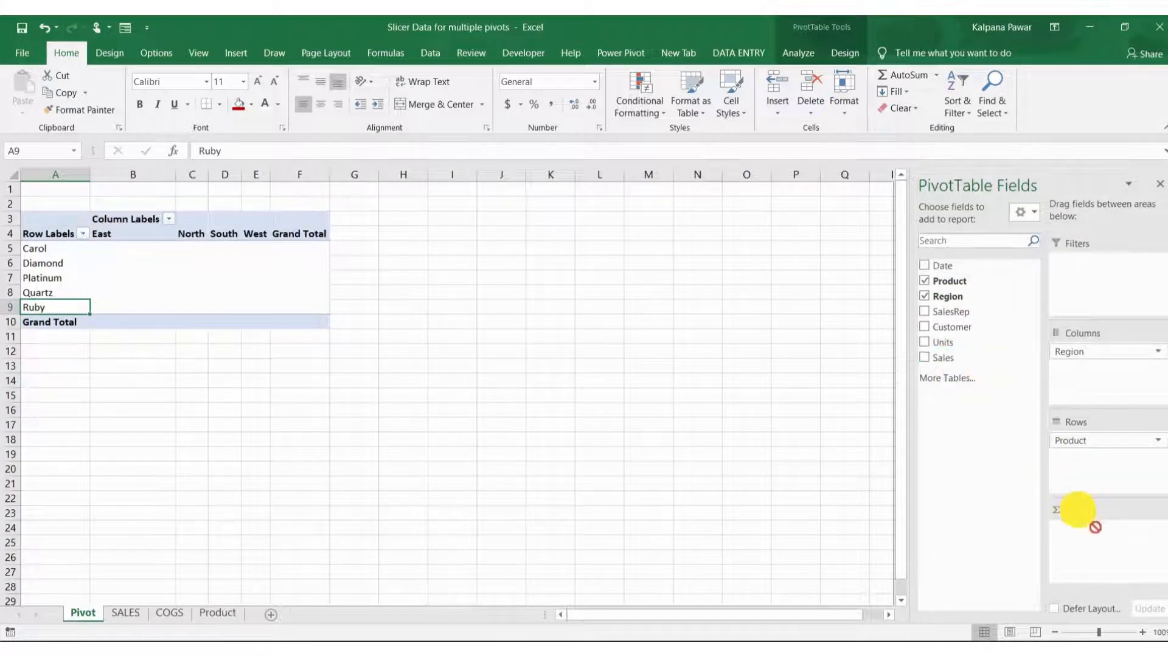
pyautogui.click(925, 358)
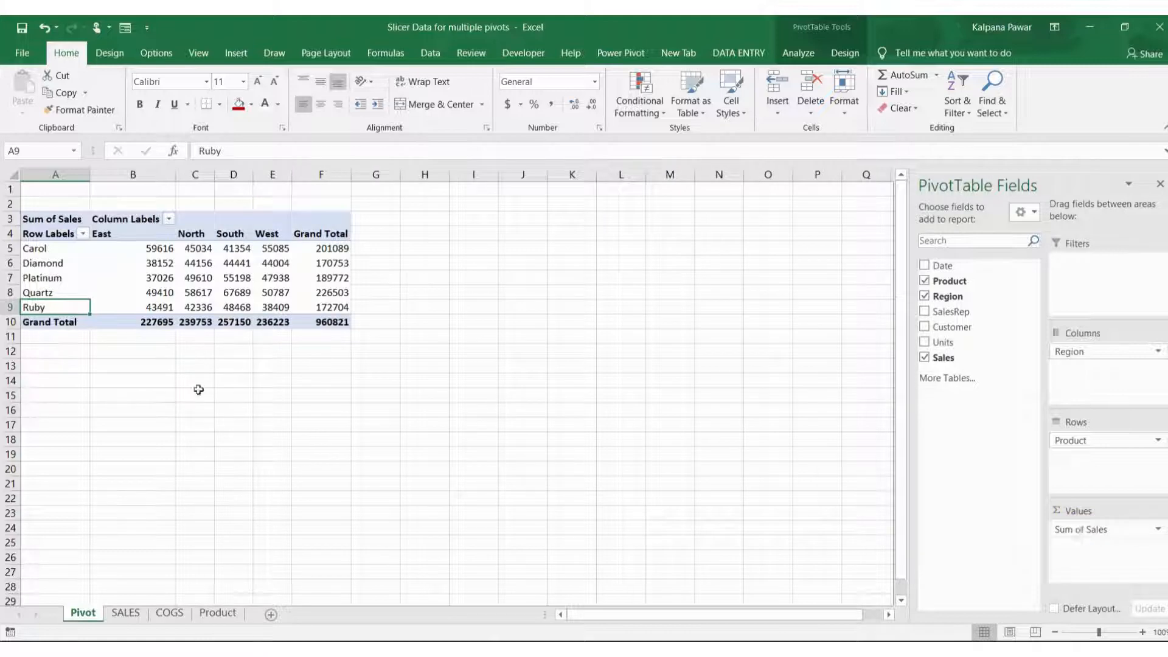
pyautogui.moveTo(459, 226)
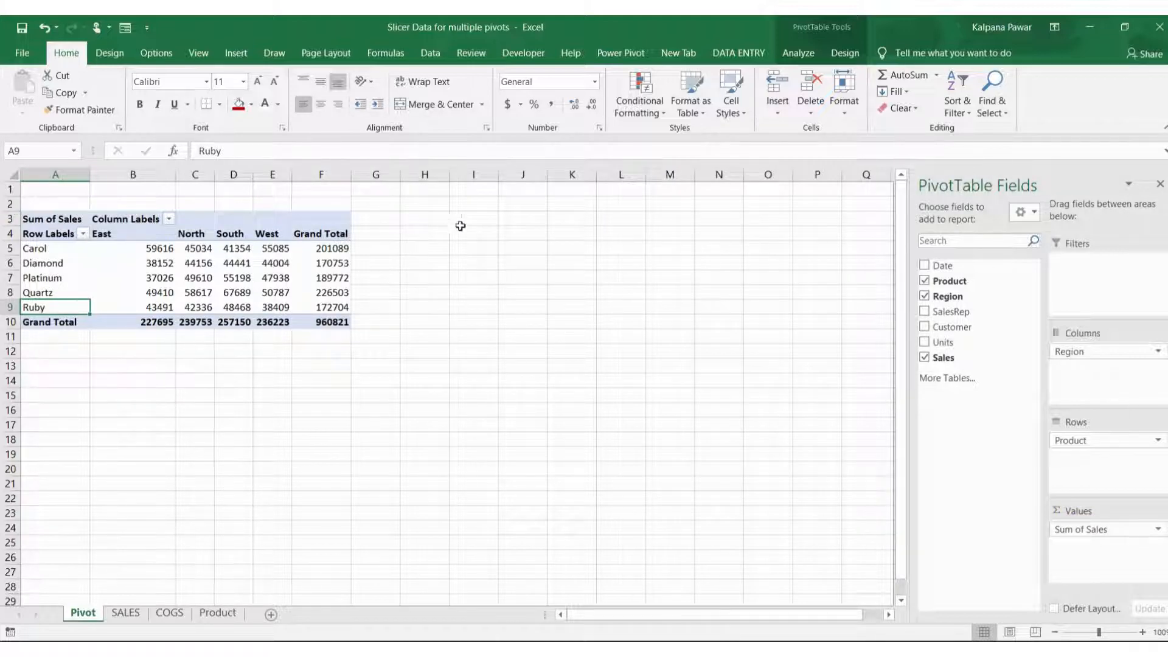
pyautogui.click(169, 611)
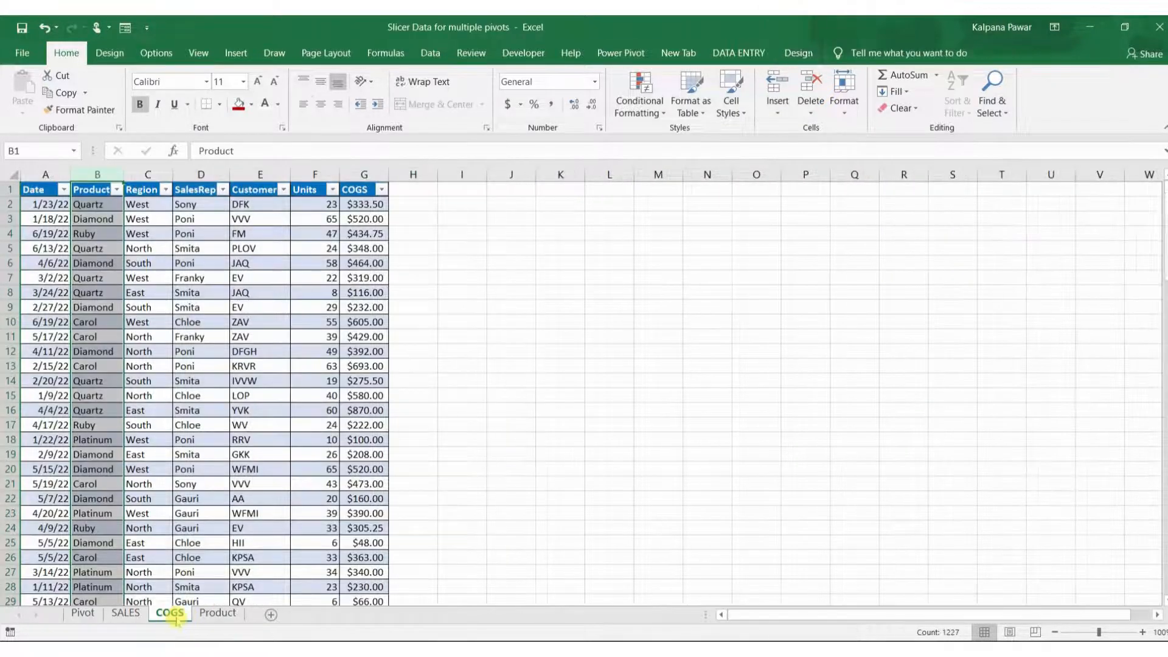
# - Start a PivotTable from the cogs table with destination Existing Worksheet Pivot!$H$3
pyautogui.click(148, 307)
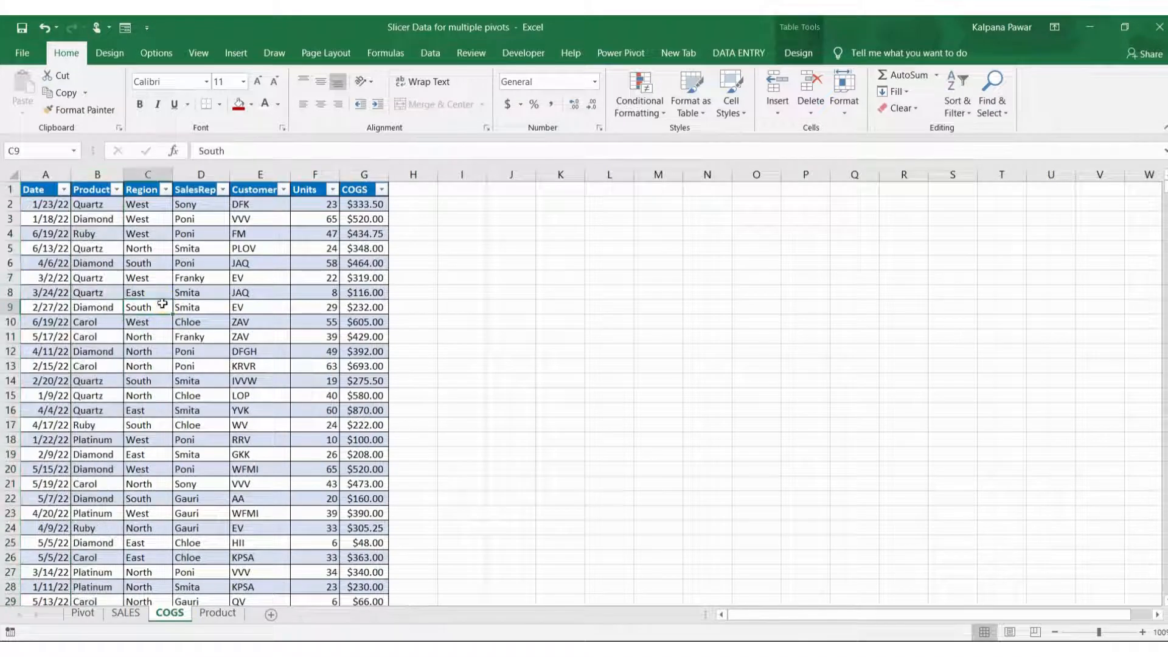
pyautogui.click(235, 53)
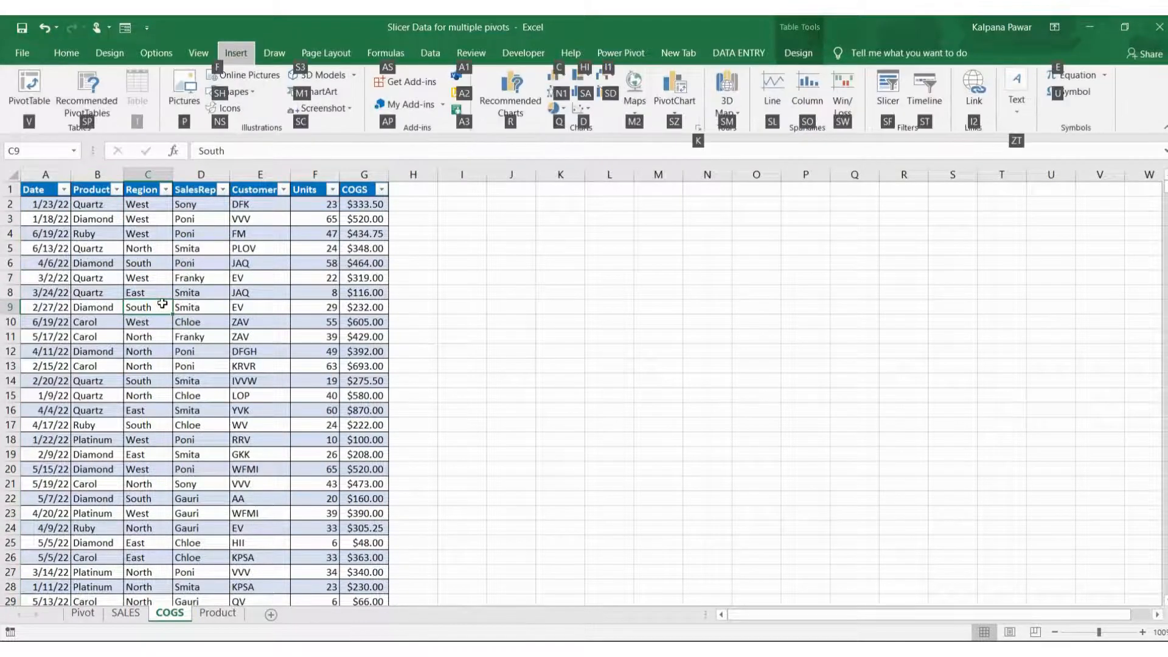
pyautogui.click(28, 88)
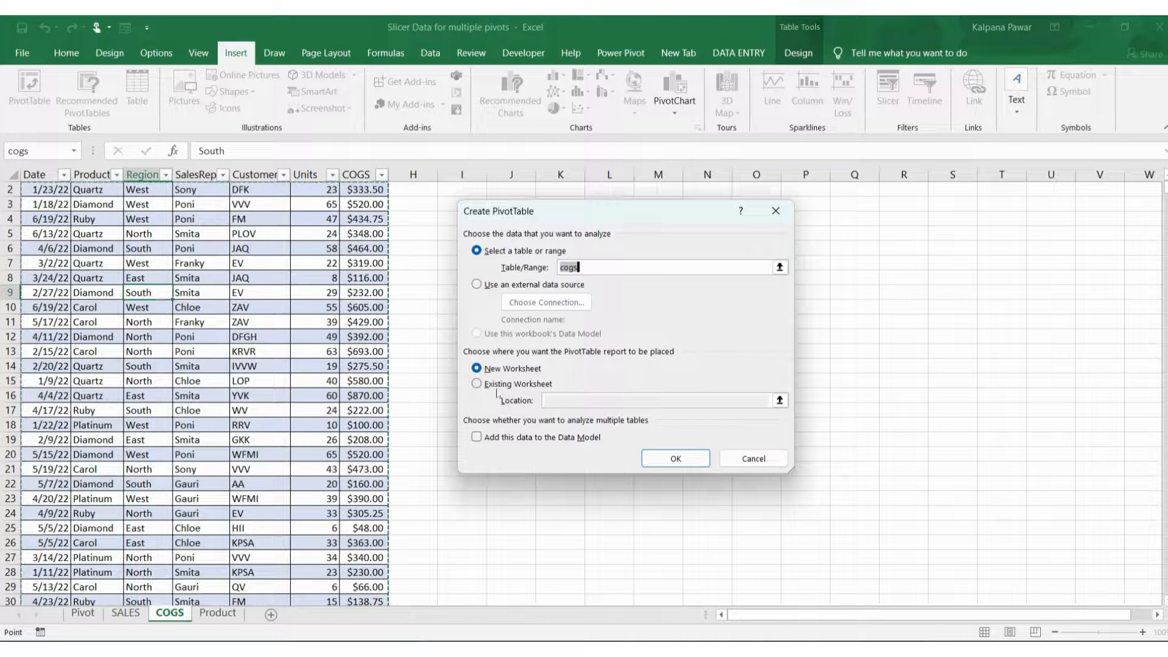
pyautogui.click(477, 383)
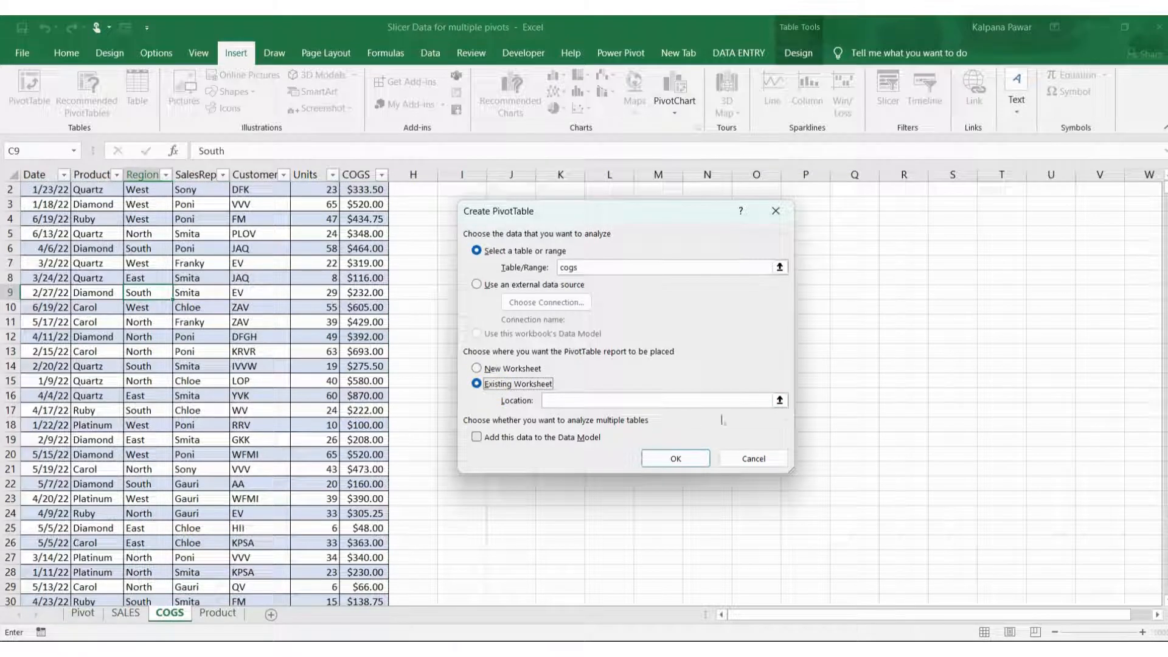
pyautogui.click(781, 400)
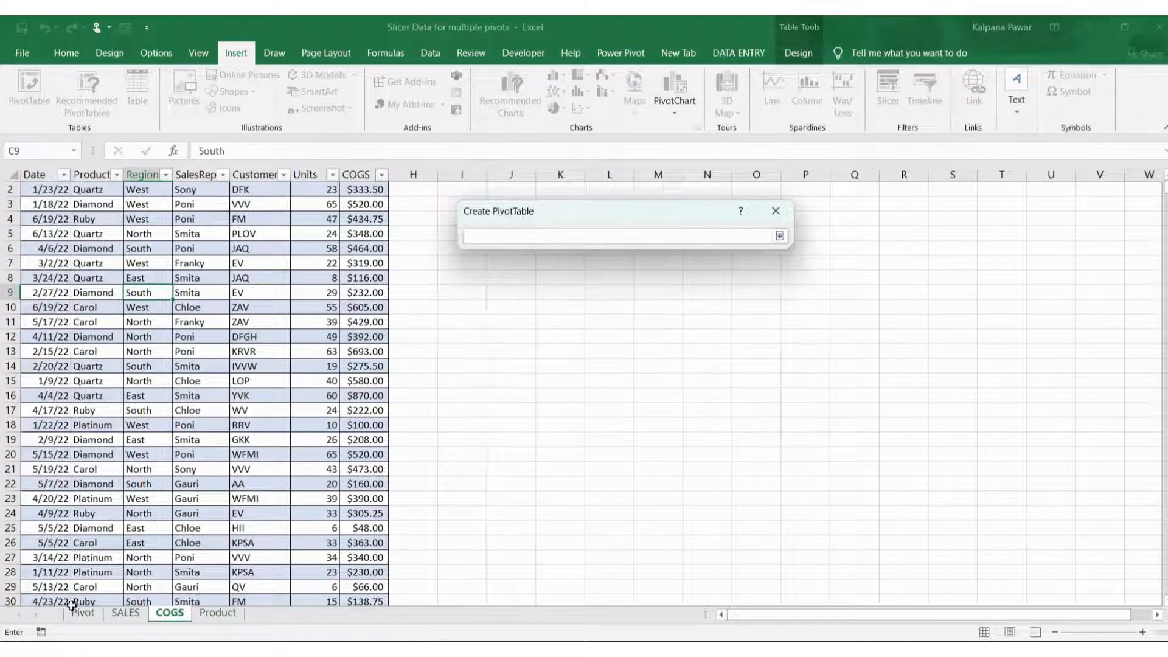
pyautogui.write('Pivot!')
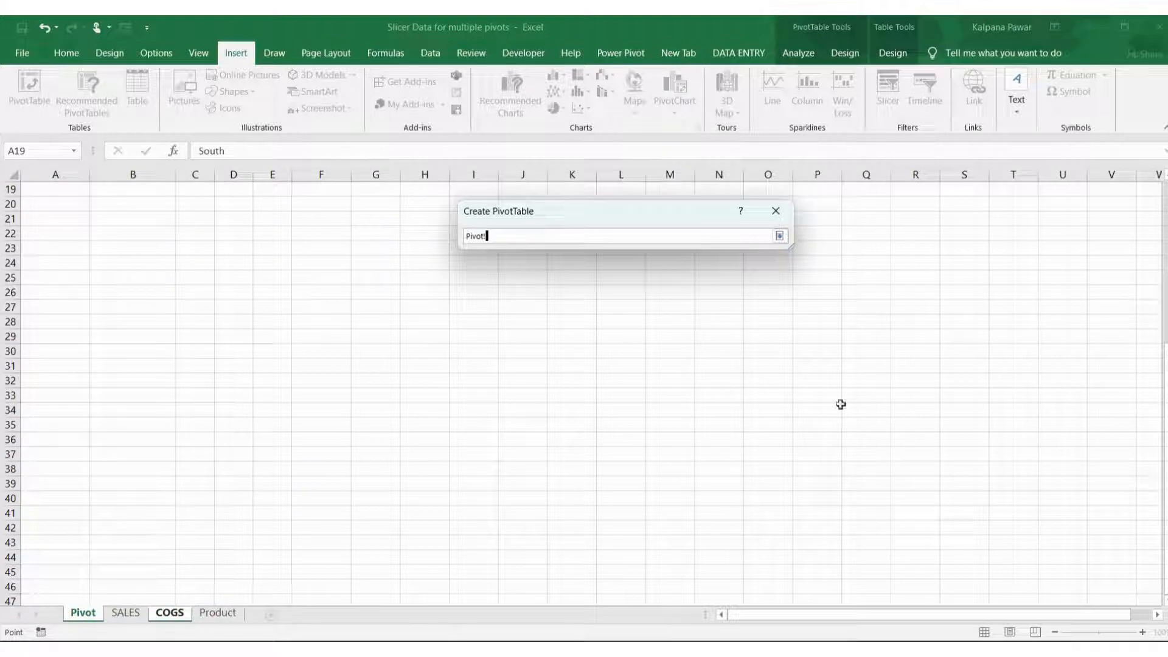
pyautogui.scroll(3)
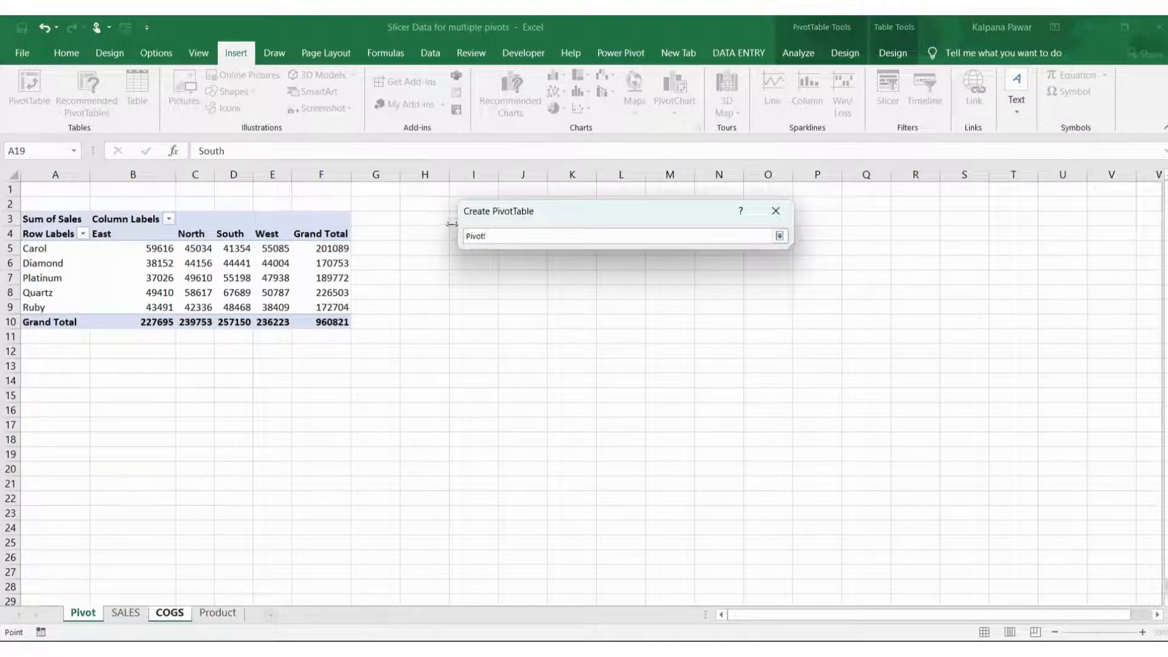
pyautogui.click(424, 217)
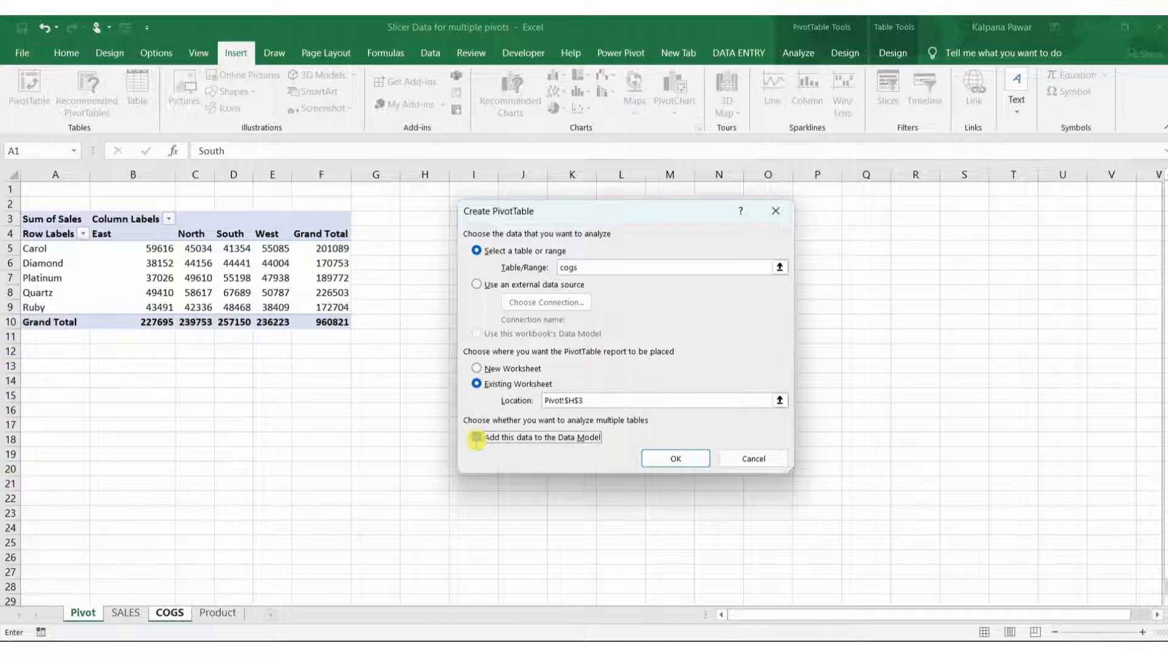
# - Add the cogs data to the Data Model and create the empty pivot at H3
pyautogui.click(477, 436)
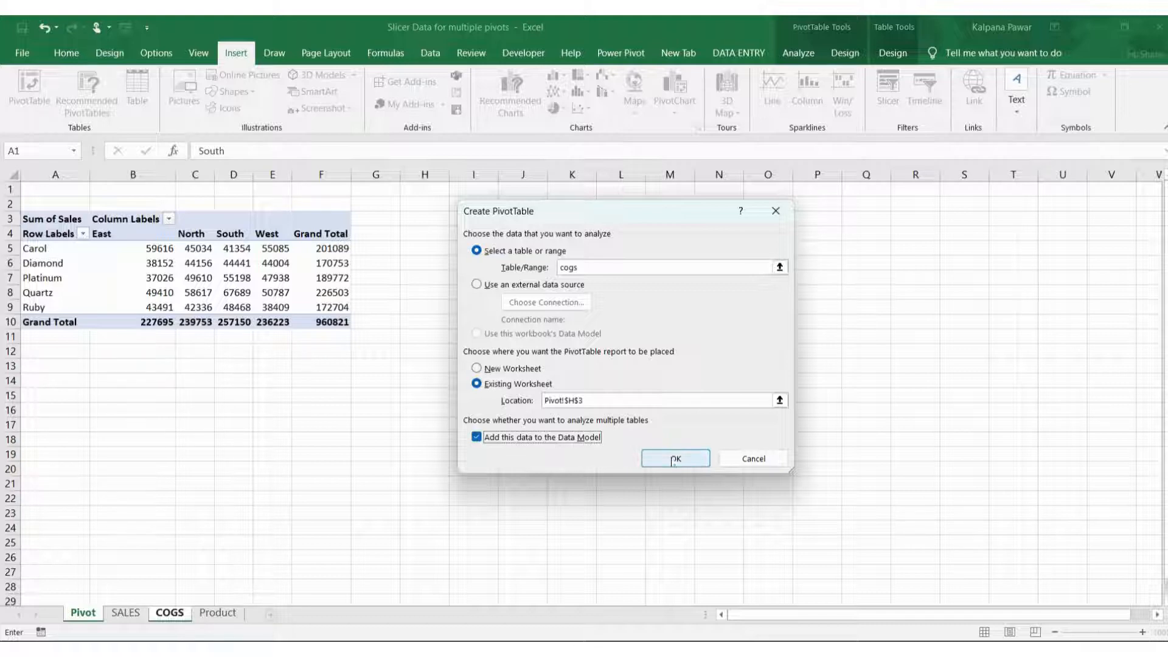
pyautogui.click(674, 458)
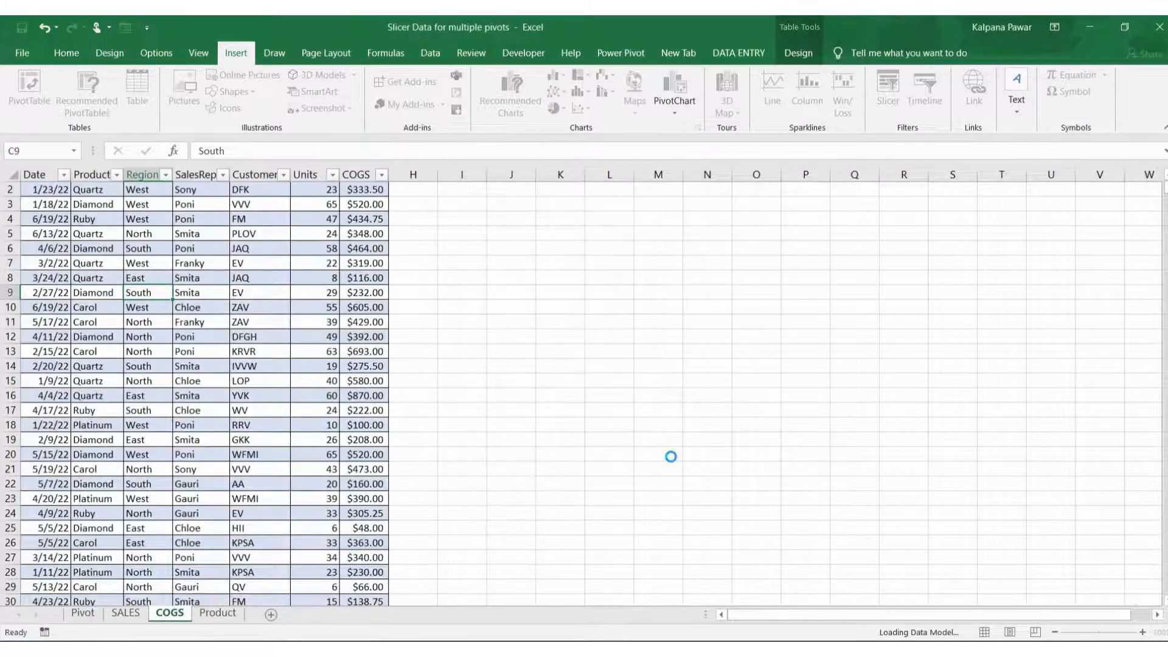
pyautogui.click(83, 612)
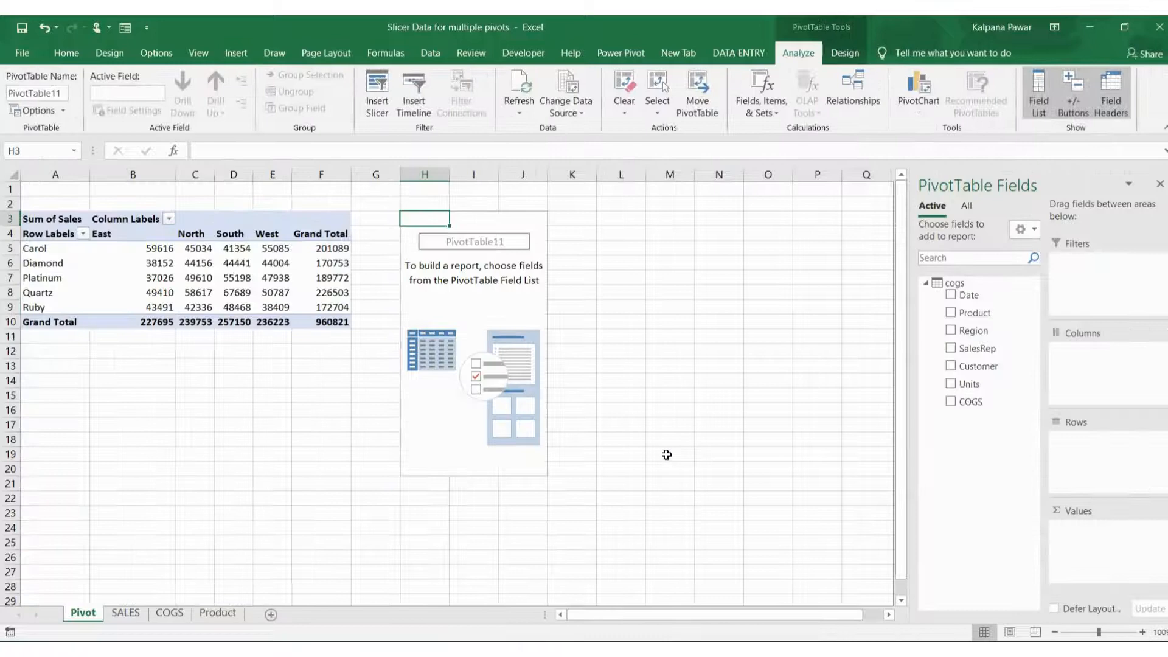
# - Remove the old Sales pivot and make the cogs pivot sum COGS by Region rows and Product columns
pyautogui.click(54, 173)
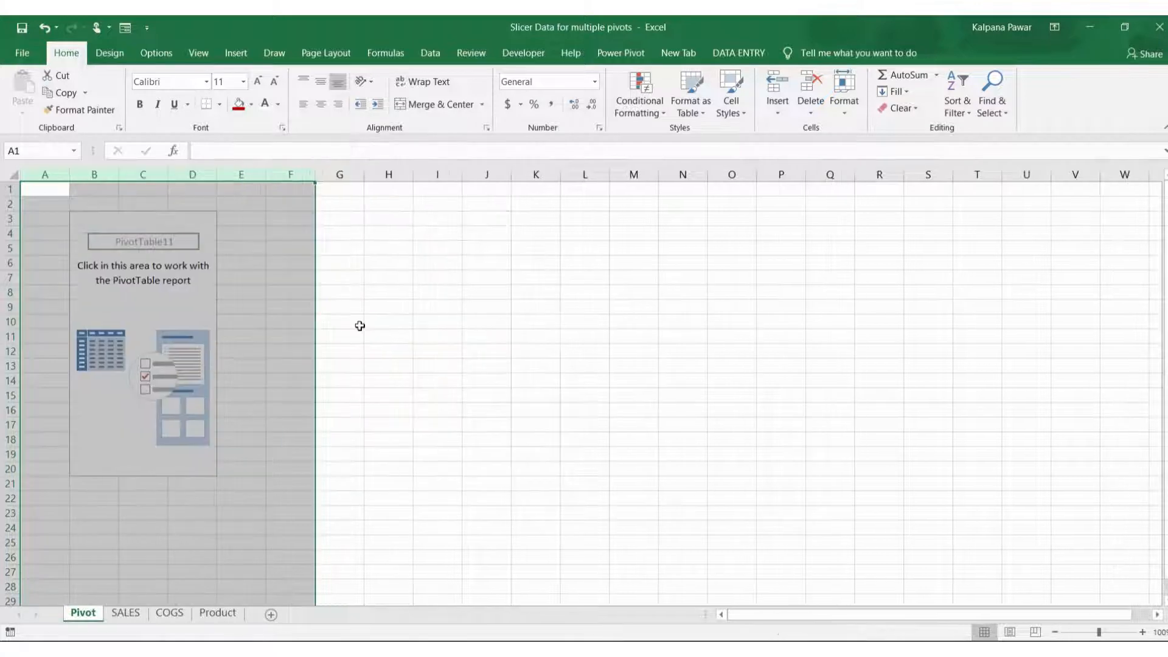
pyautogui.click(143, 307)
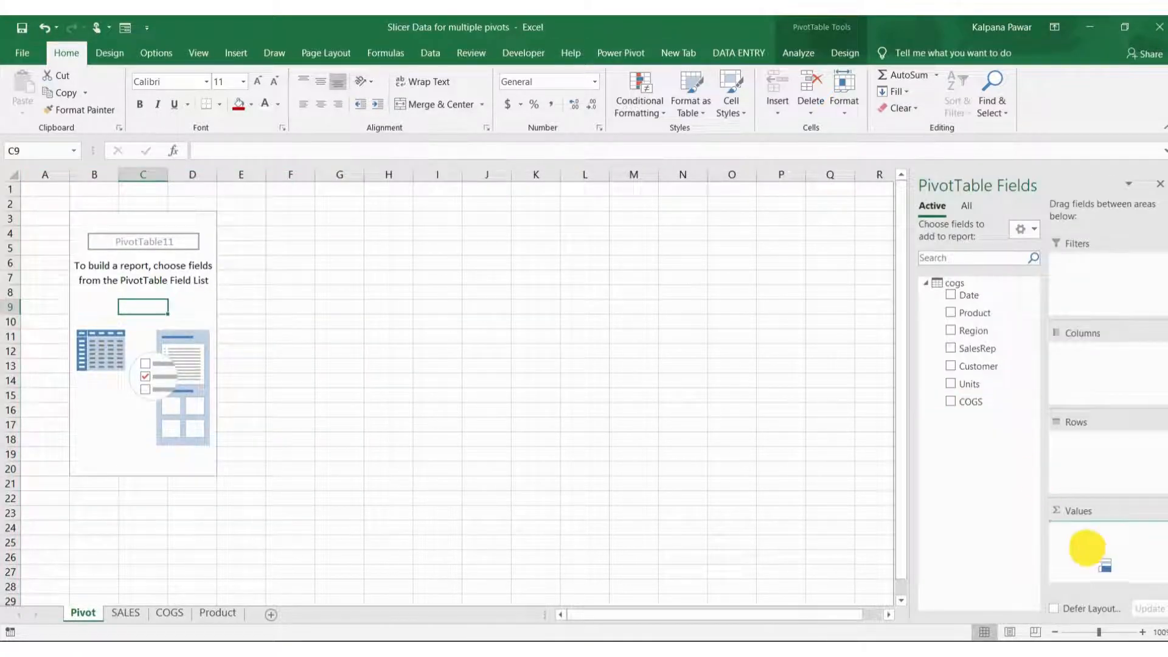
pyautogui.click(951, 401)
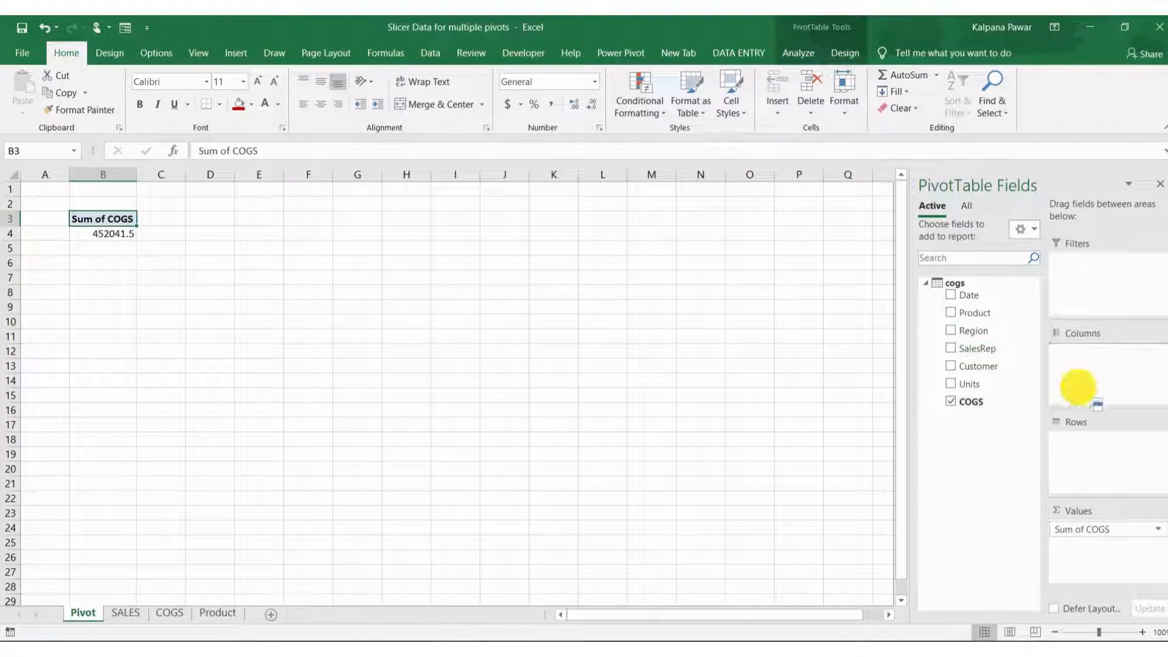
pyautogui.click(950, 313)
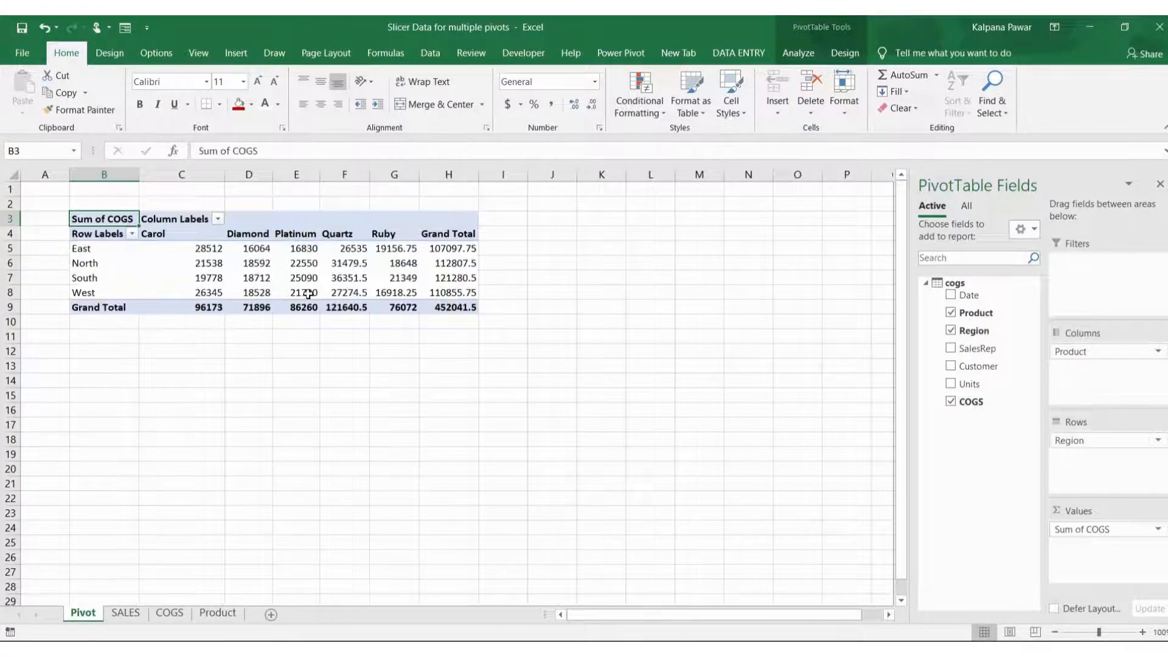
pyautogui.click(295, 249)
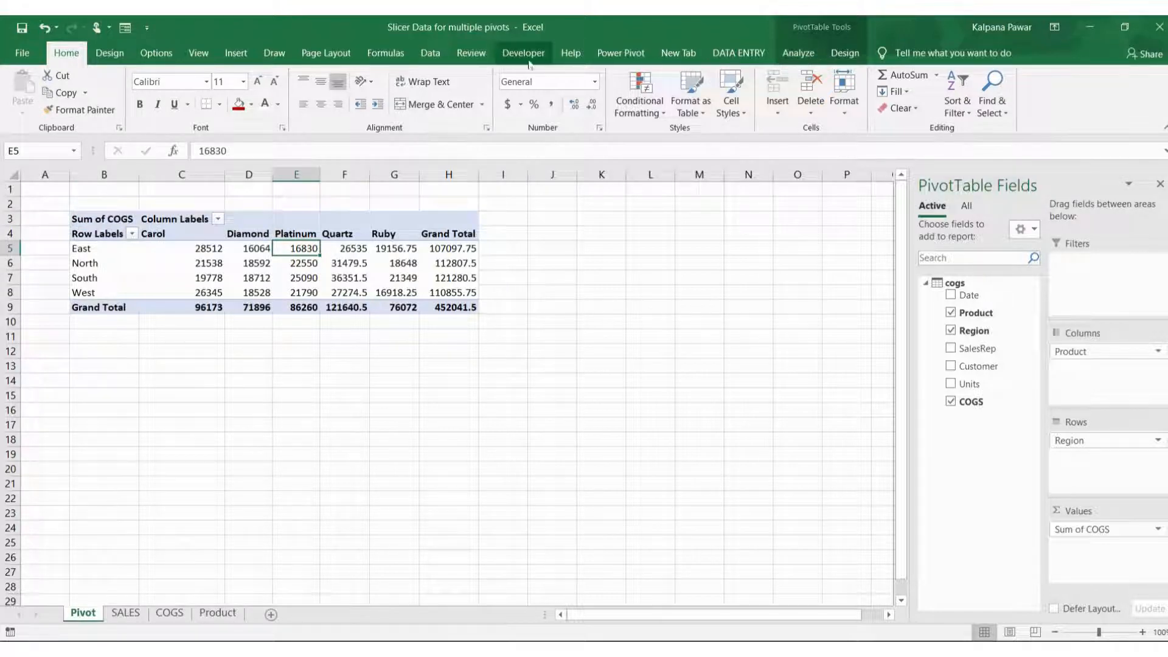
pyautogui.click(429, 52)
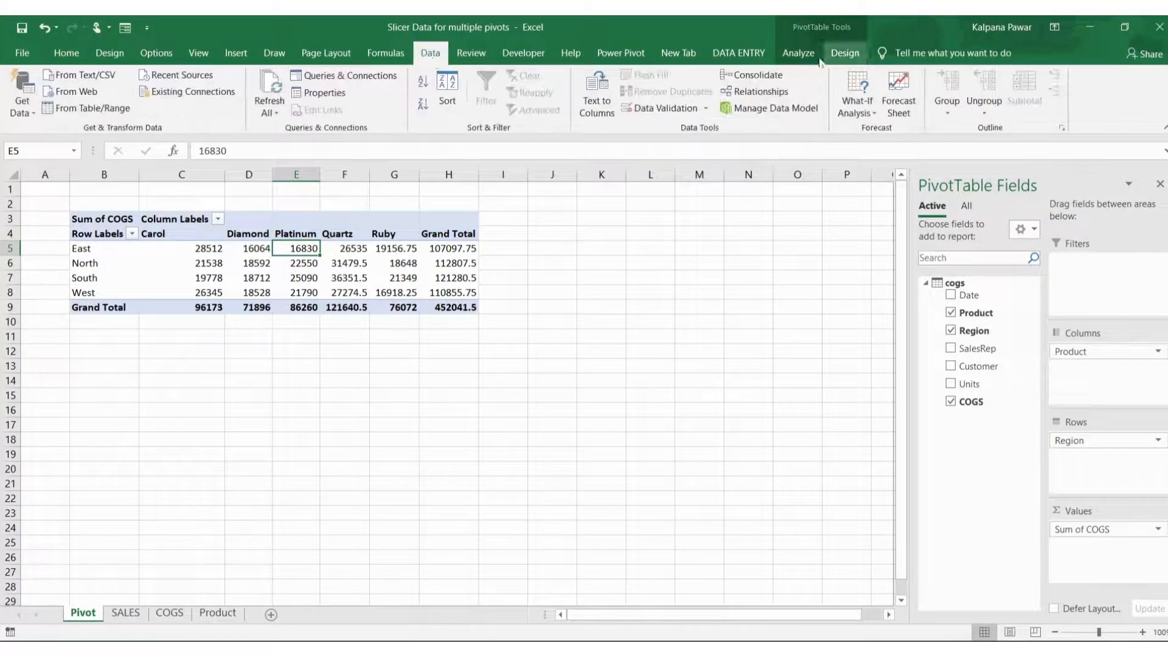
pyautogui.click(796, 52)
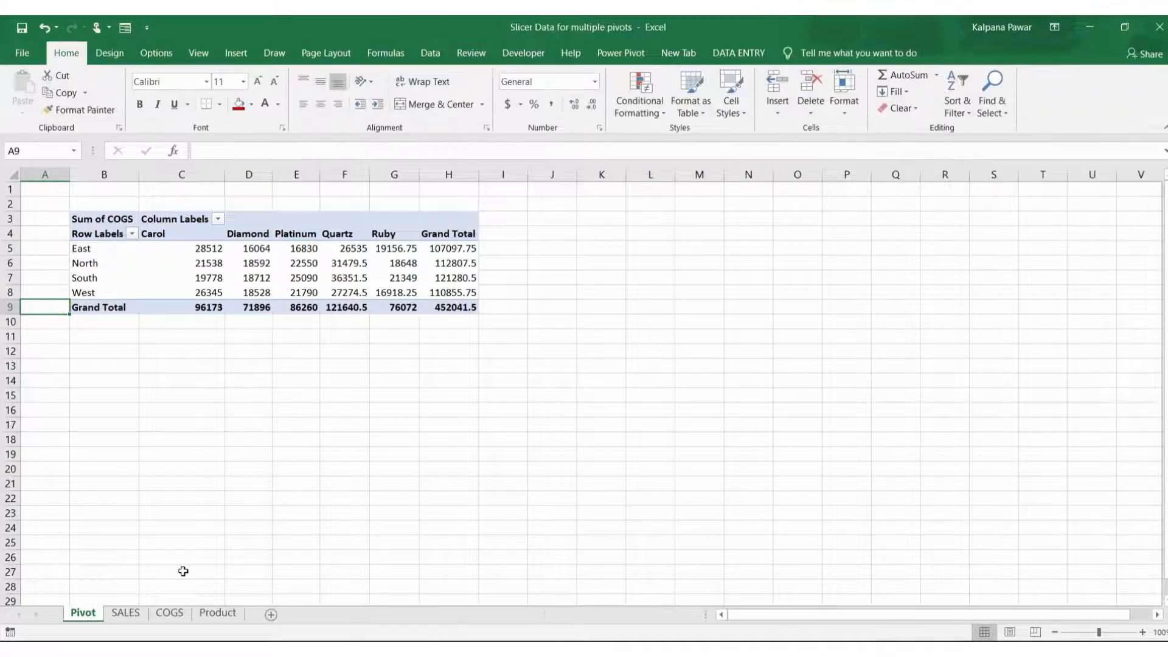
pyautogui.click(124, 611)
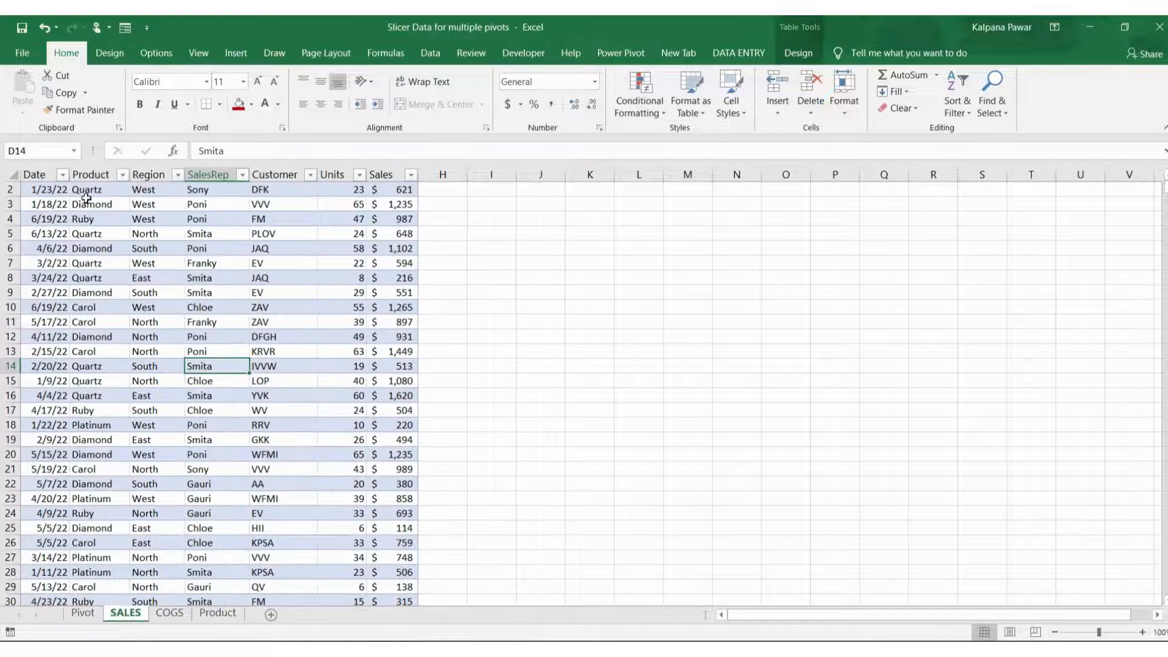
# - Create an empty PivotTable from the sales table at Pivot!$K$3, added to the Data Model
pyautogui.click(94, 203)
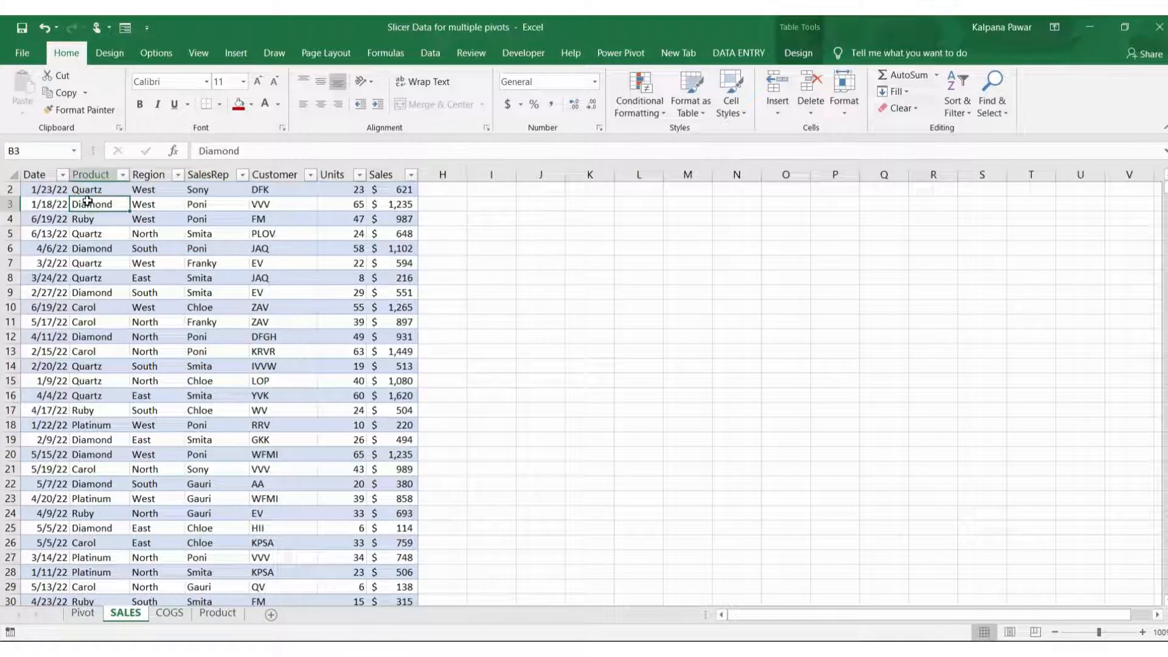
pyautogui.click(28, 89)
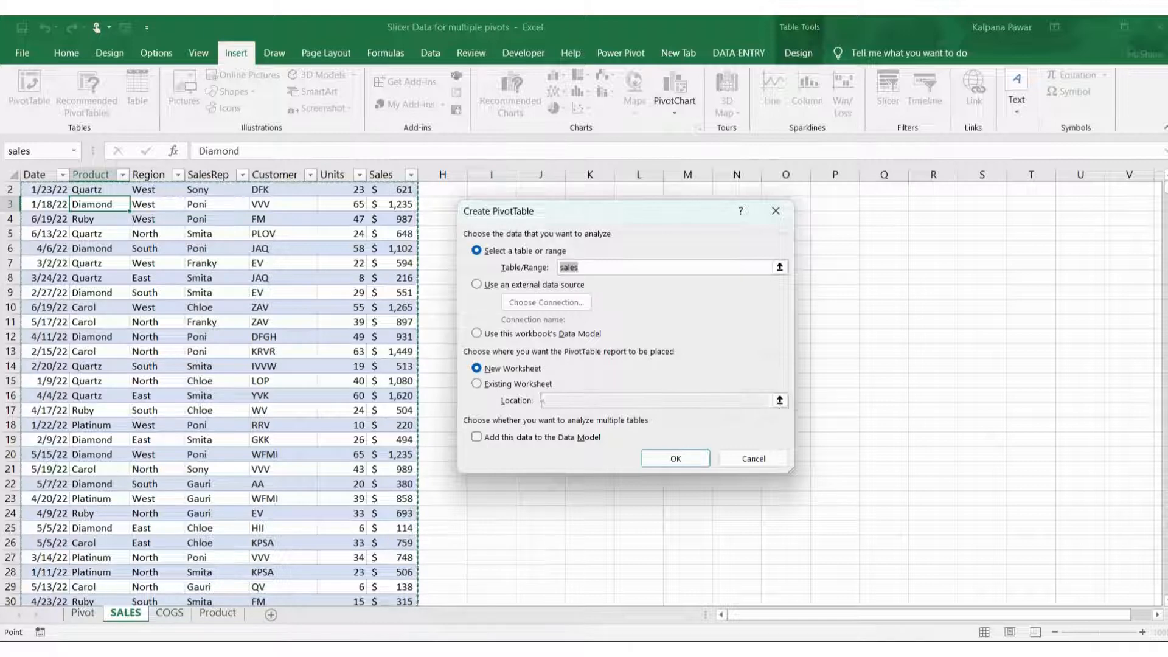
pyautogui.click(477, 383)
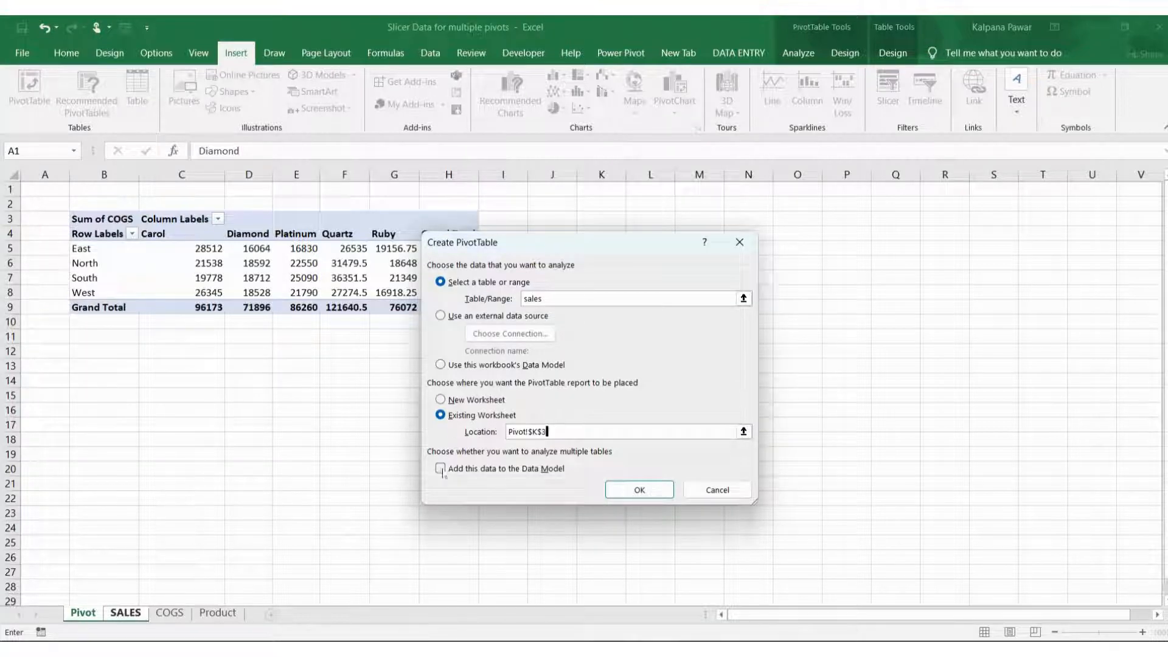
pyautogui.click(440, 468)
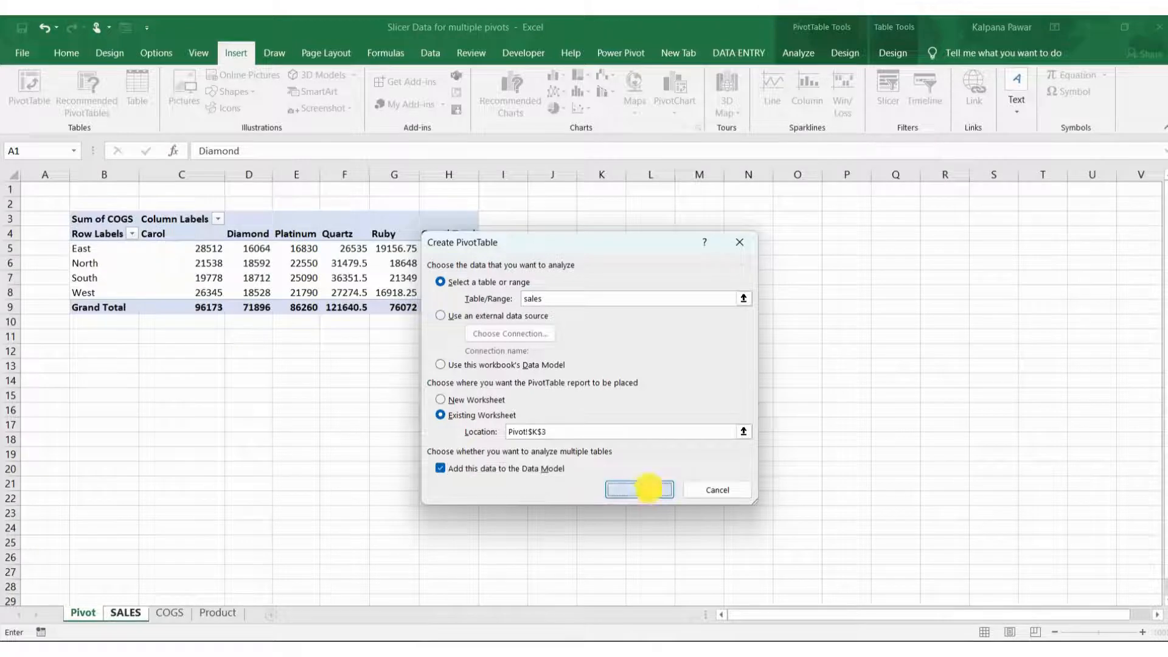
pyautogui.click(638, 489)
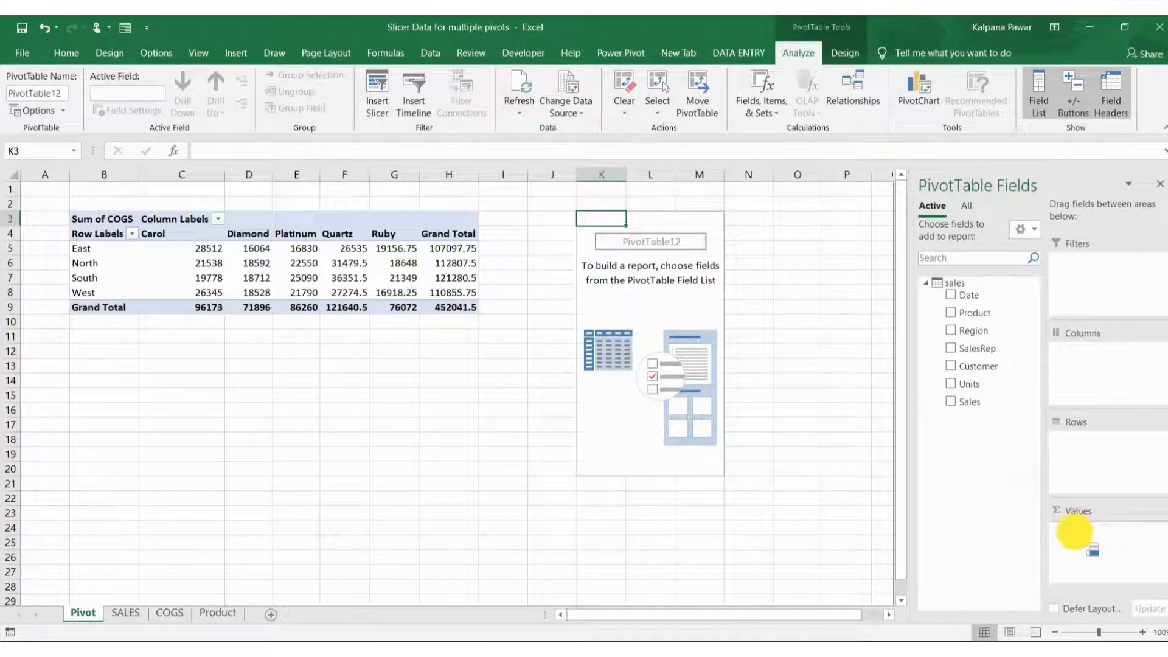
# - Make the new pivot sum Sales by Region rows and Product columns, totaling 960821
pyautogui.click(949, 401)
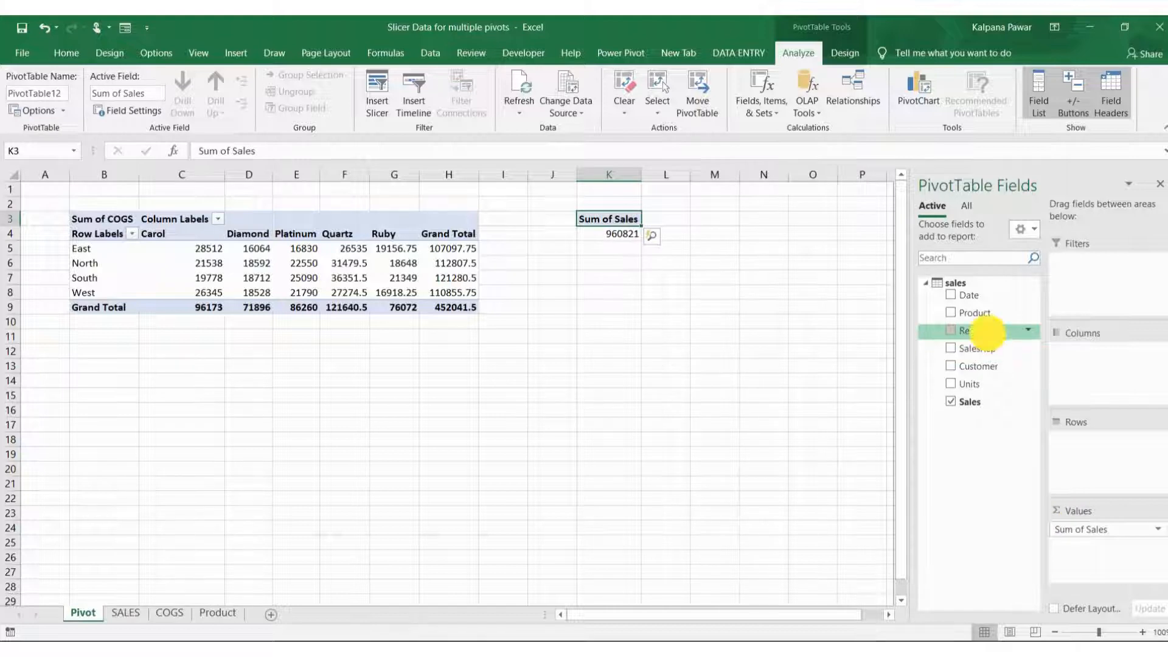
pyautogui.click(950, 331)
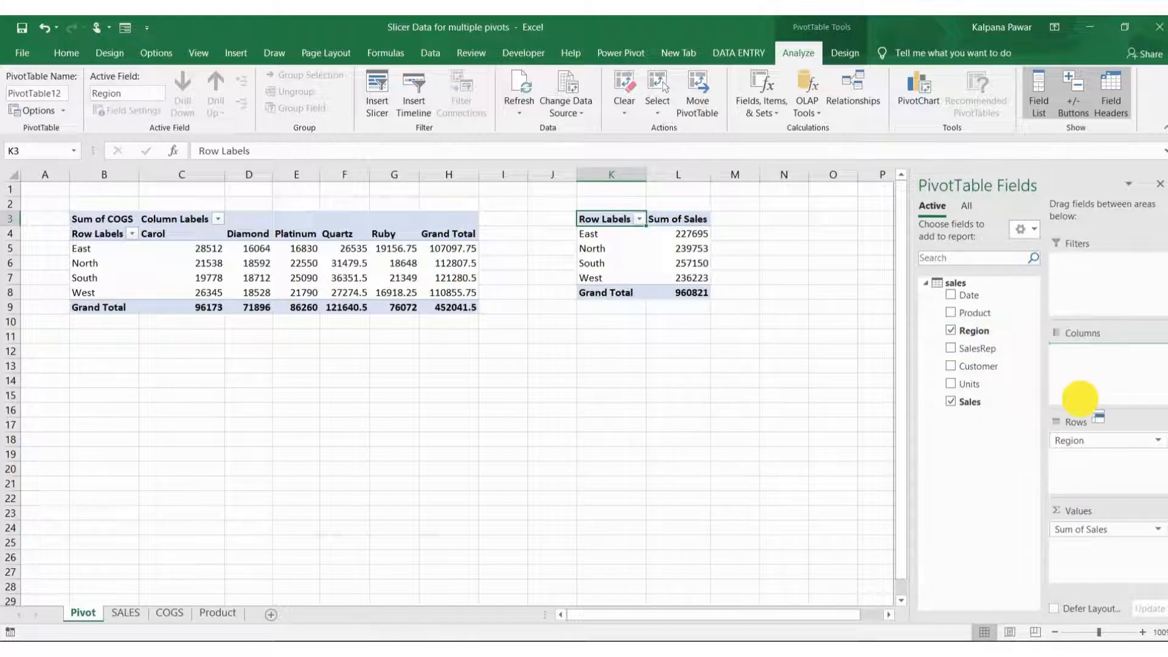
pyautogui.click(950, 313)
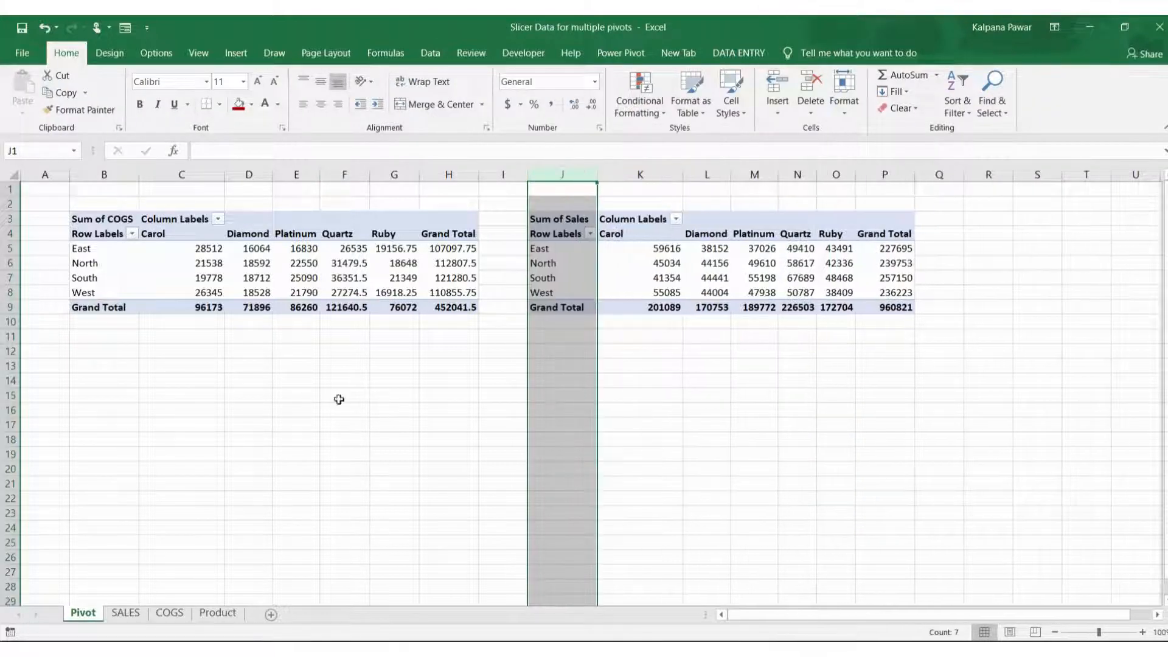
pyautogui.click(344, 410)
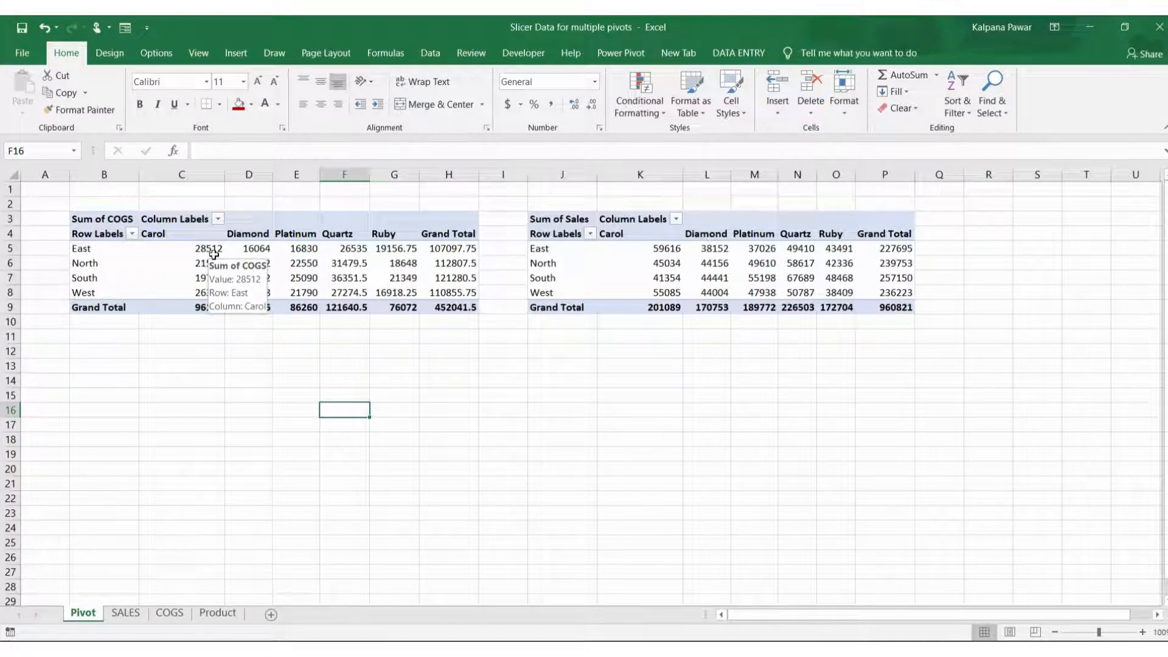
pyautogui.moveTo(163, 267)
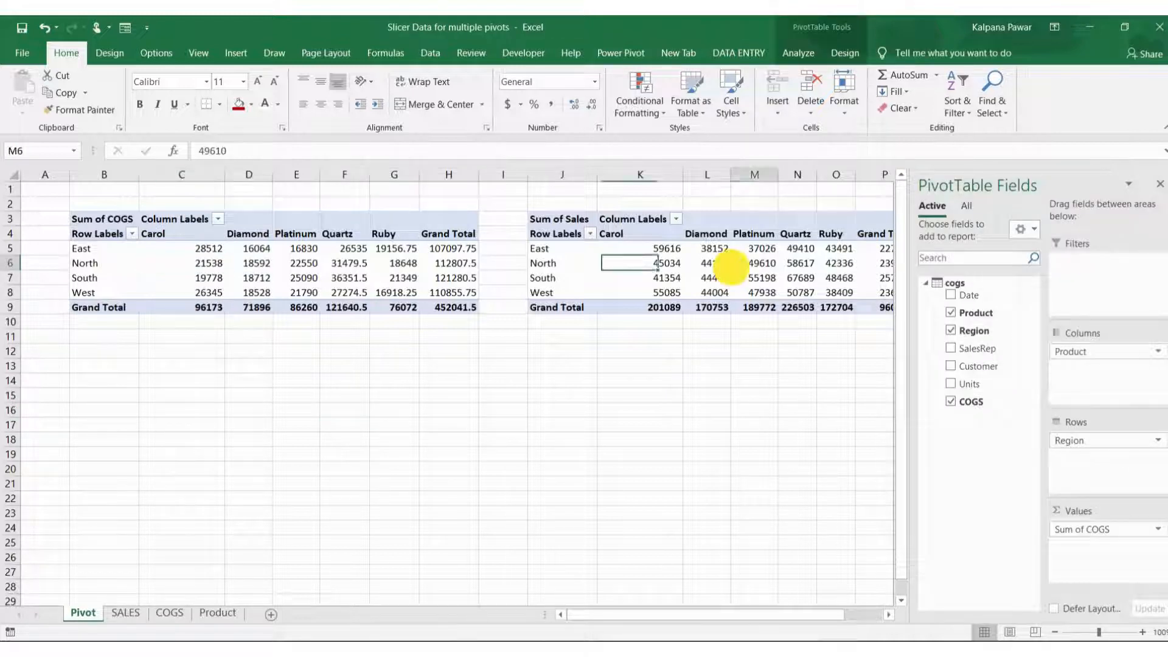
pyautogui.click(951, 401)
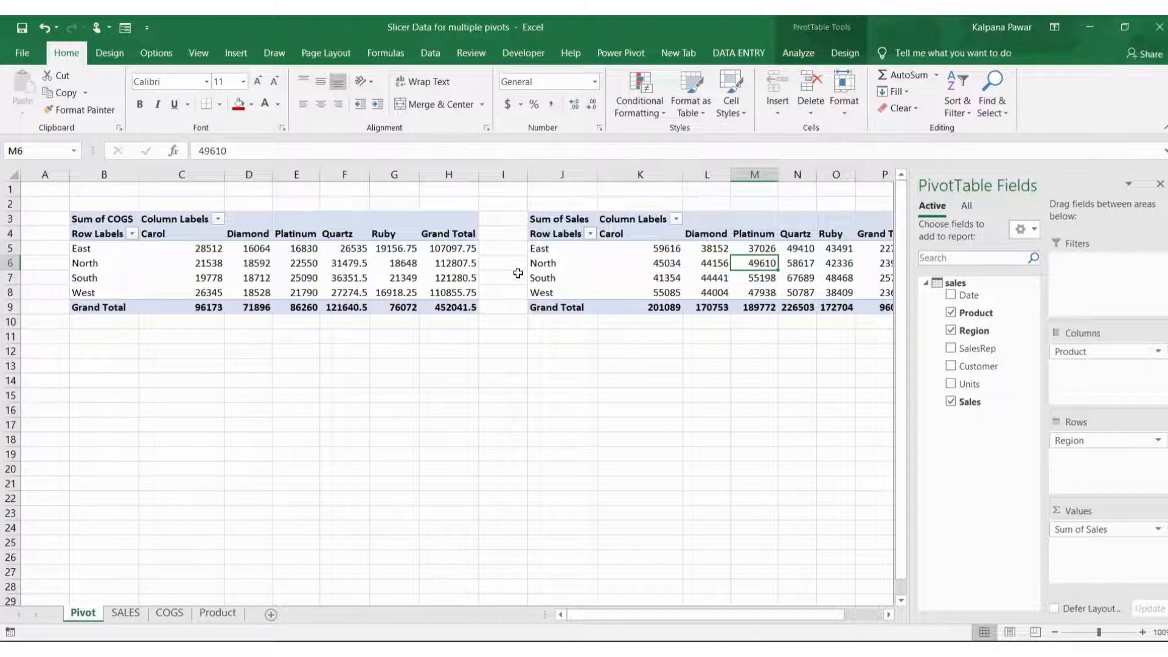
pyautogui.moveTo(526, 267)
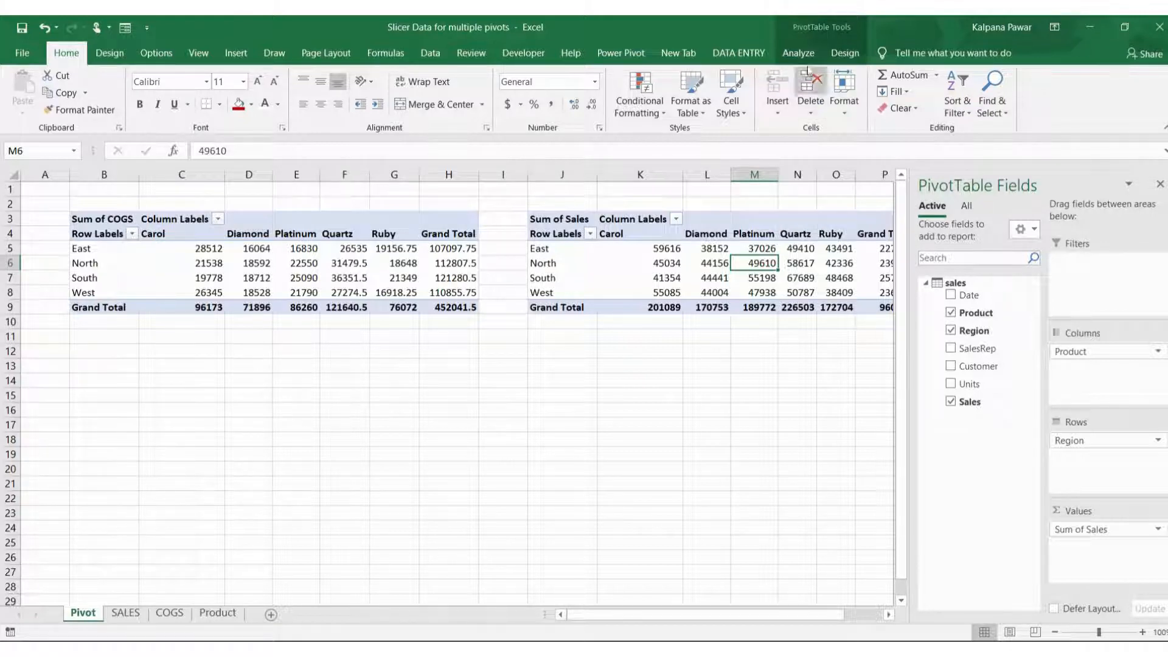
# - Start a slicer from Analyze, list All data model tables and tick Product under the product table
pyautogui.click(798, 52)
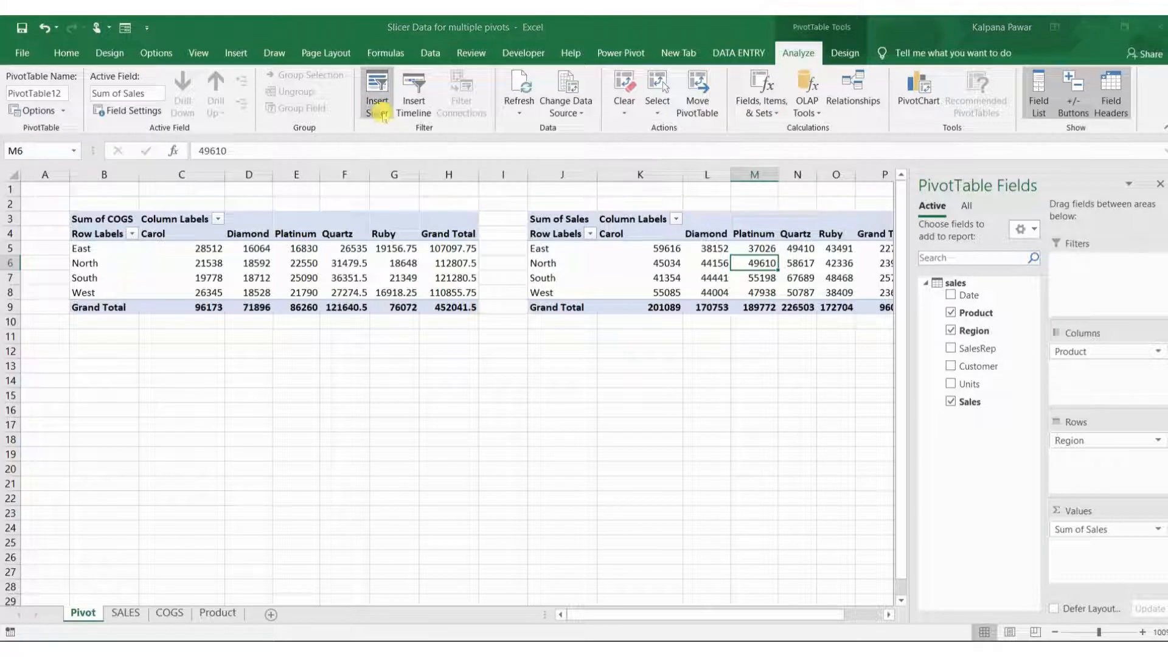
pyautogui.click(375, 89)
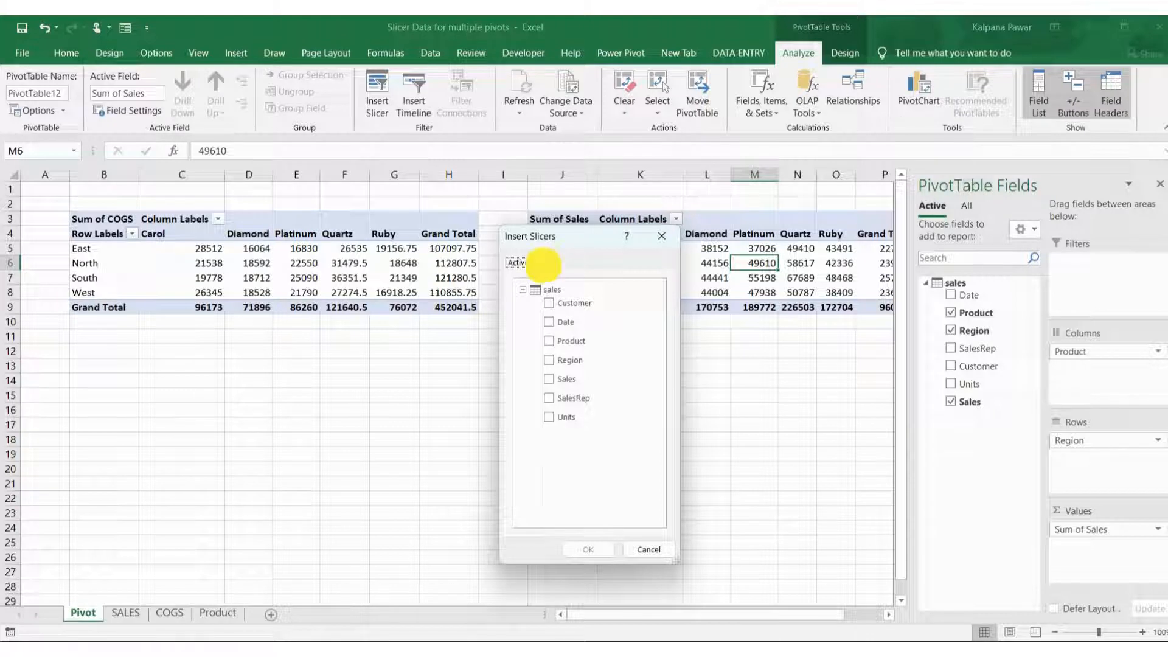
pyautogui.click(540, 263)
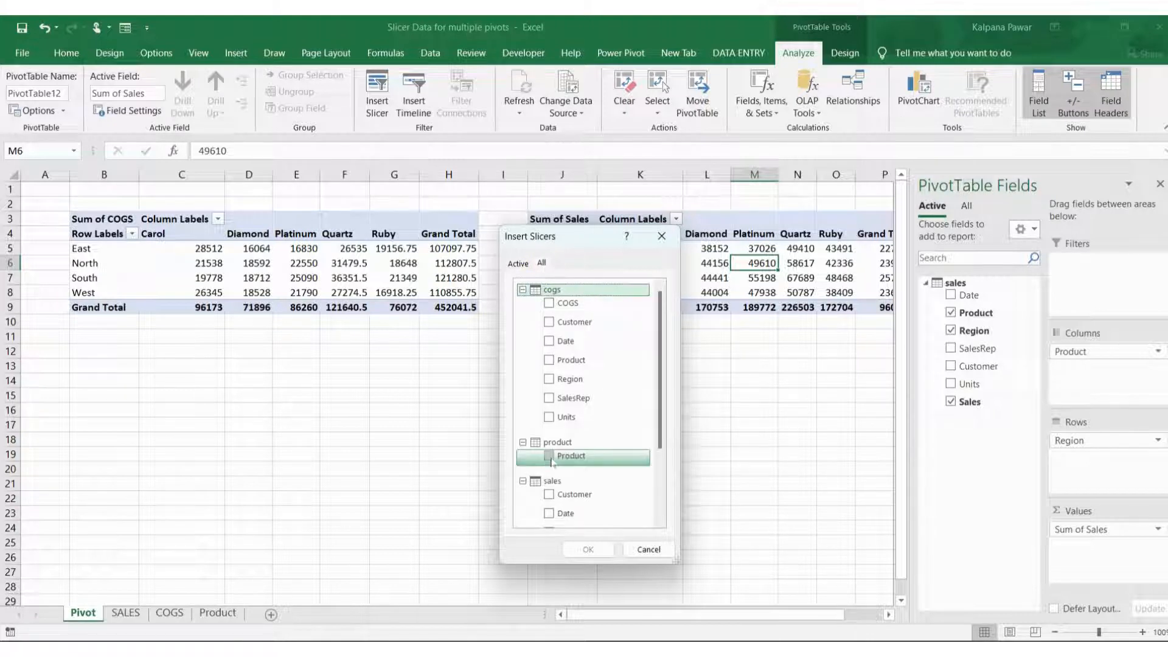
pyautogui.click(549, 457)
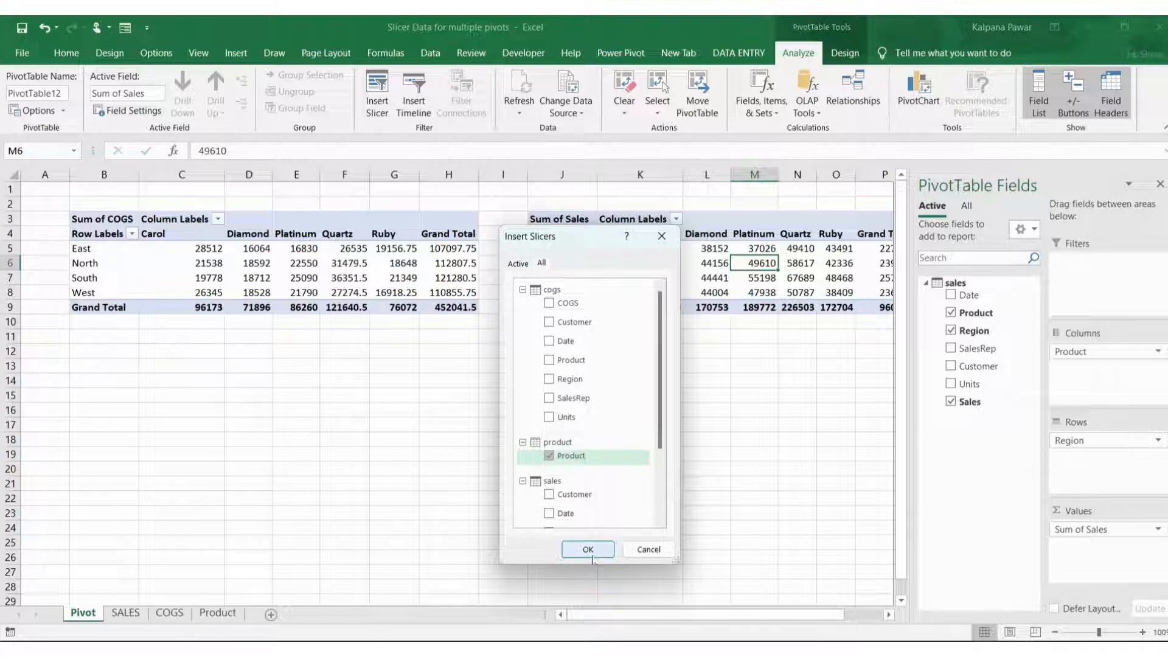
# - Insert the Product slicer, try filtering to Ruby, then clear it so all five products show
pyautogui.click(588, 549)
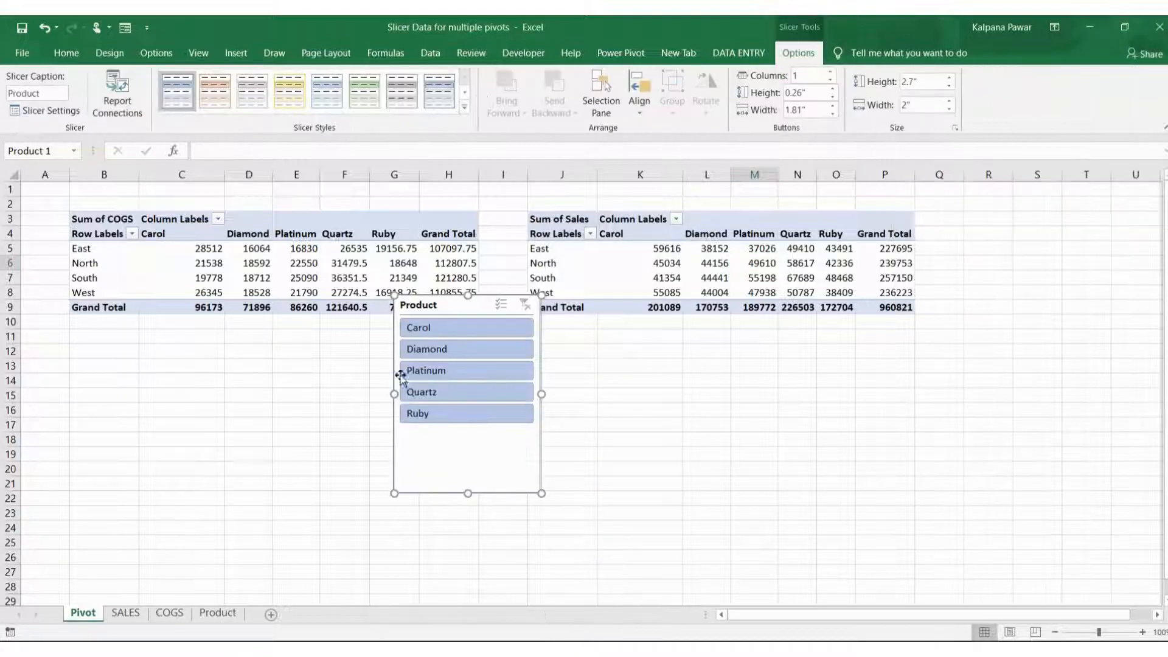
pyautogui.click(465, 327)
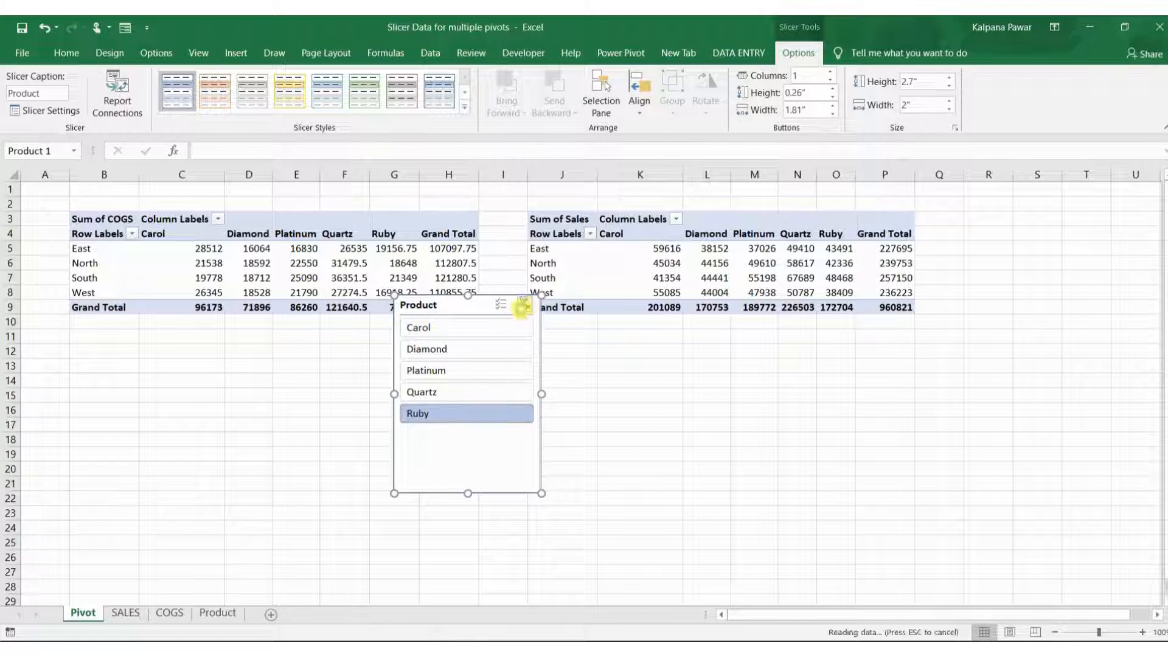
pyautogui.click(526, 304)
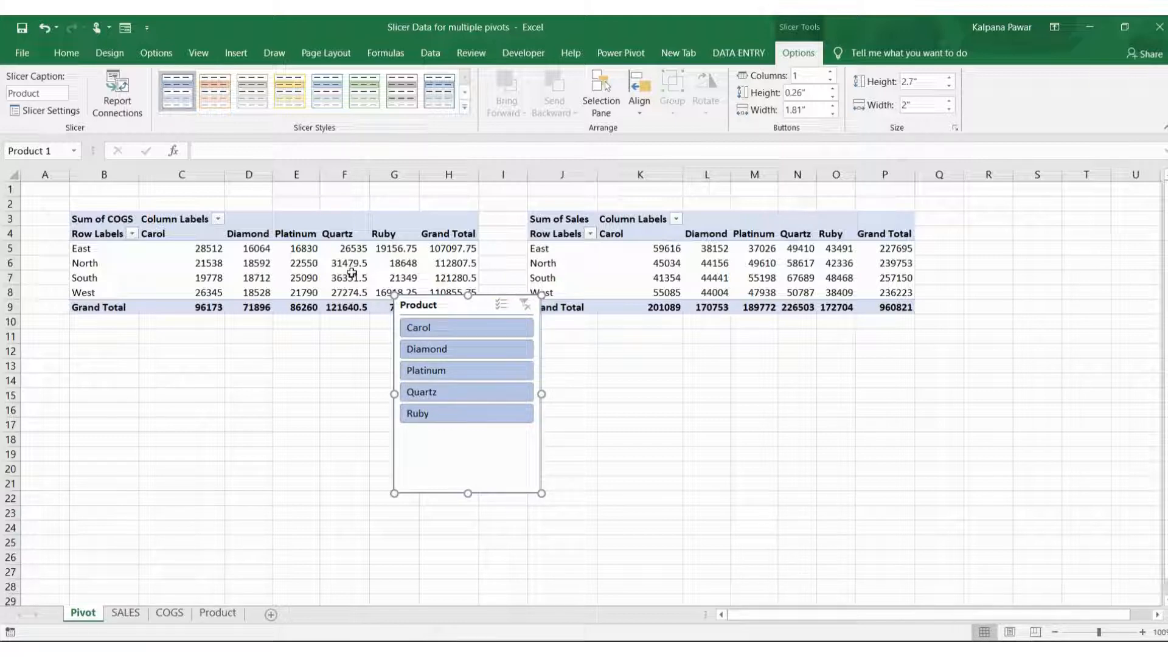
pyautogui.click(344, 277)
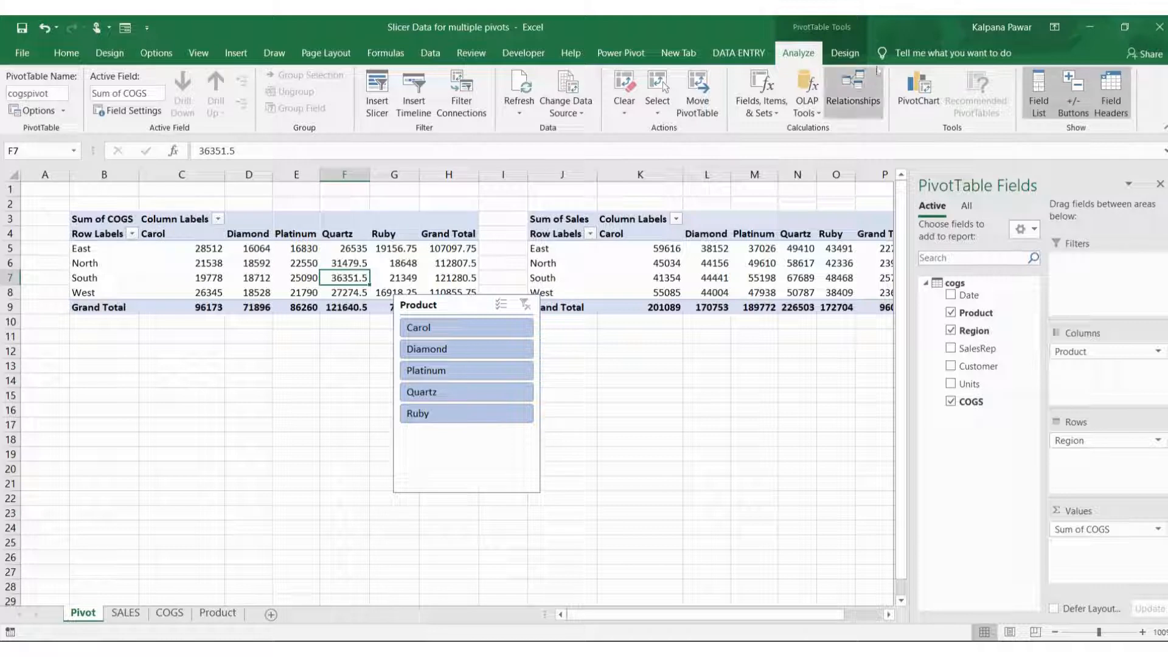
pyautogui.moveTo(852, 92)
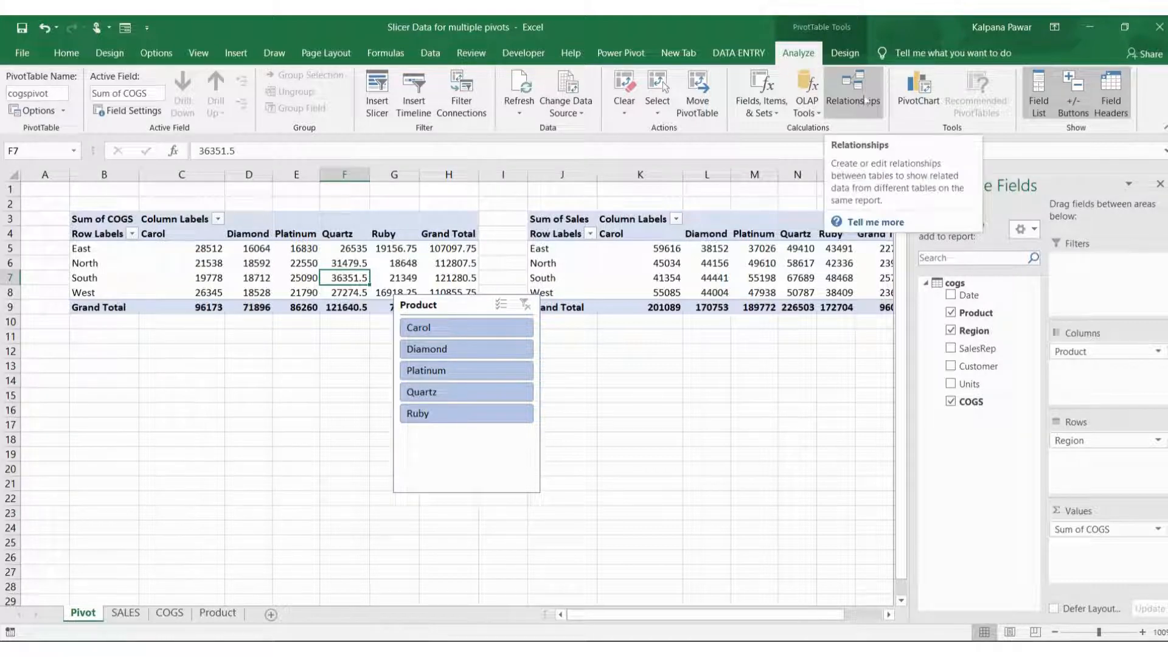
# - Create a relationship from table cogs to related table product on the Product columns
pyautogui.click(853, 89)
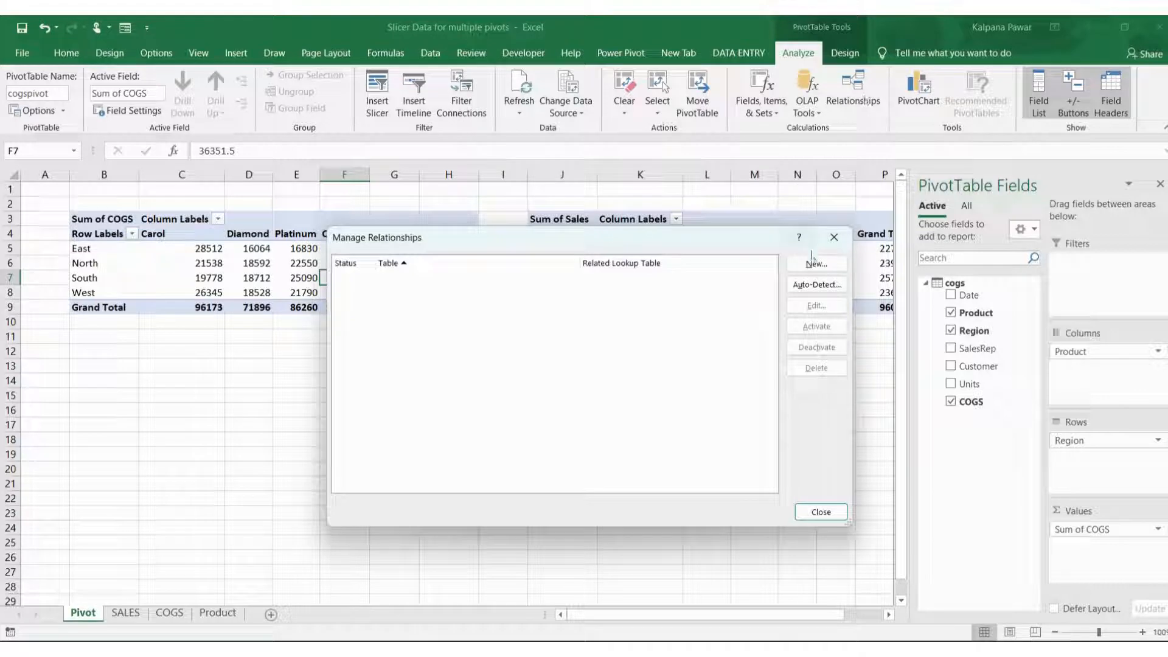
pyautogui.click(816, 262)
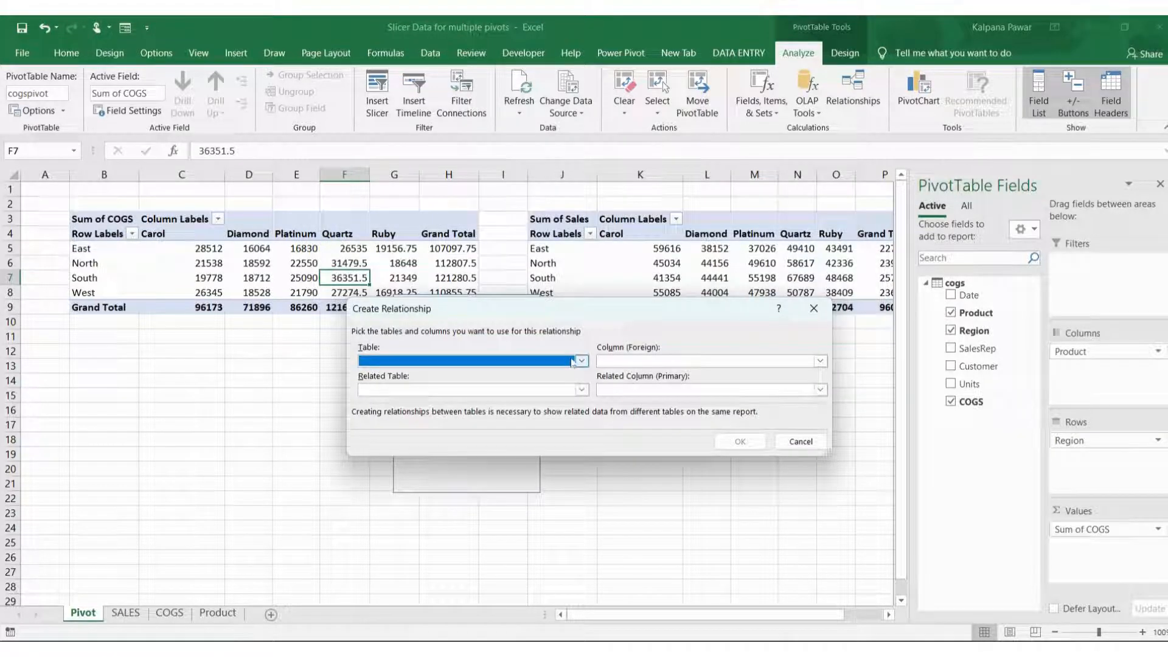
pyautogui.click(580, 360)
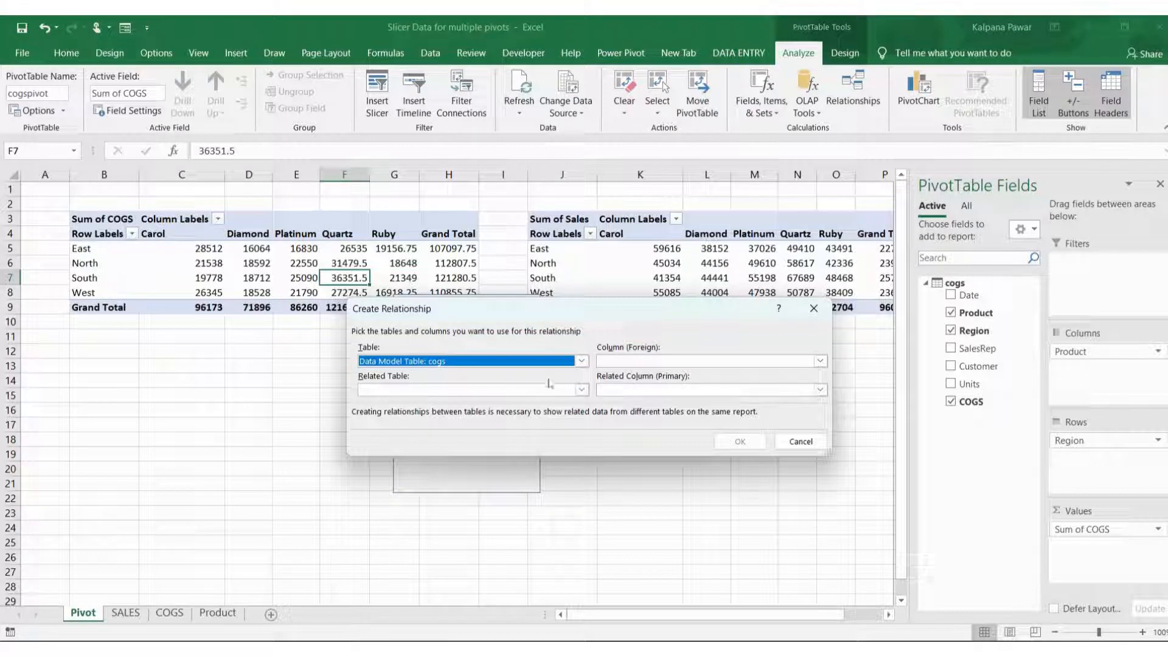
pyautogui.click(582, 389)
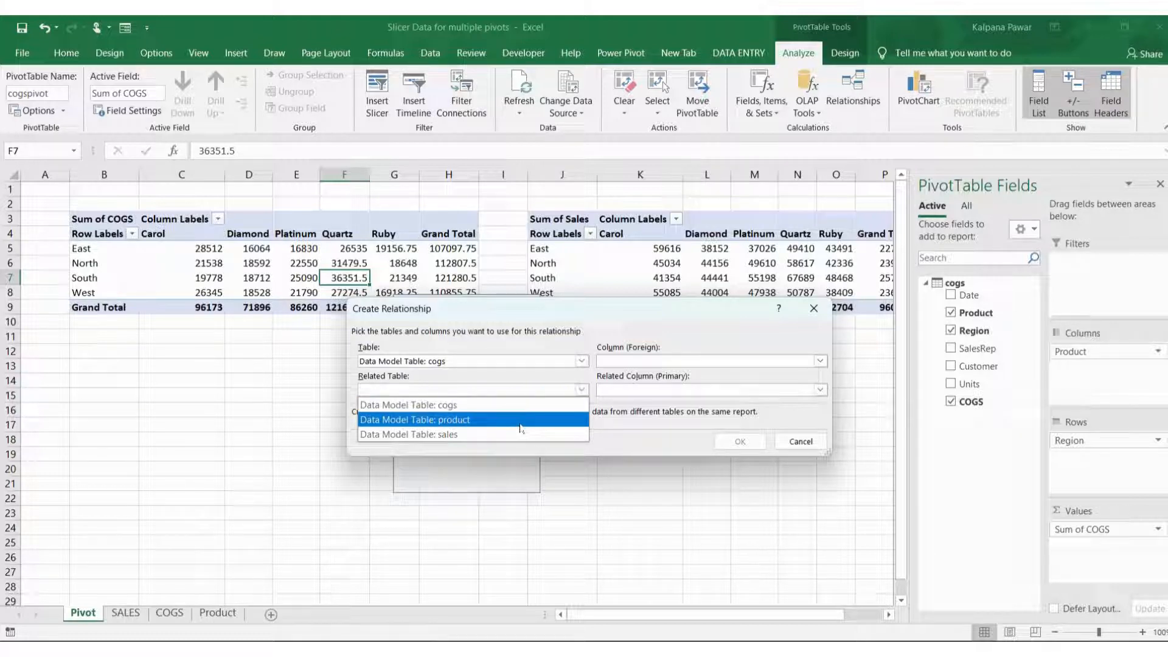
pyautogui.click(415, 419)
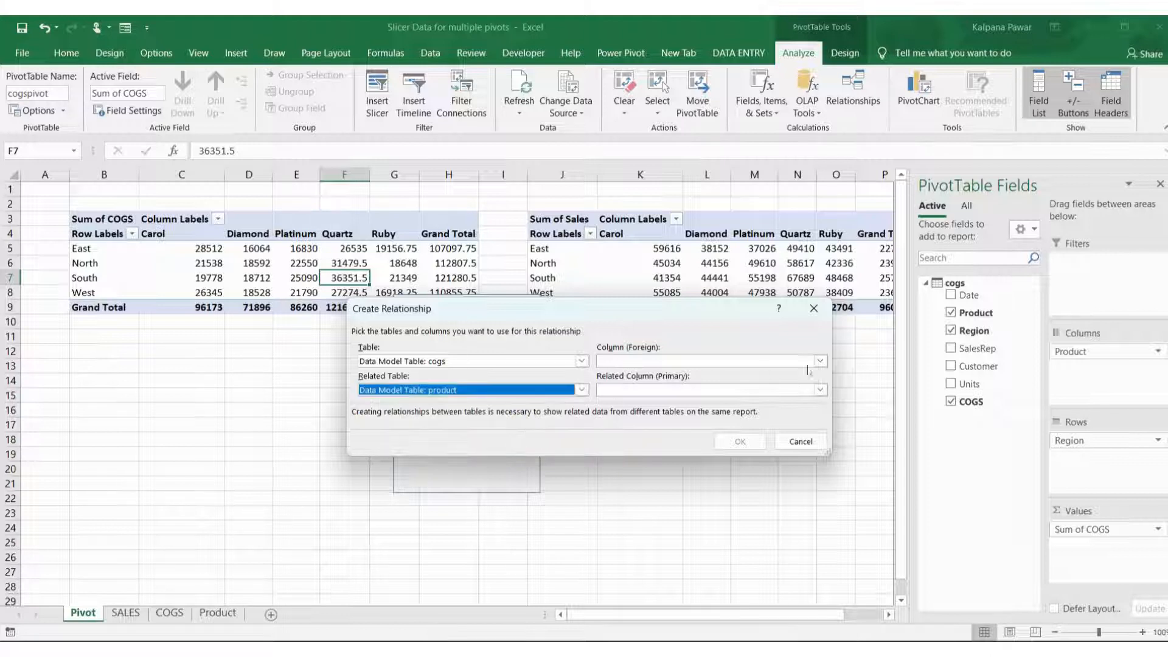
pyautogui.click(818, 362)
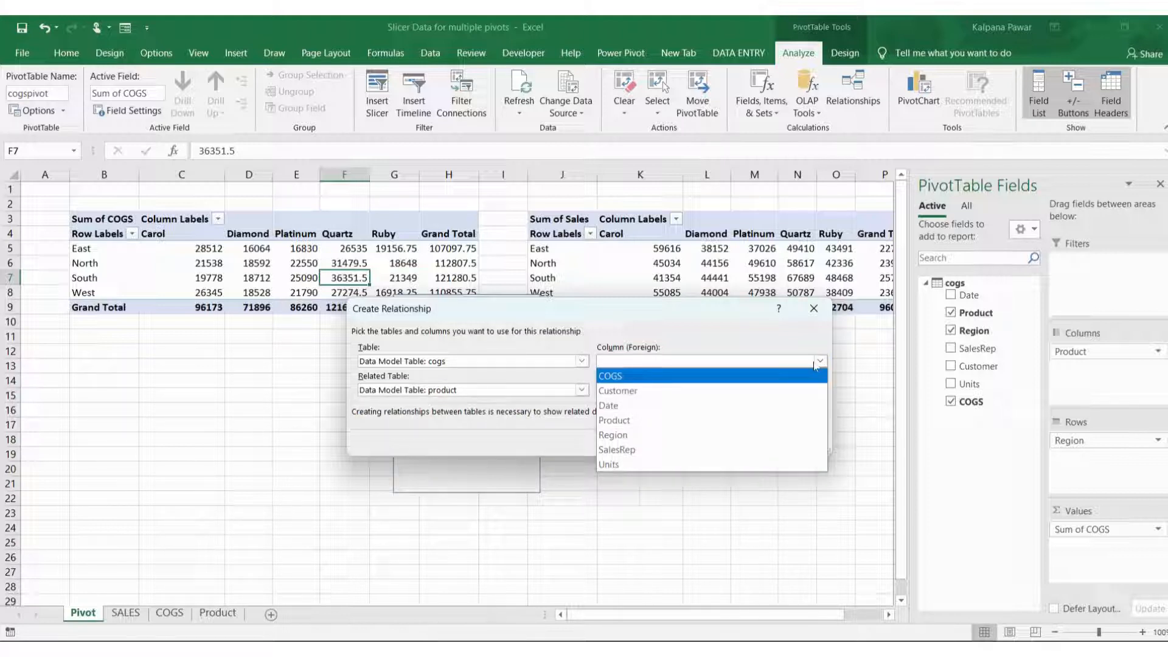
pyautogui.click(614, 419)
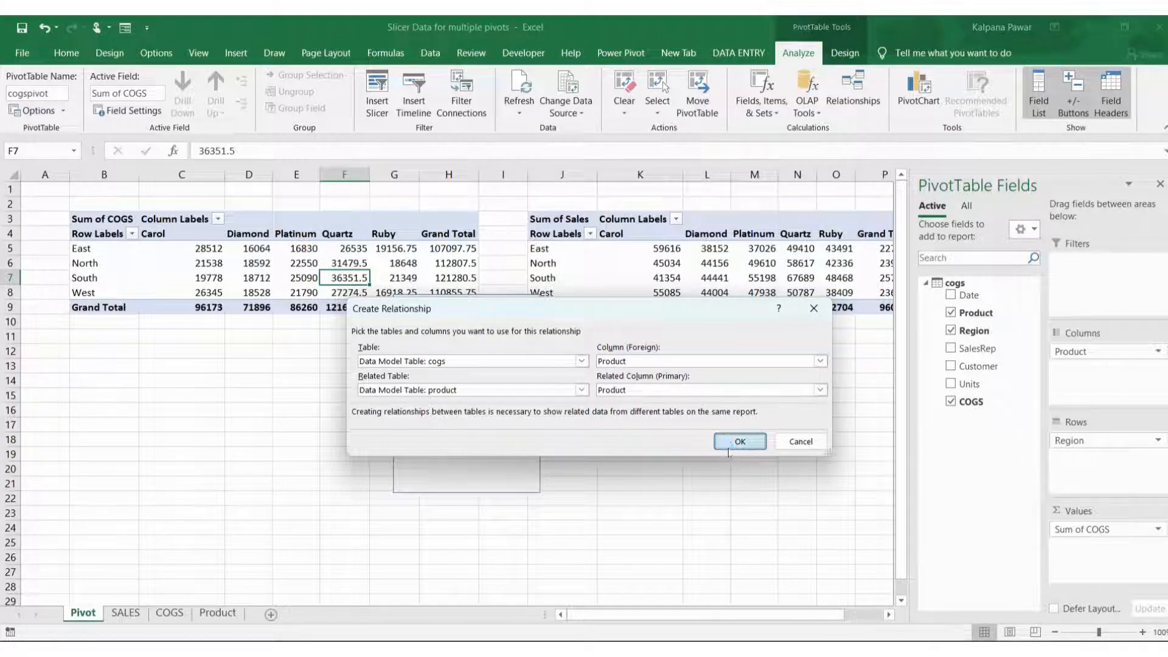
pyautogui.click(738, 441)
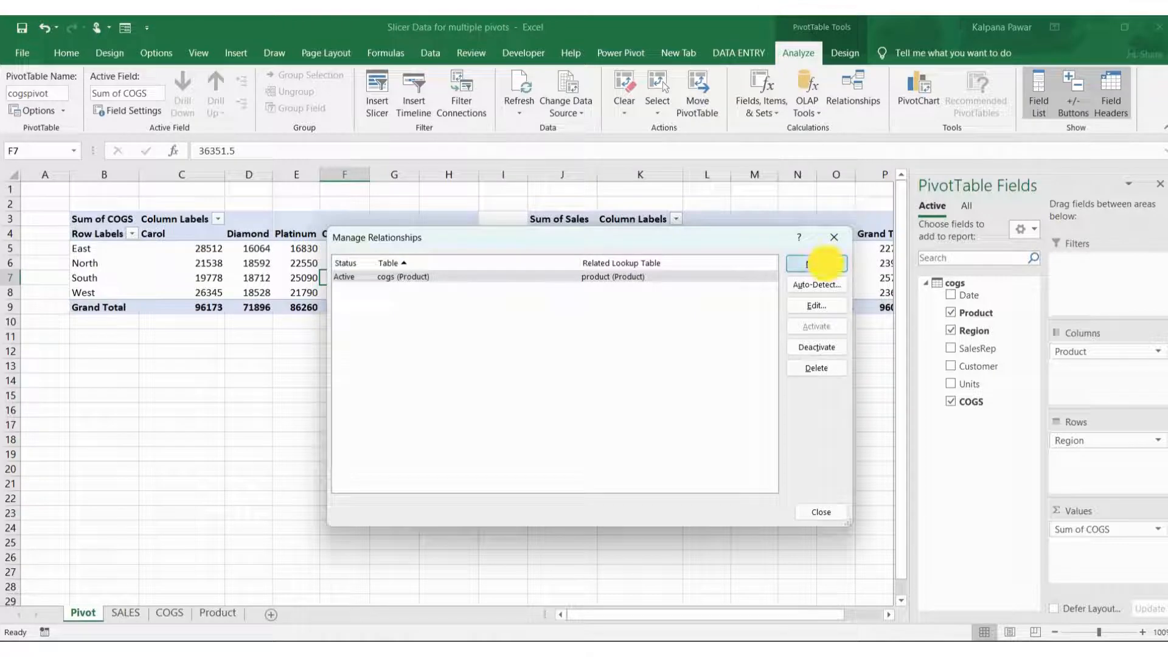
# - Add a second relationship linking sales to product on the Product column, then close Manage Relationships
pyautogui.click(814, 264)
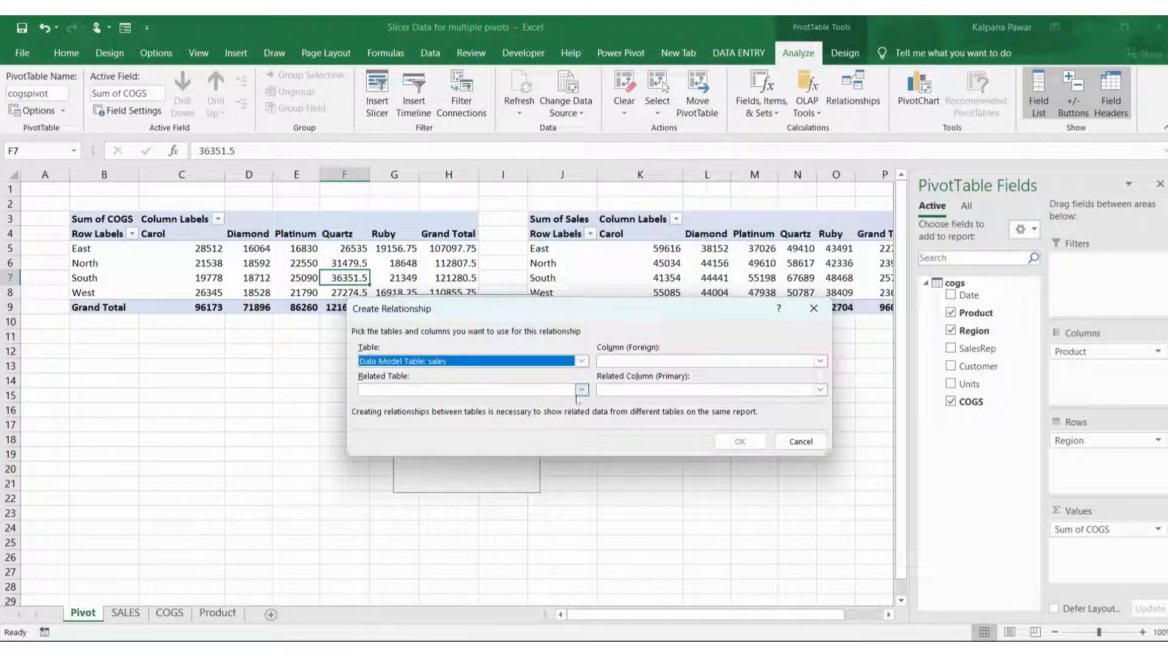
pyautogui.click(582, 390)
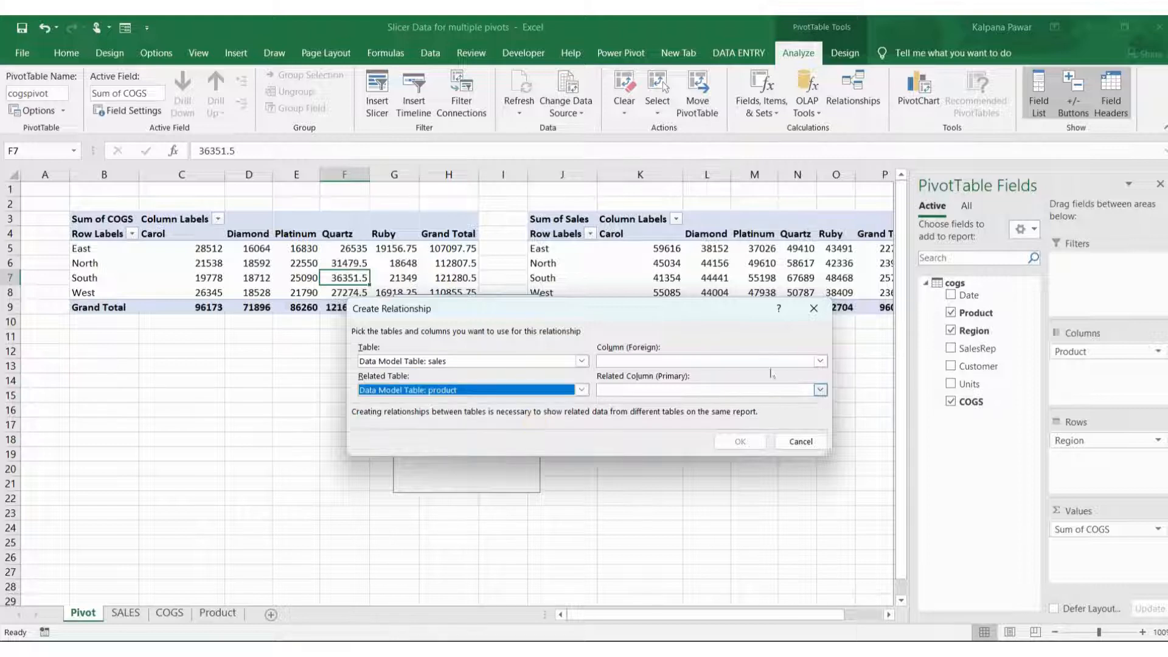
pyautogui.click(818, 361)
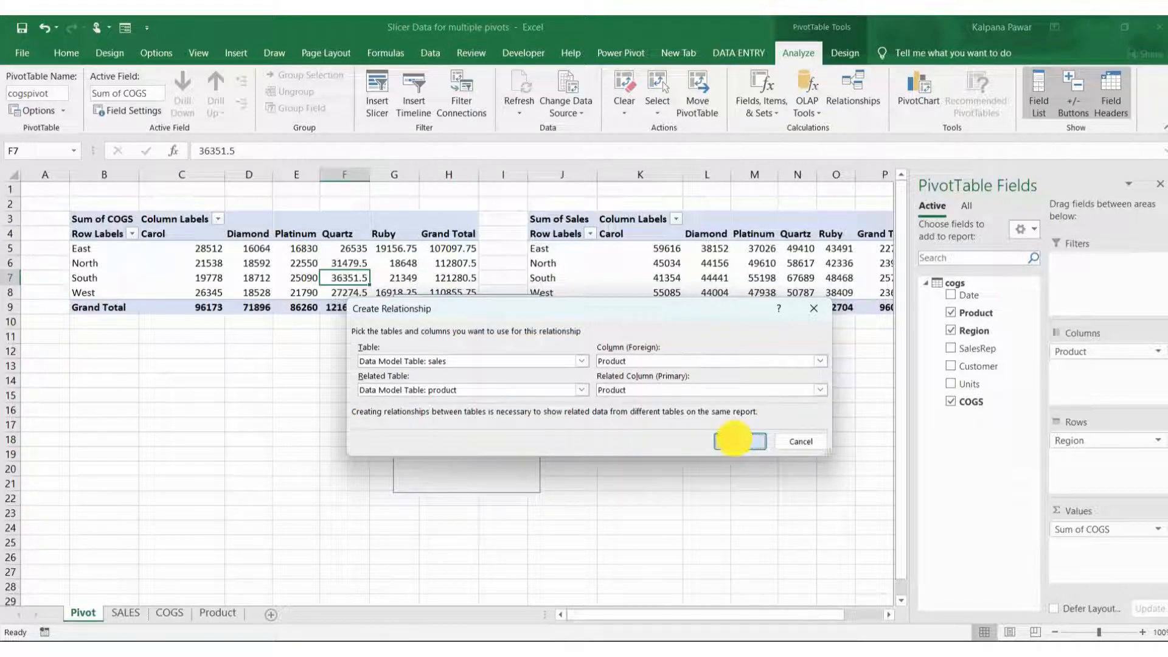
pyautogui.click(740, 440)
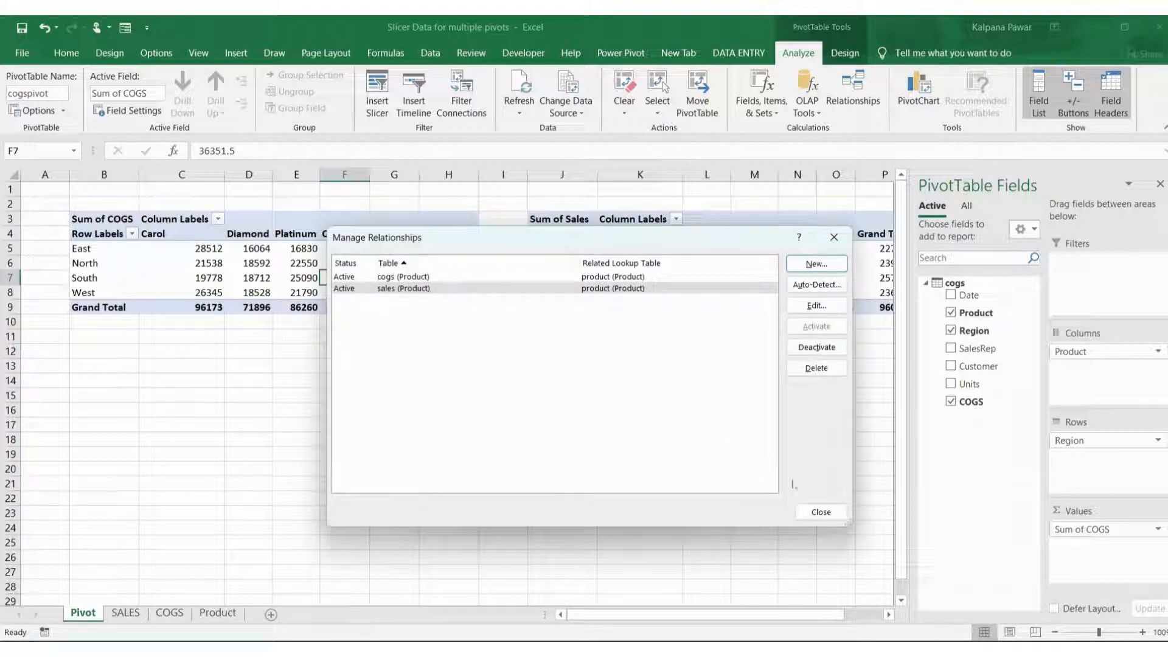
pyautogui.click(819, 512)
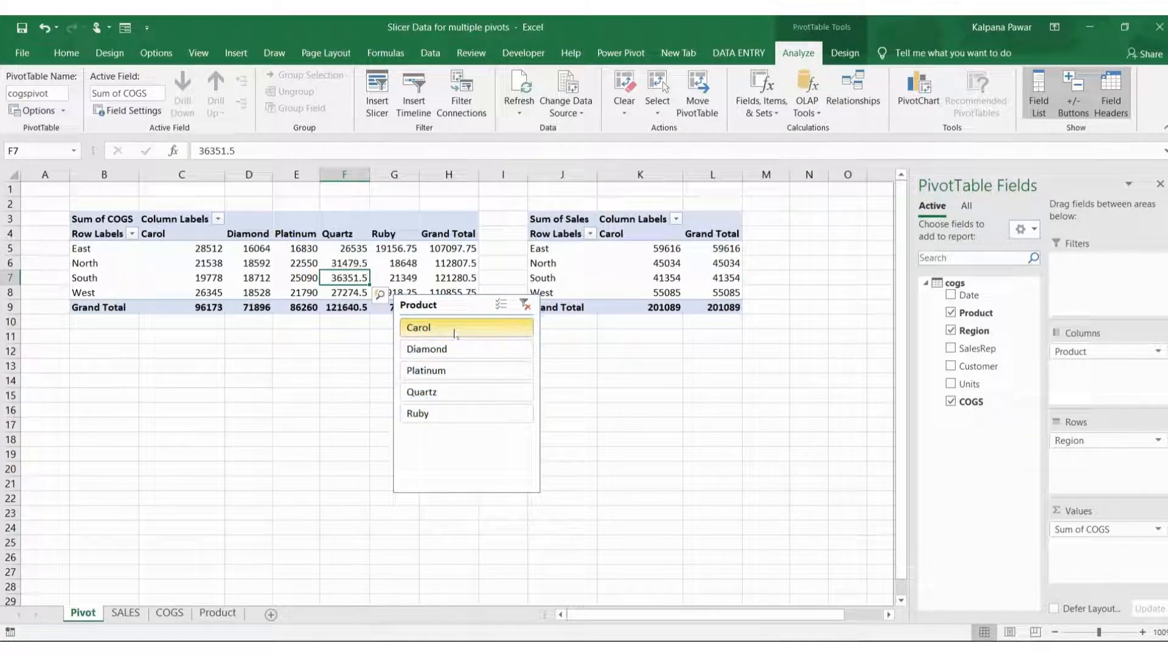
# - Filter the Sales pivot to Platinum via the slicer, then clear the filter to show all five products
pyautogui.click(427, 349)
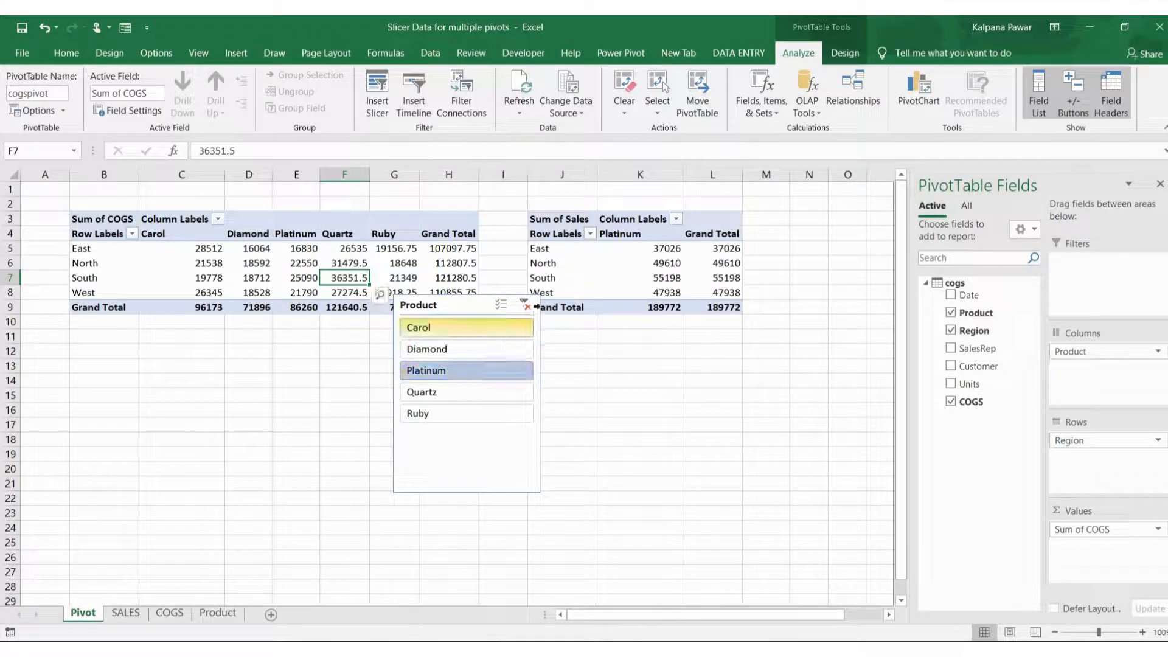
pyautogui.click(524, 306)
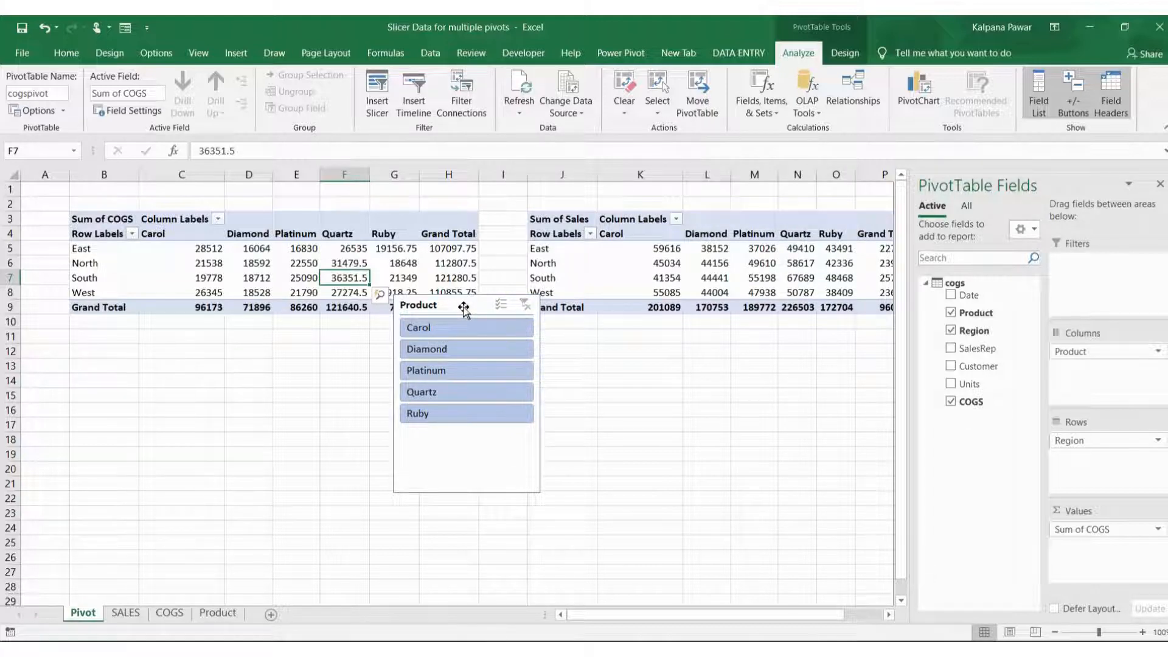
pyautogui.moveTo(331, 294)
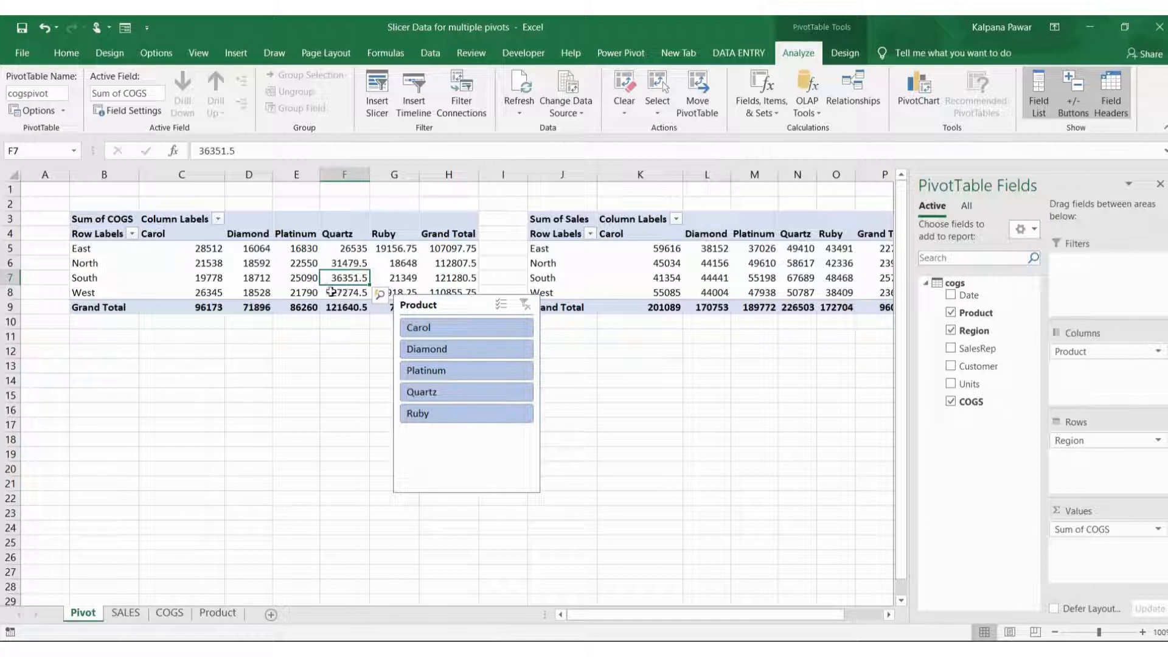
pyautogui.moveTo(445, 306)
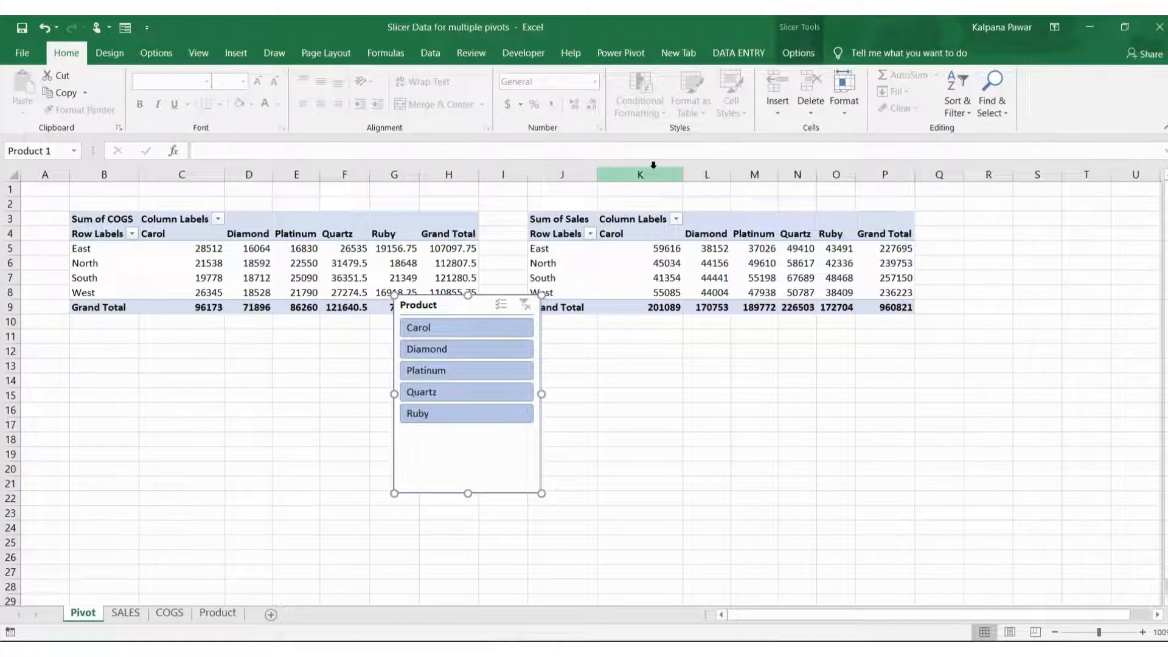
# - Set the Product slicer's Report Connections to control cogspivot as well as PivotTable12
pyautogui.click(798, 53)
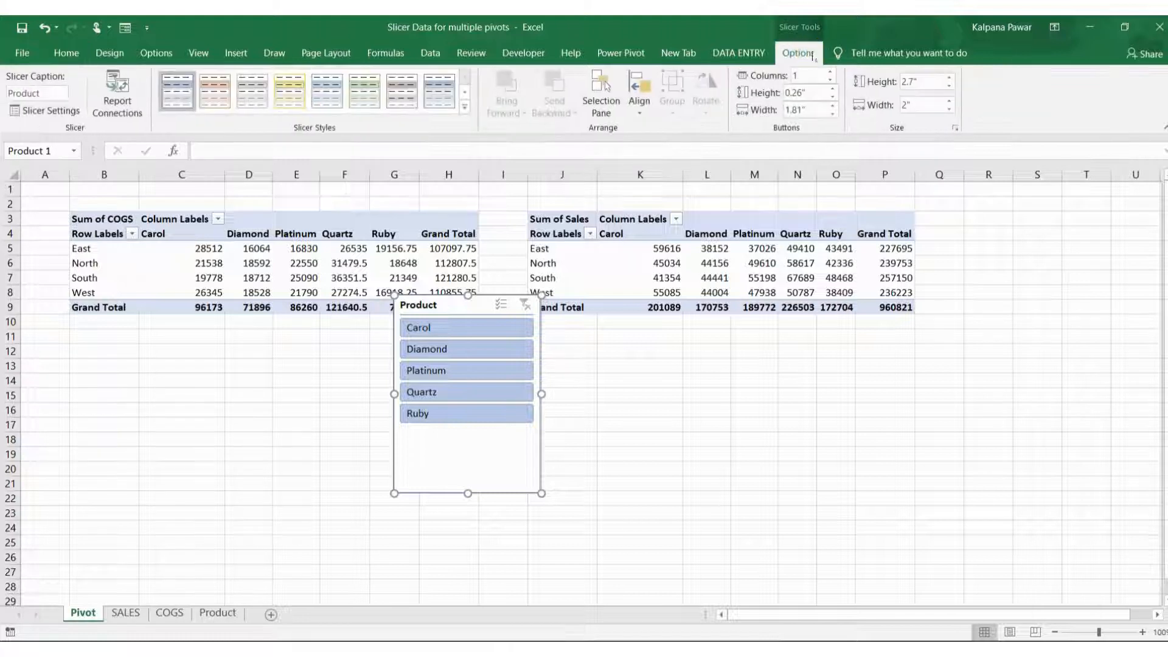
pyautogui.moveTo(116, 94)
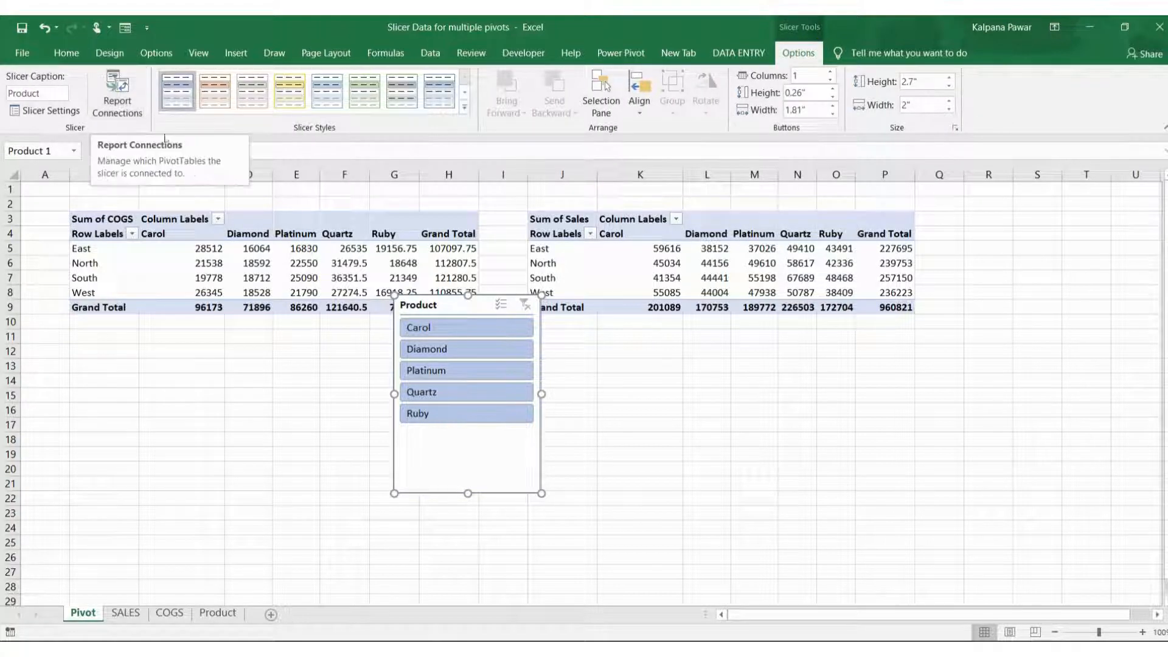
pyautogui.rightClick(467, 373)
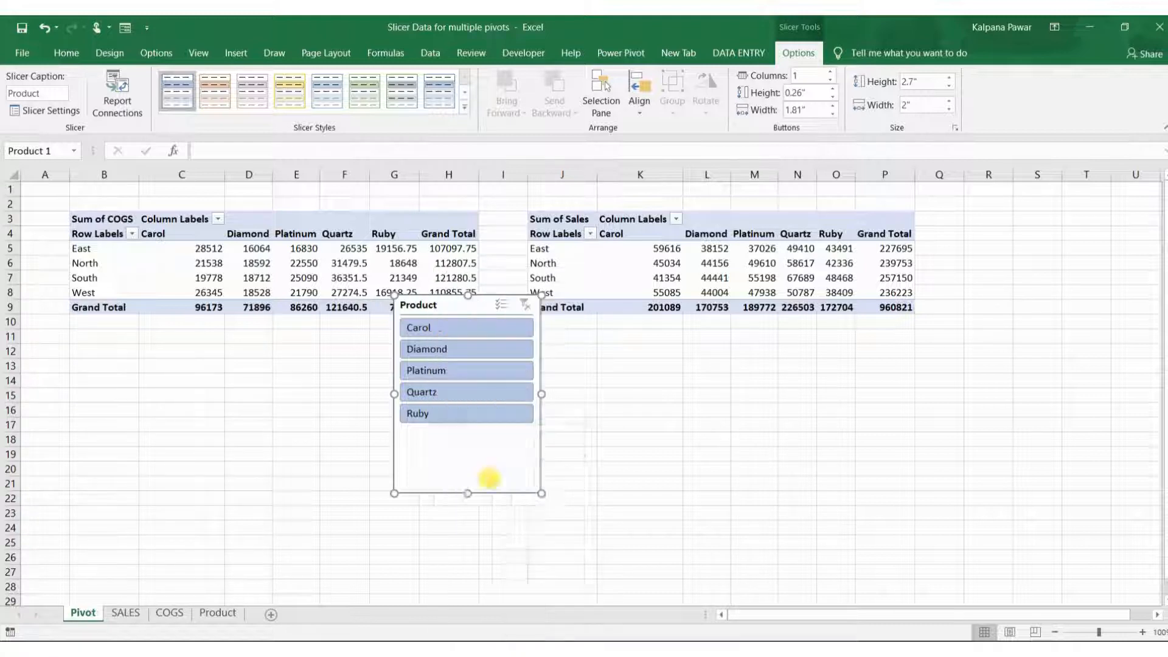
pyautogui.click(117, 89)
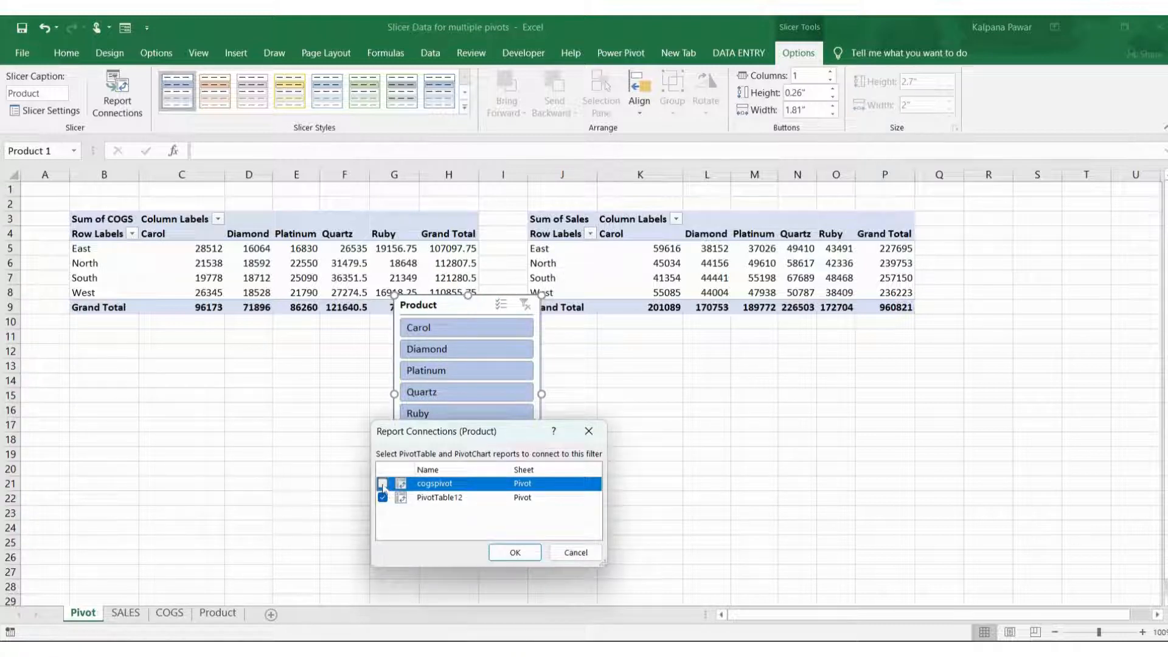
pyautogui.click(382, 483)
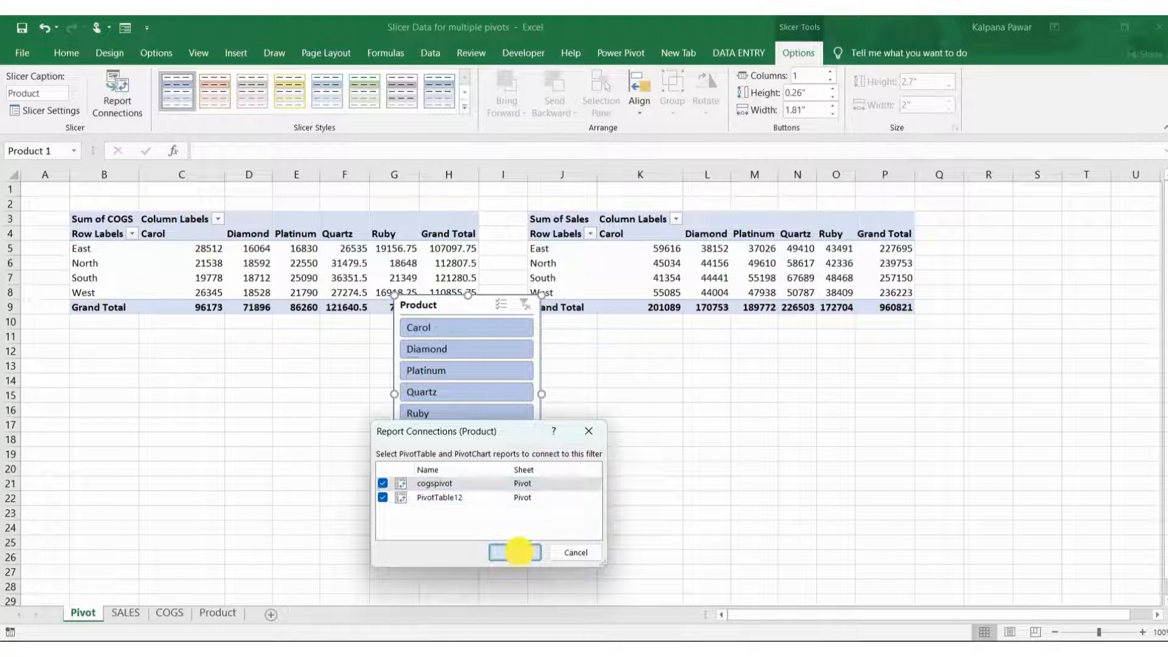
pyautogui.click(514, 552)
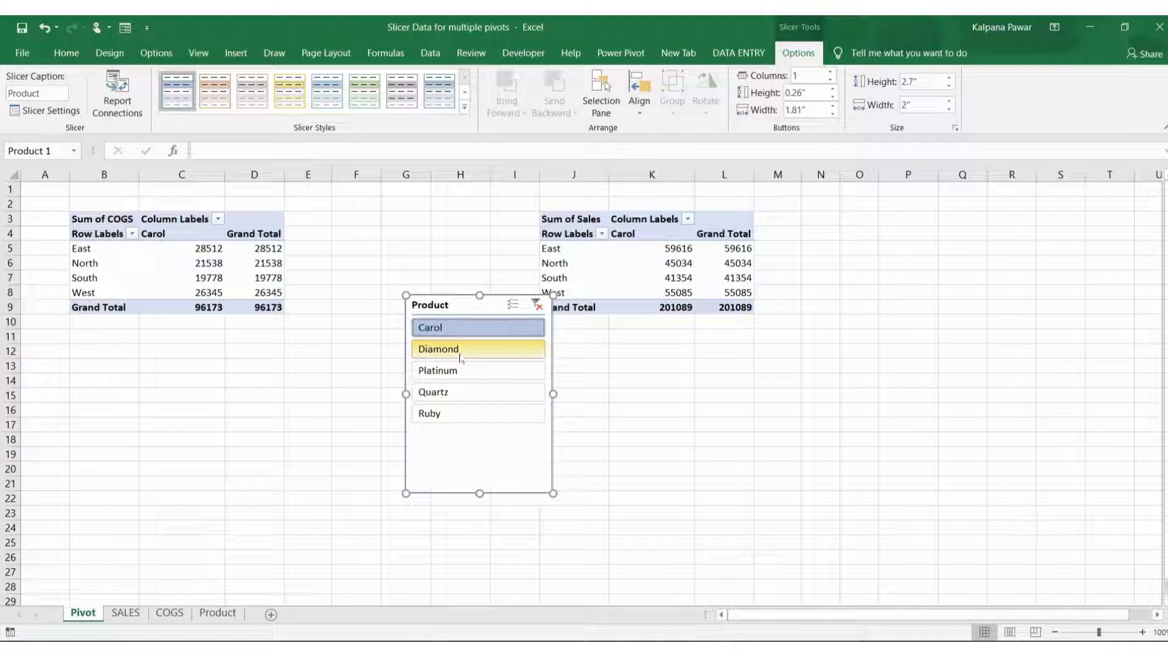
pyautogui.click(476, 349)
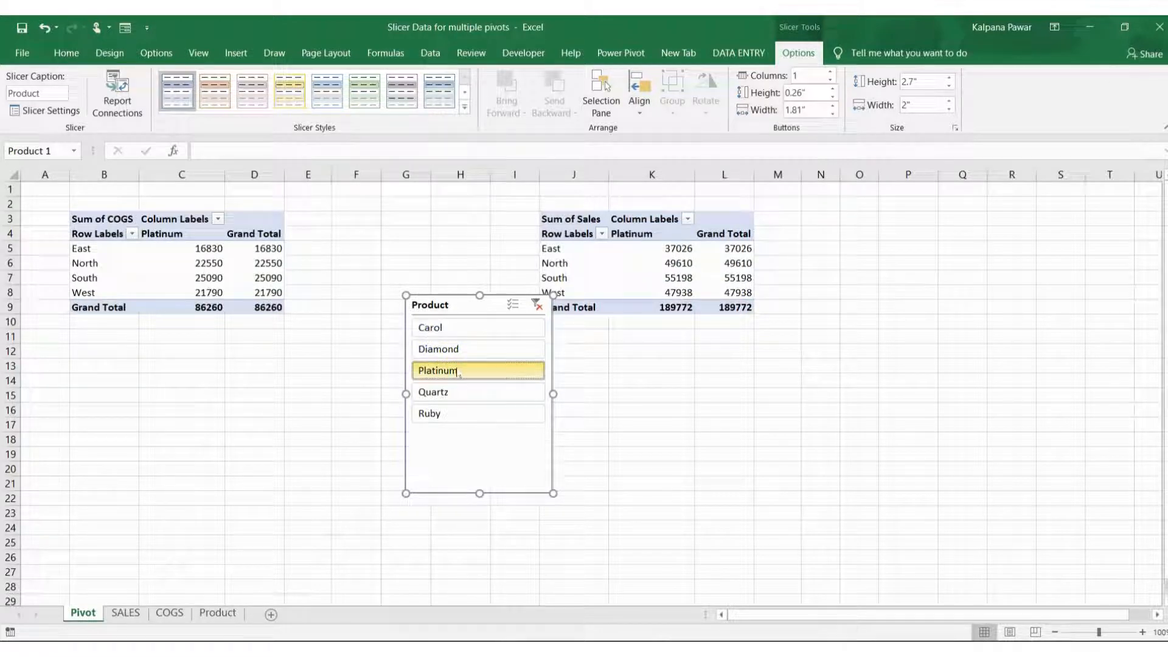
pyautogui.click(478, 349)
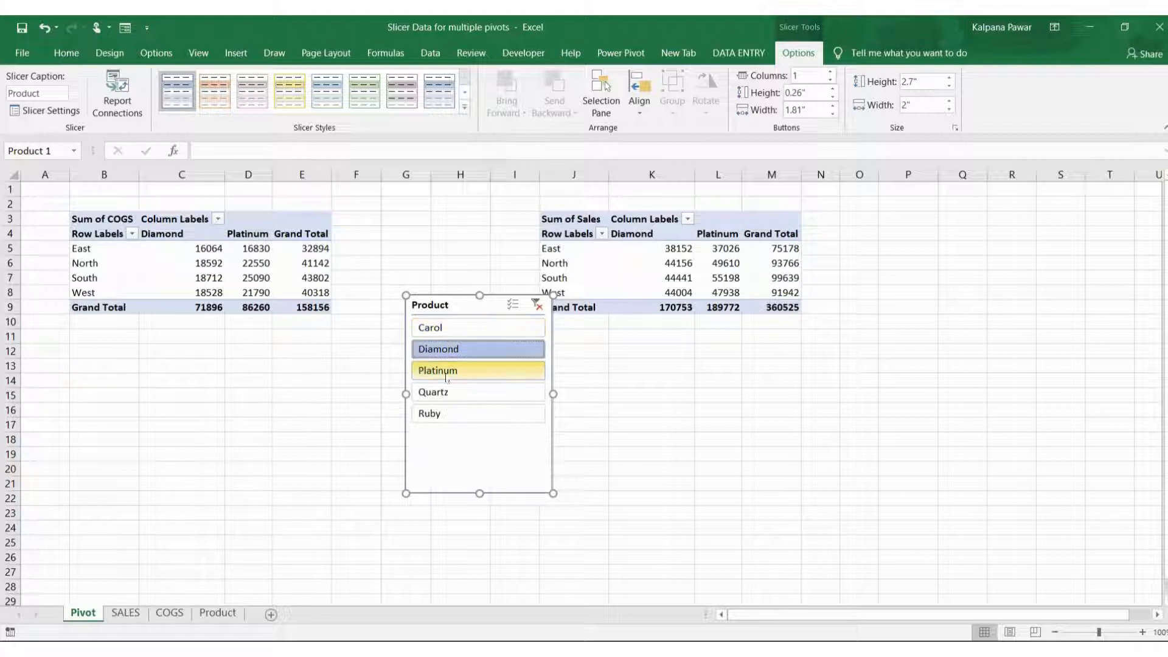
pyautogui.click(478, 369)
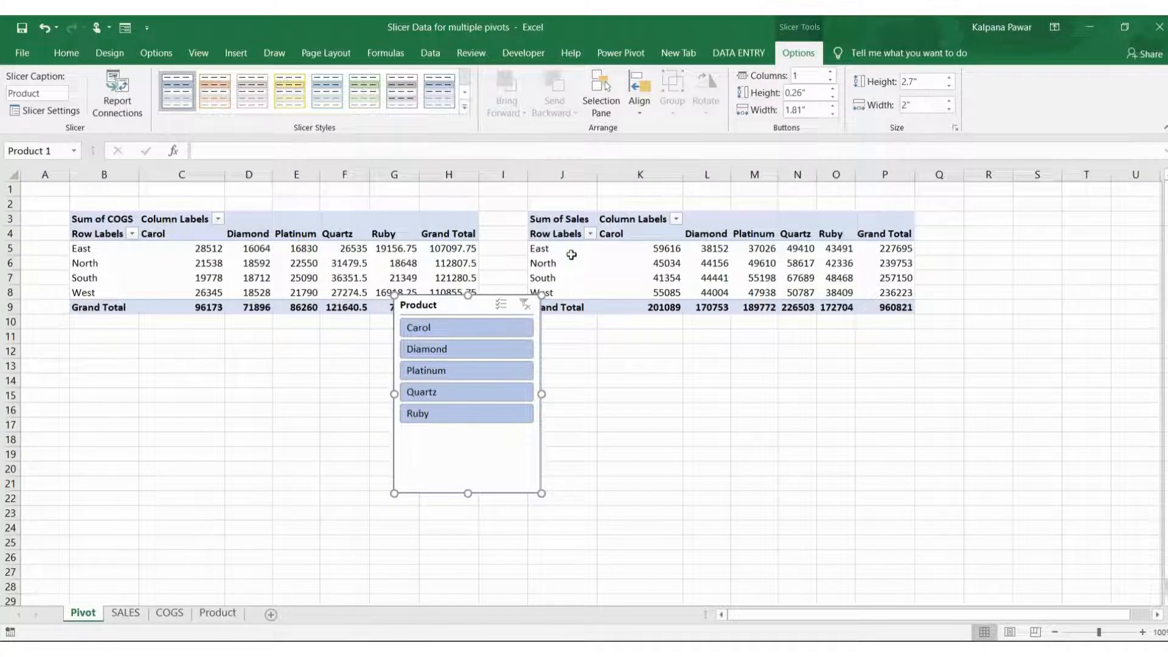
# - Insert a line PivotChart of Sum of COGS by Region from the COGS pivot, then move to the Sales pivot
pyautogui.click(394, 262)
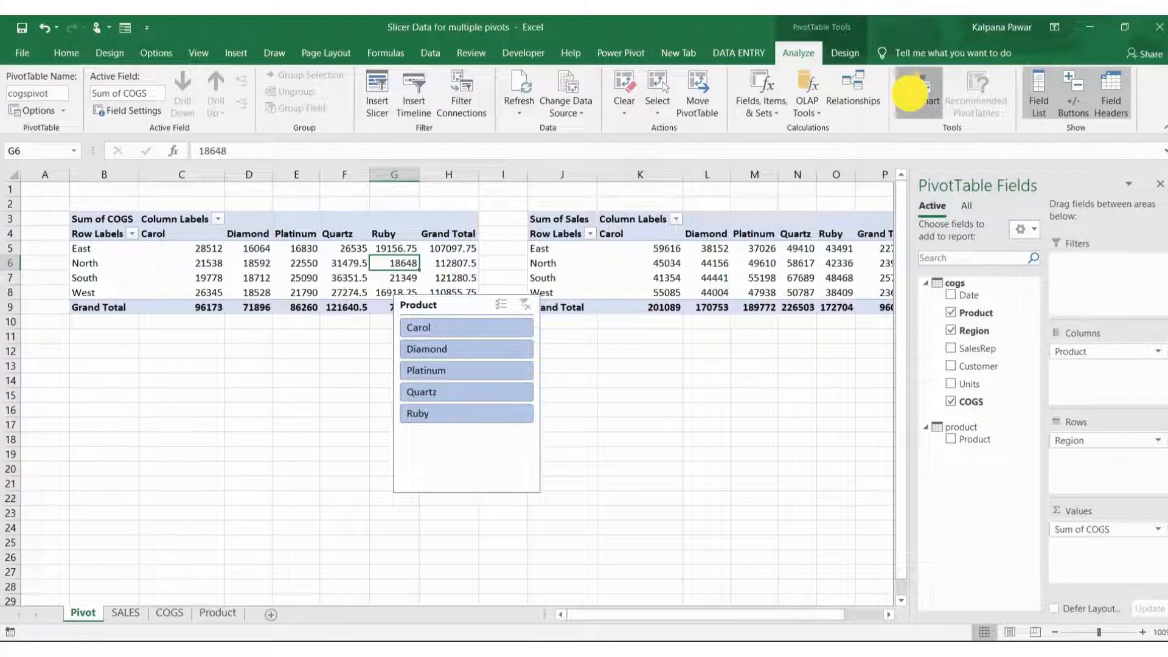
pyautogui.click(917, 89)
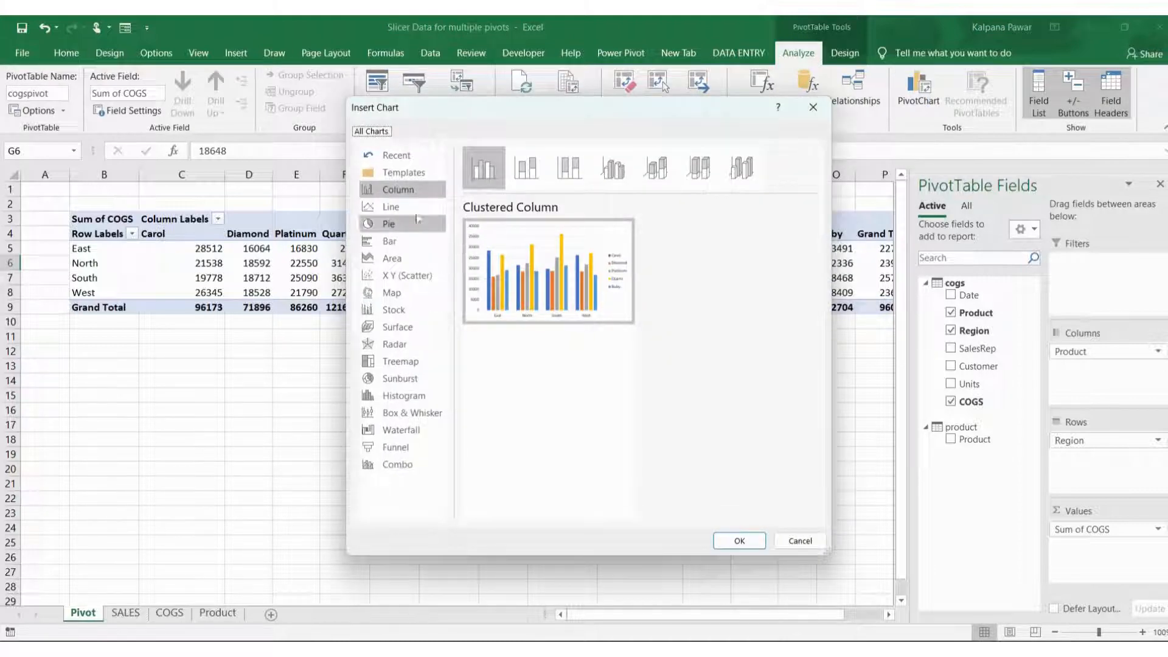
pyautogui.click(390, 207)
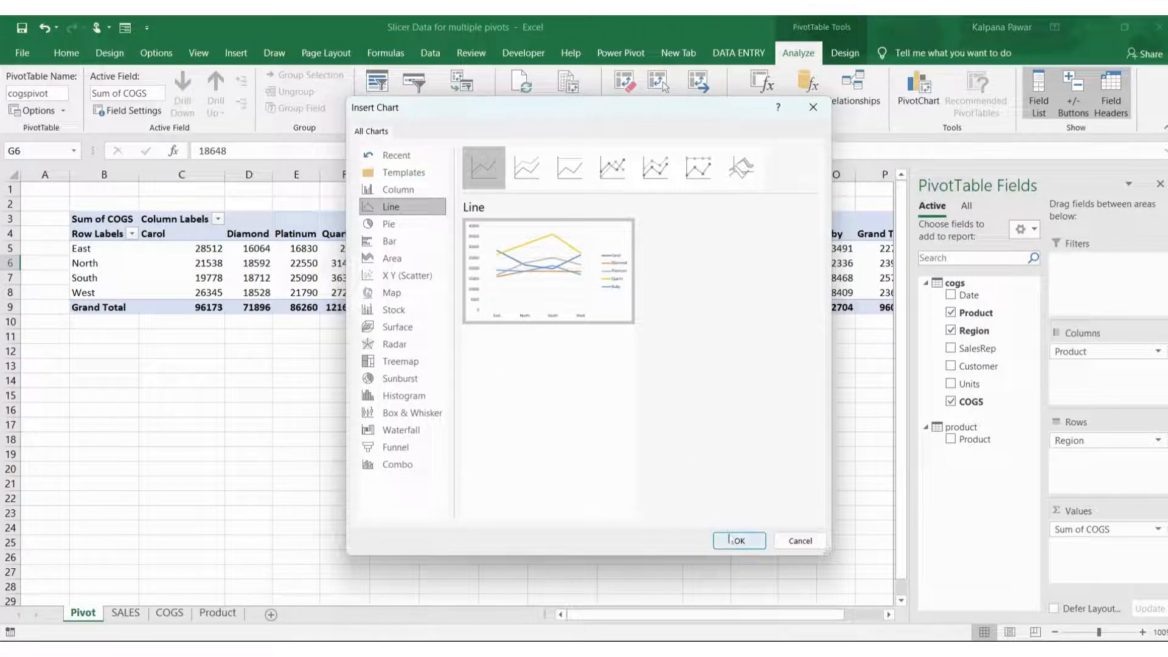
pyautogui.click(738, 540)
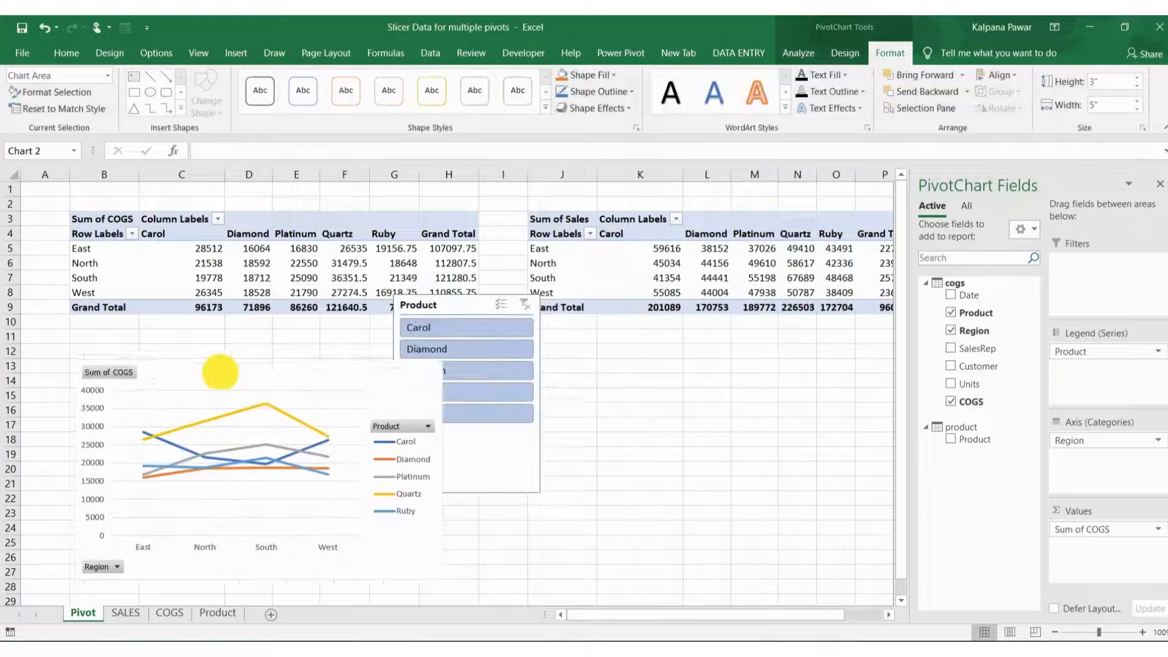
pyautogui.click(704, 218)
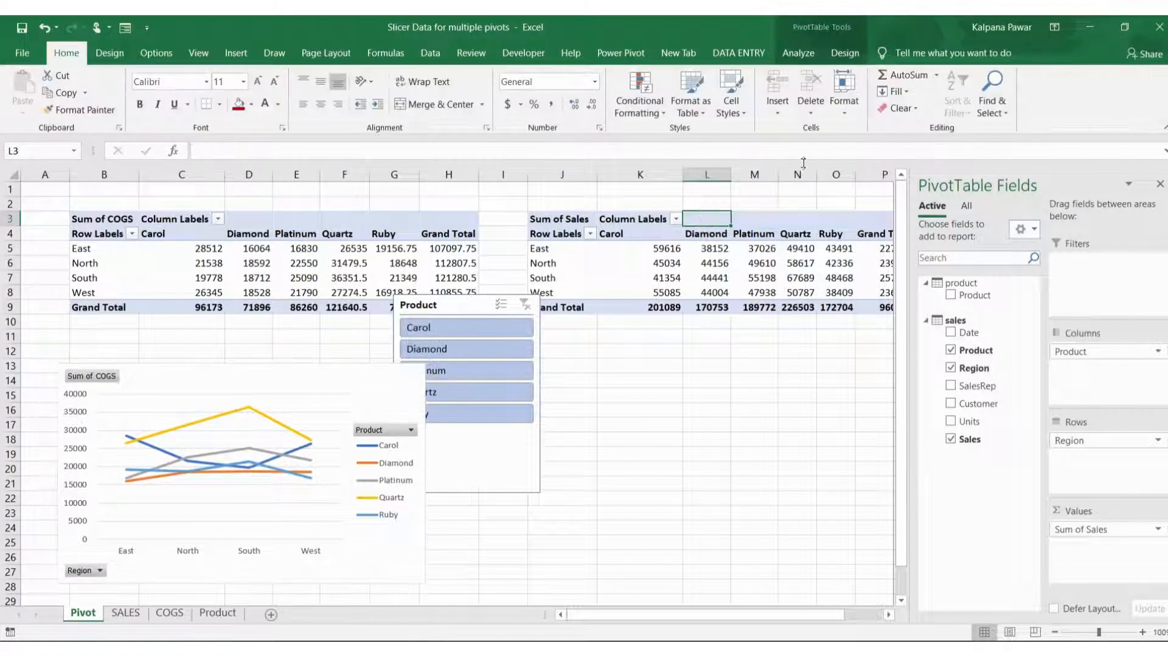
# - Insert a 3-D Stacked Column PivotChart of Sales by Region from the Sales pivot
pyautogui.click(798, 52)
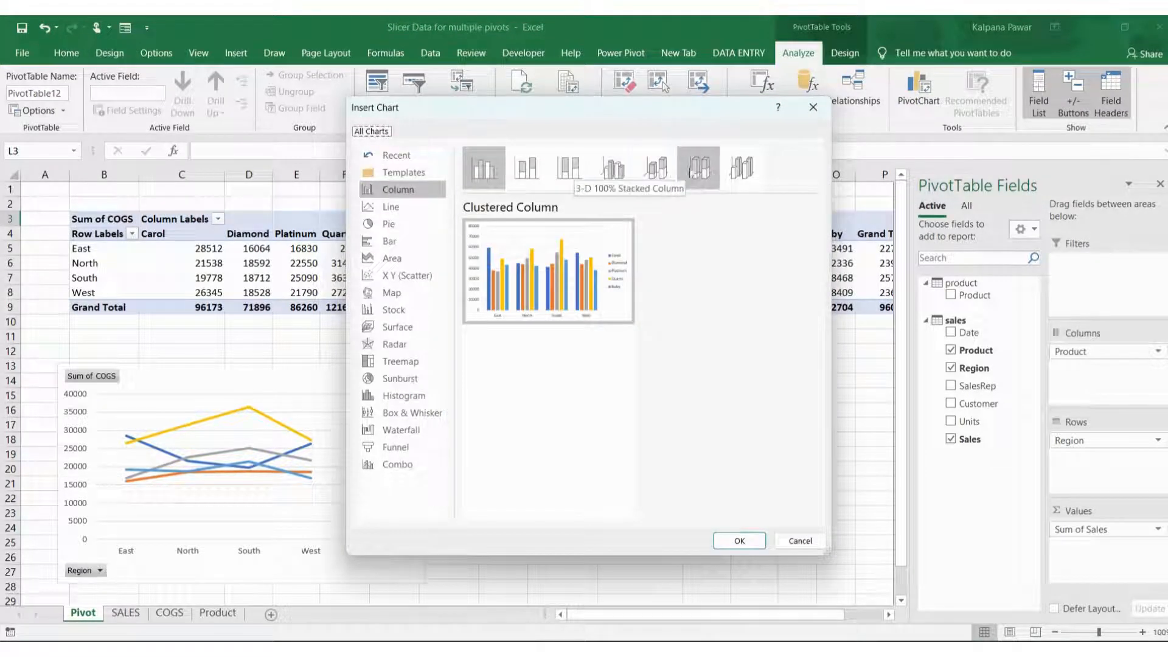
pyautogui.click(654, 167)
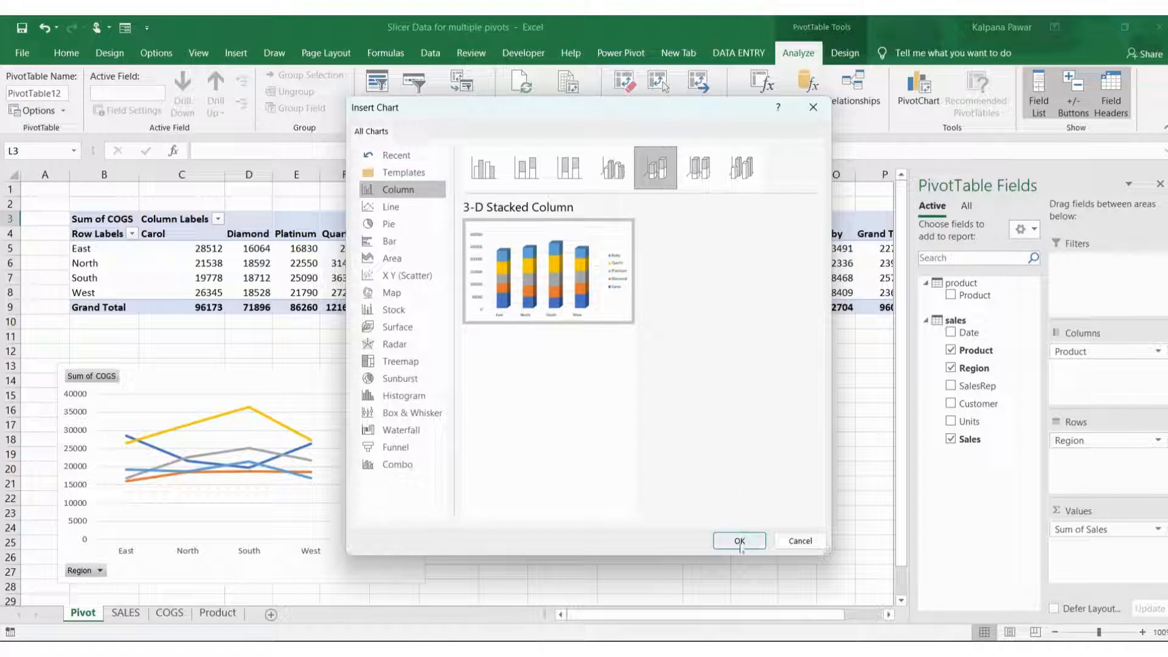
pyautogui.click(739, 540)
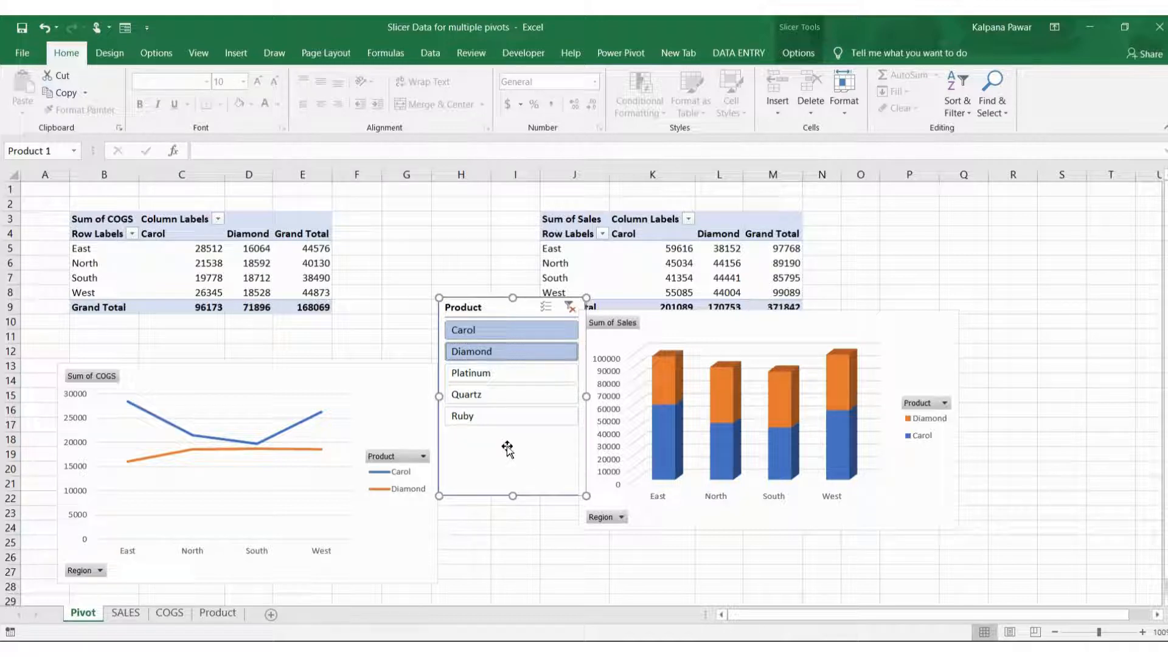
pyautogui.moveTo(482, 556)
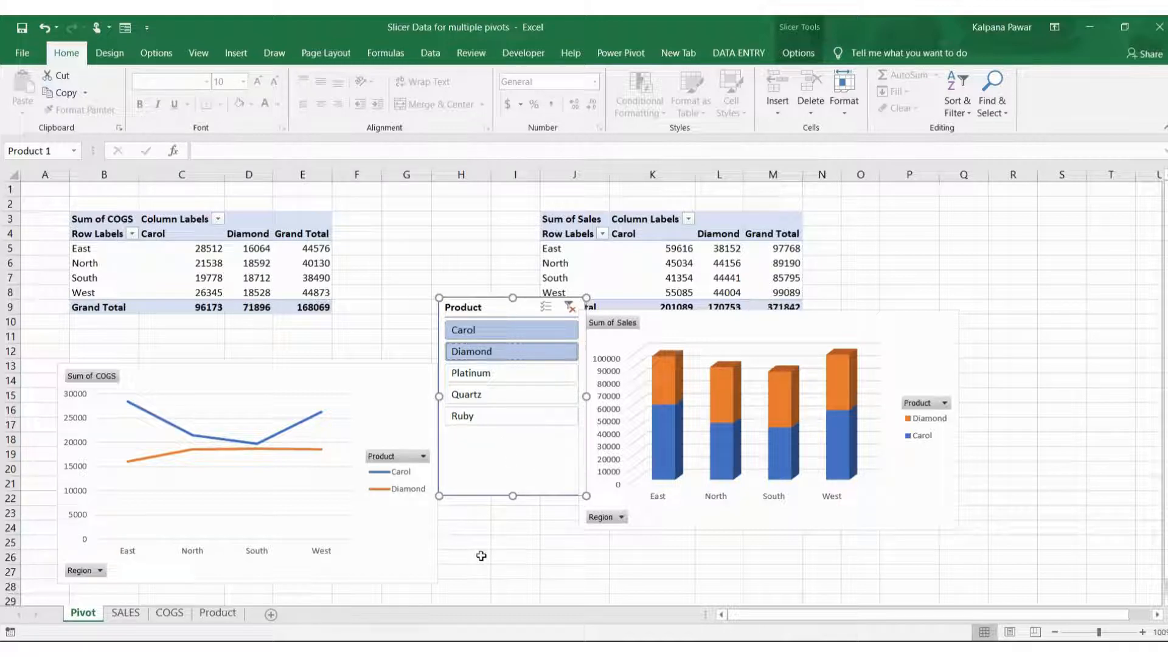